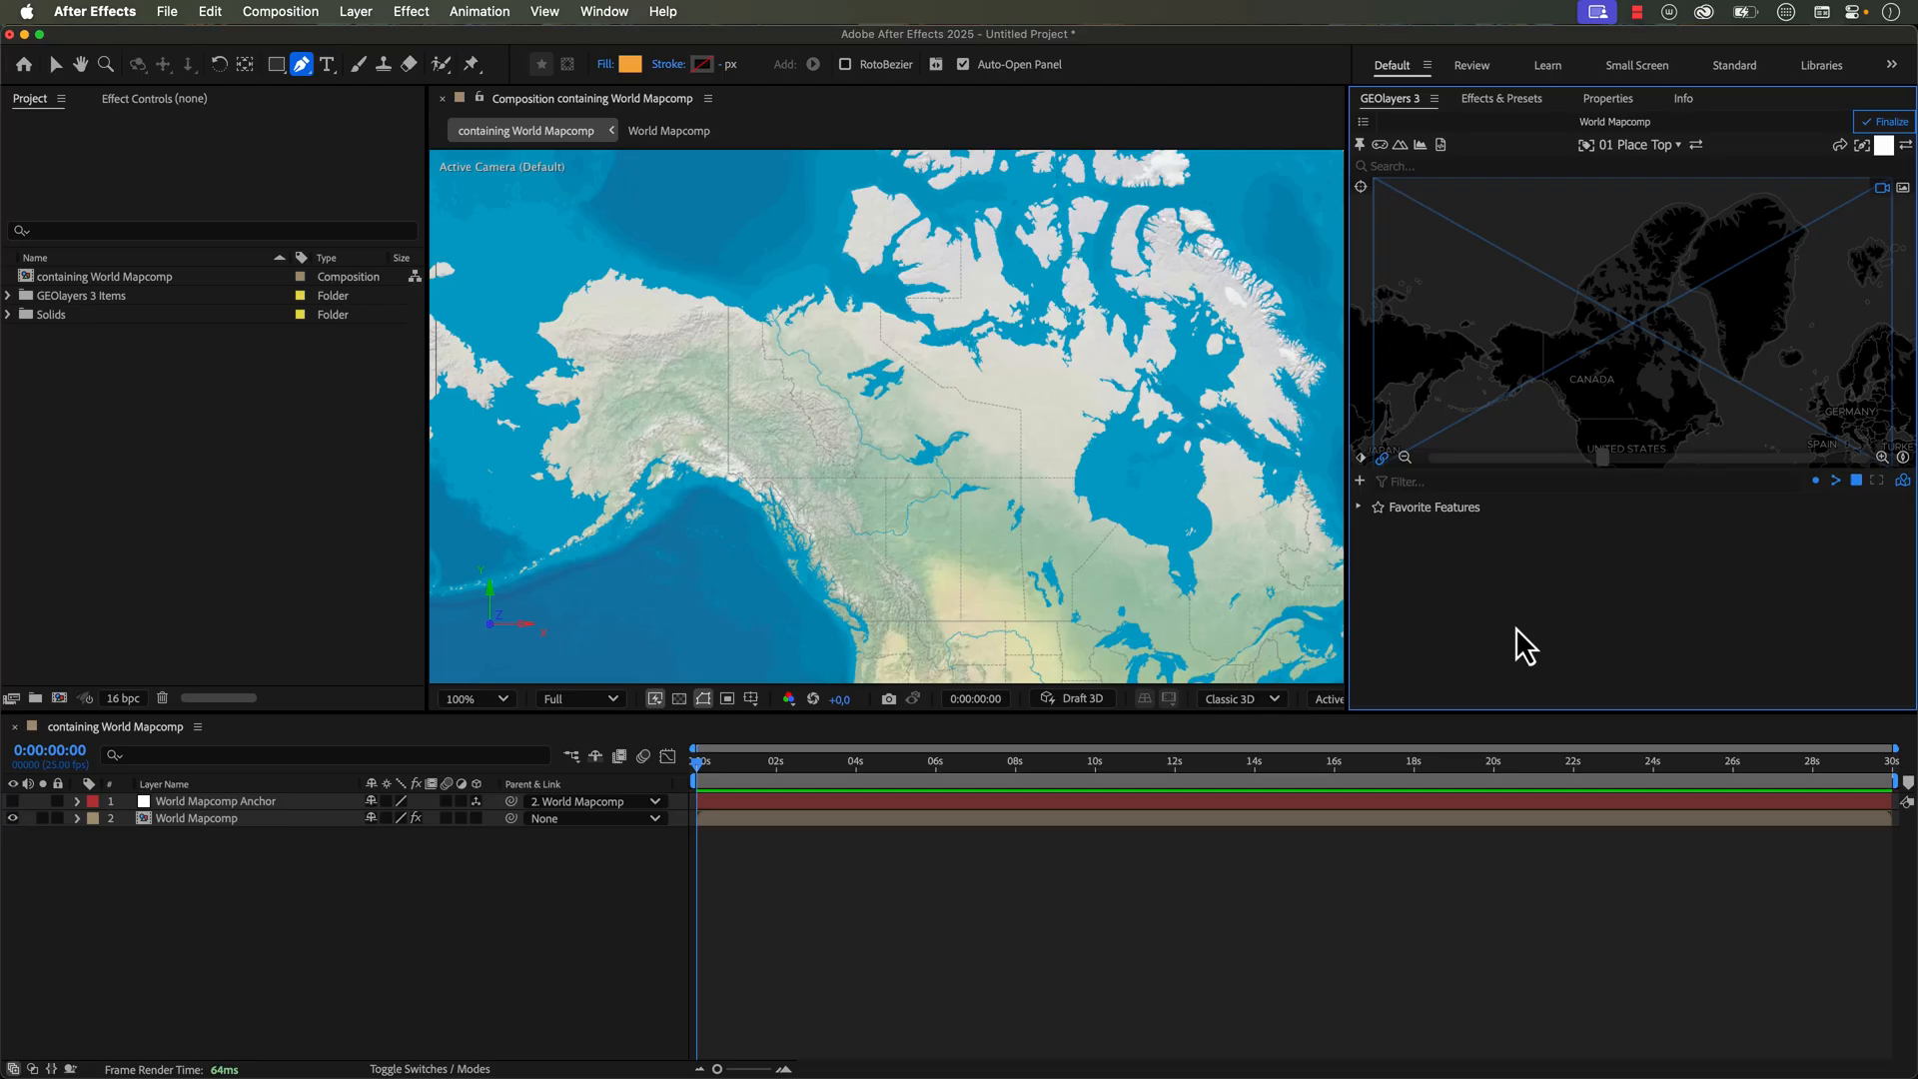
mouse_move(1558, 632)
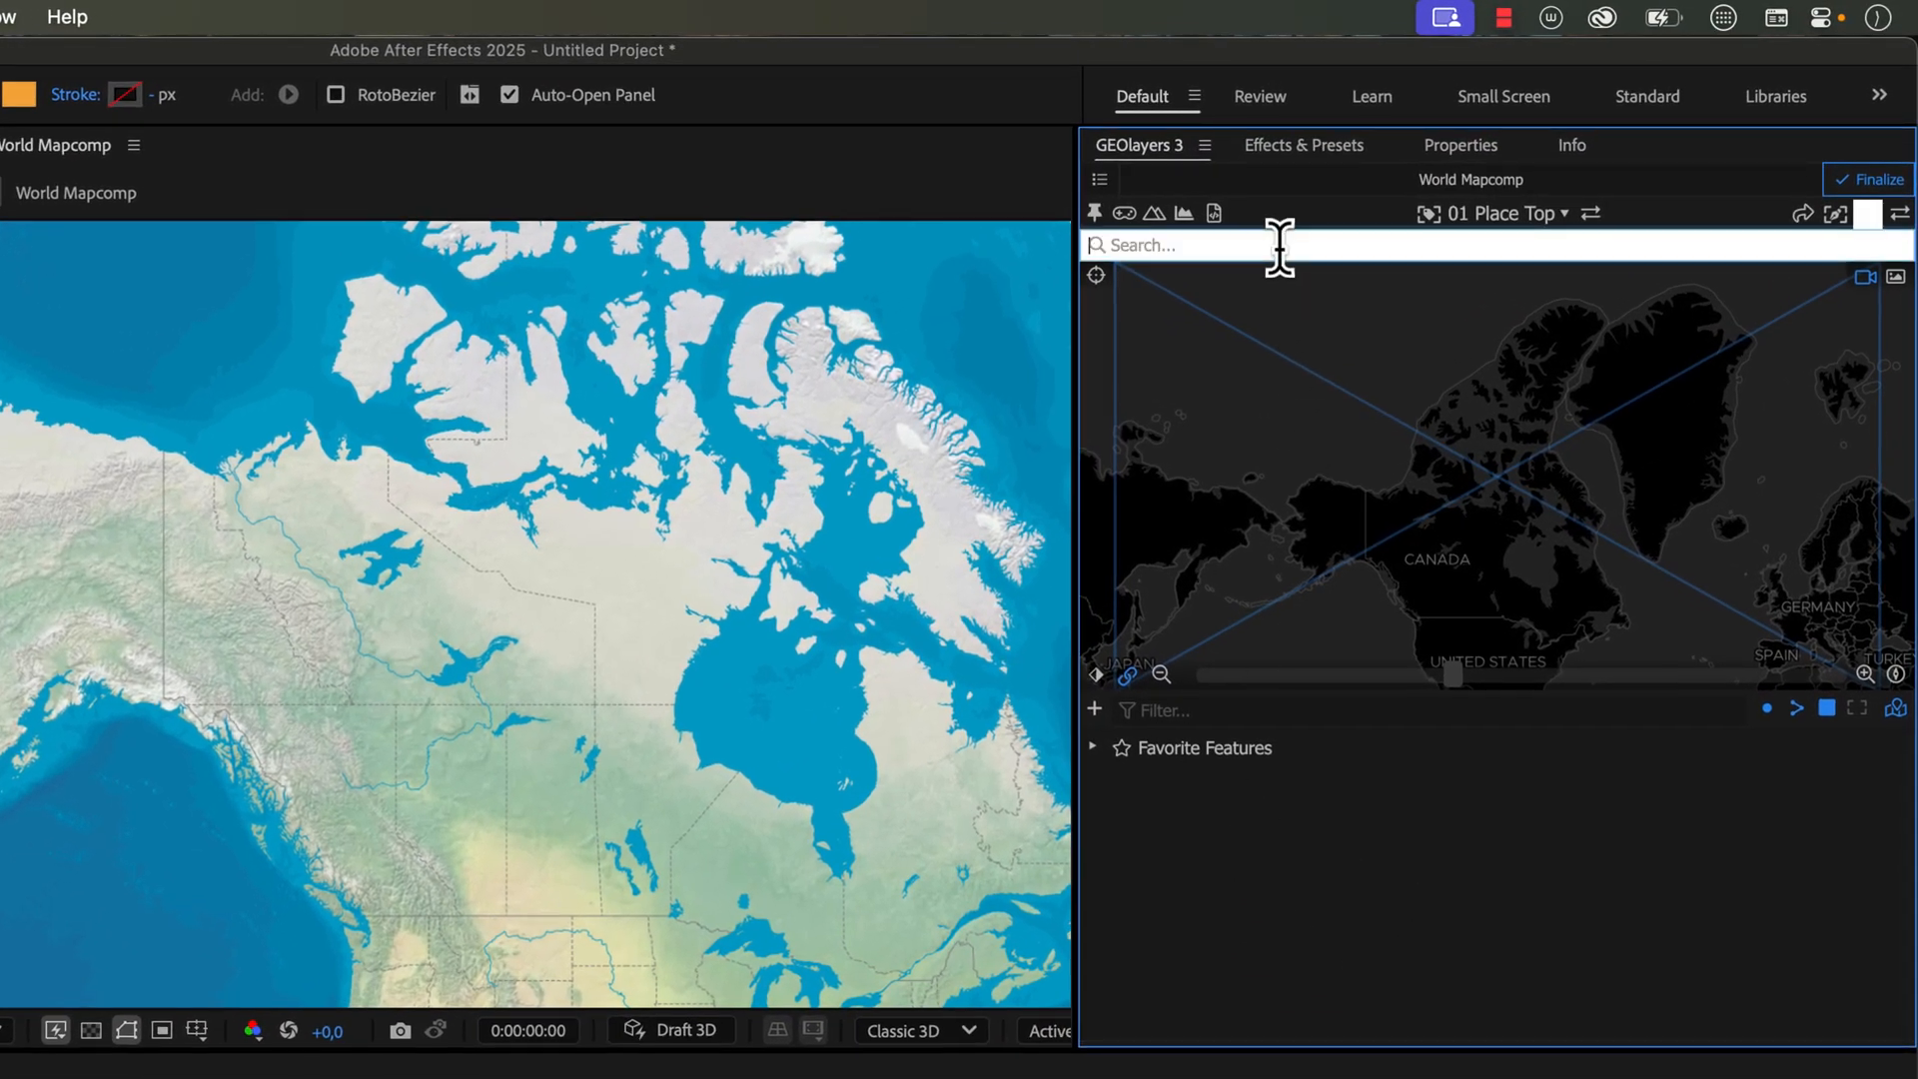
Step: Search GEOlayers for 'canada' and add Canada (Sovereign Country) to Favorite Features
text(canada)
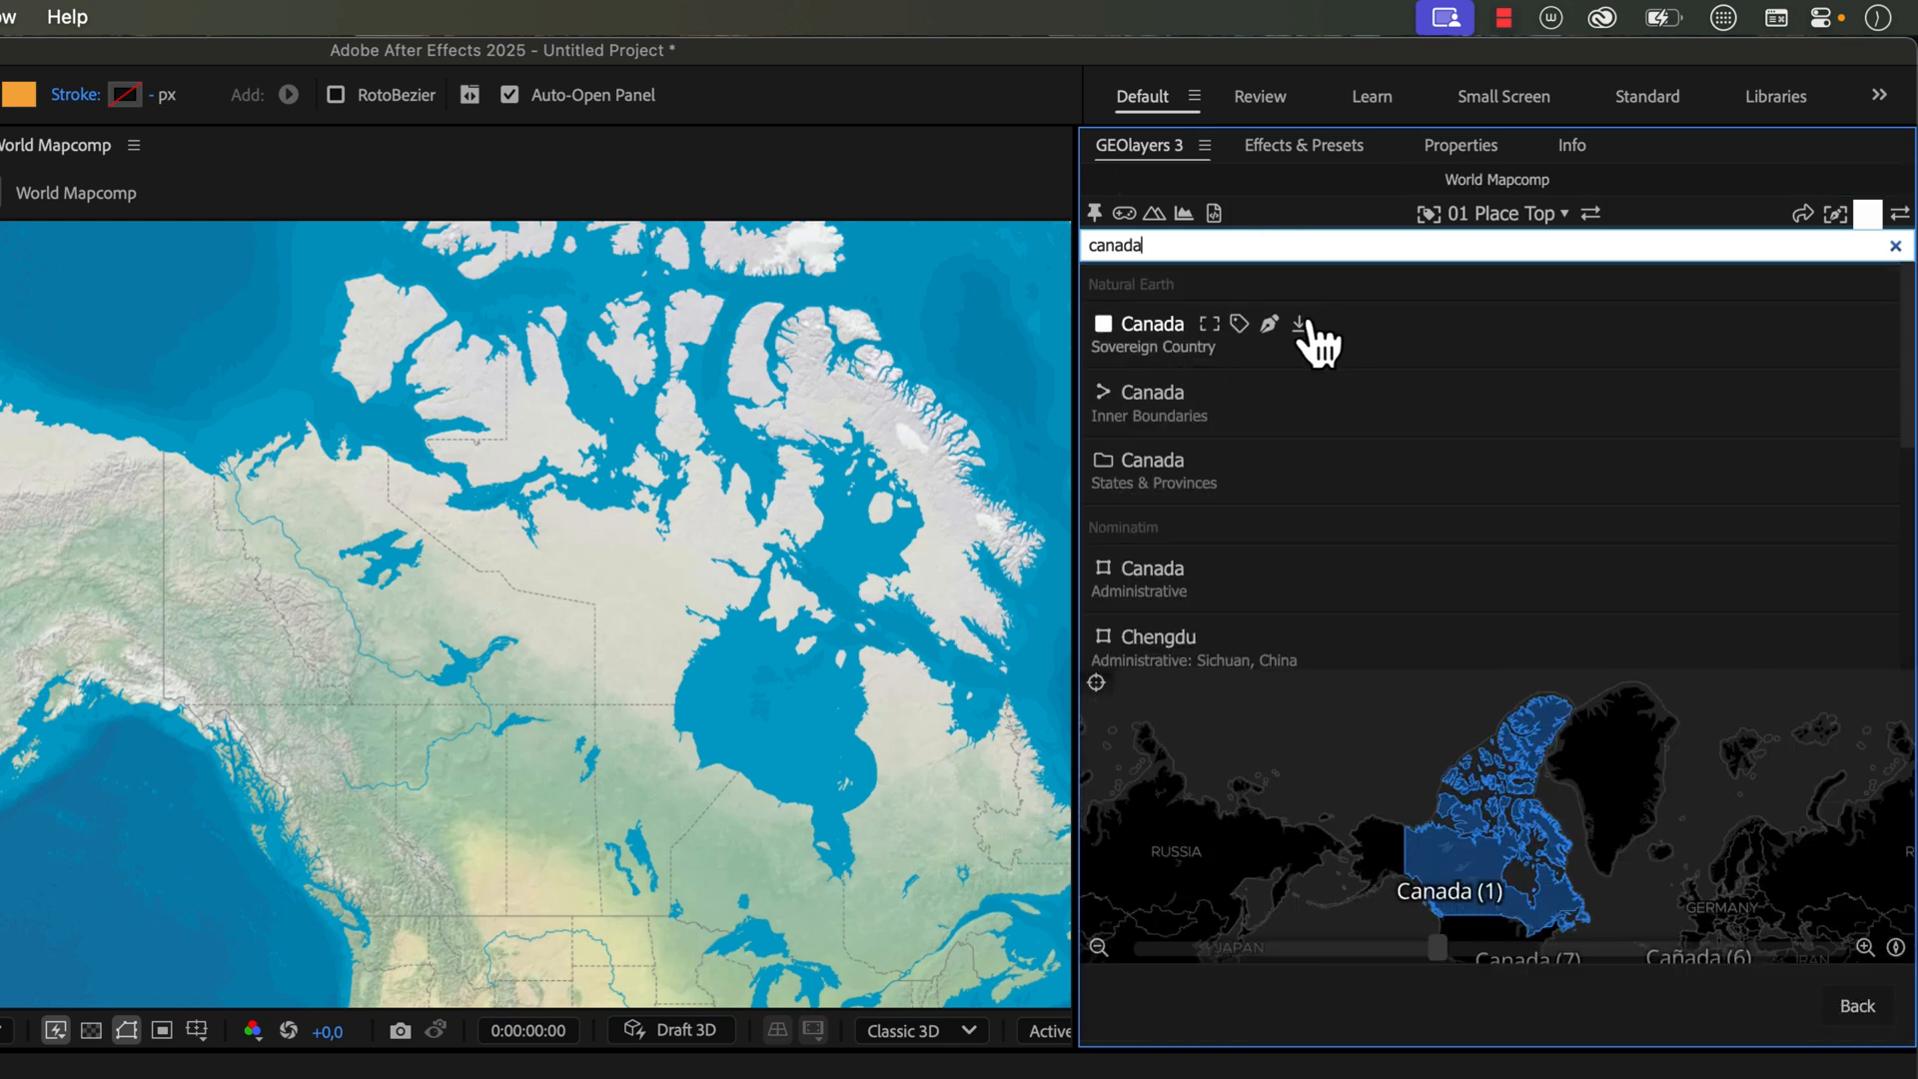
click(1298, 323)
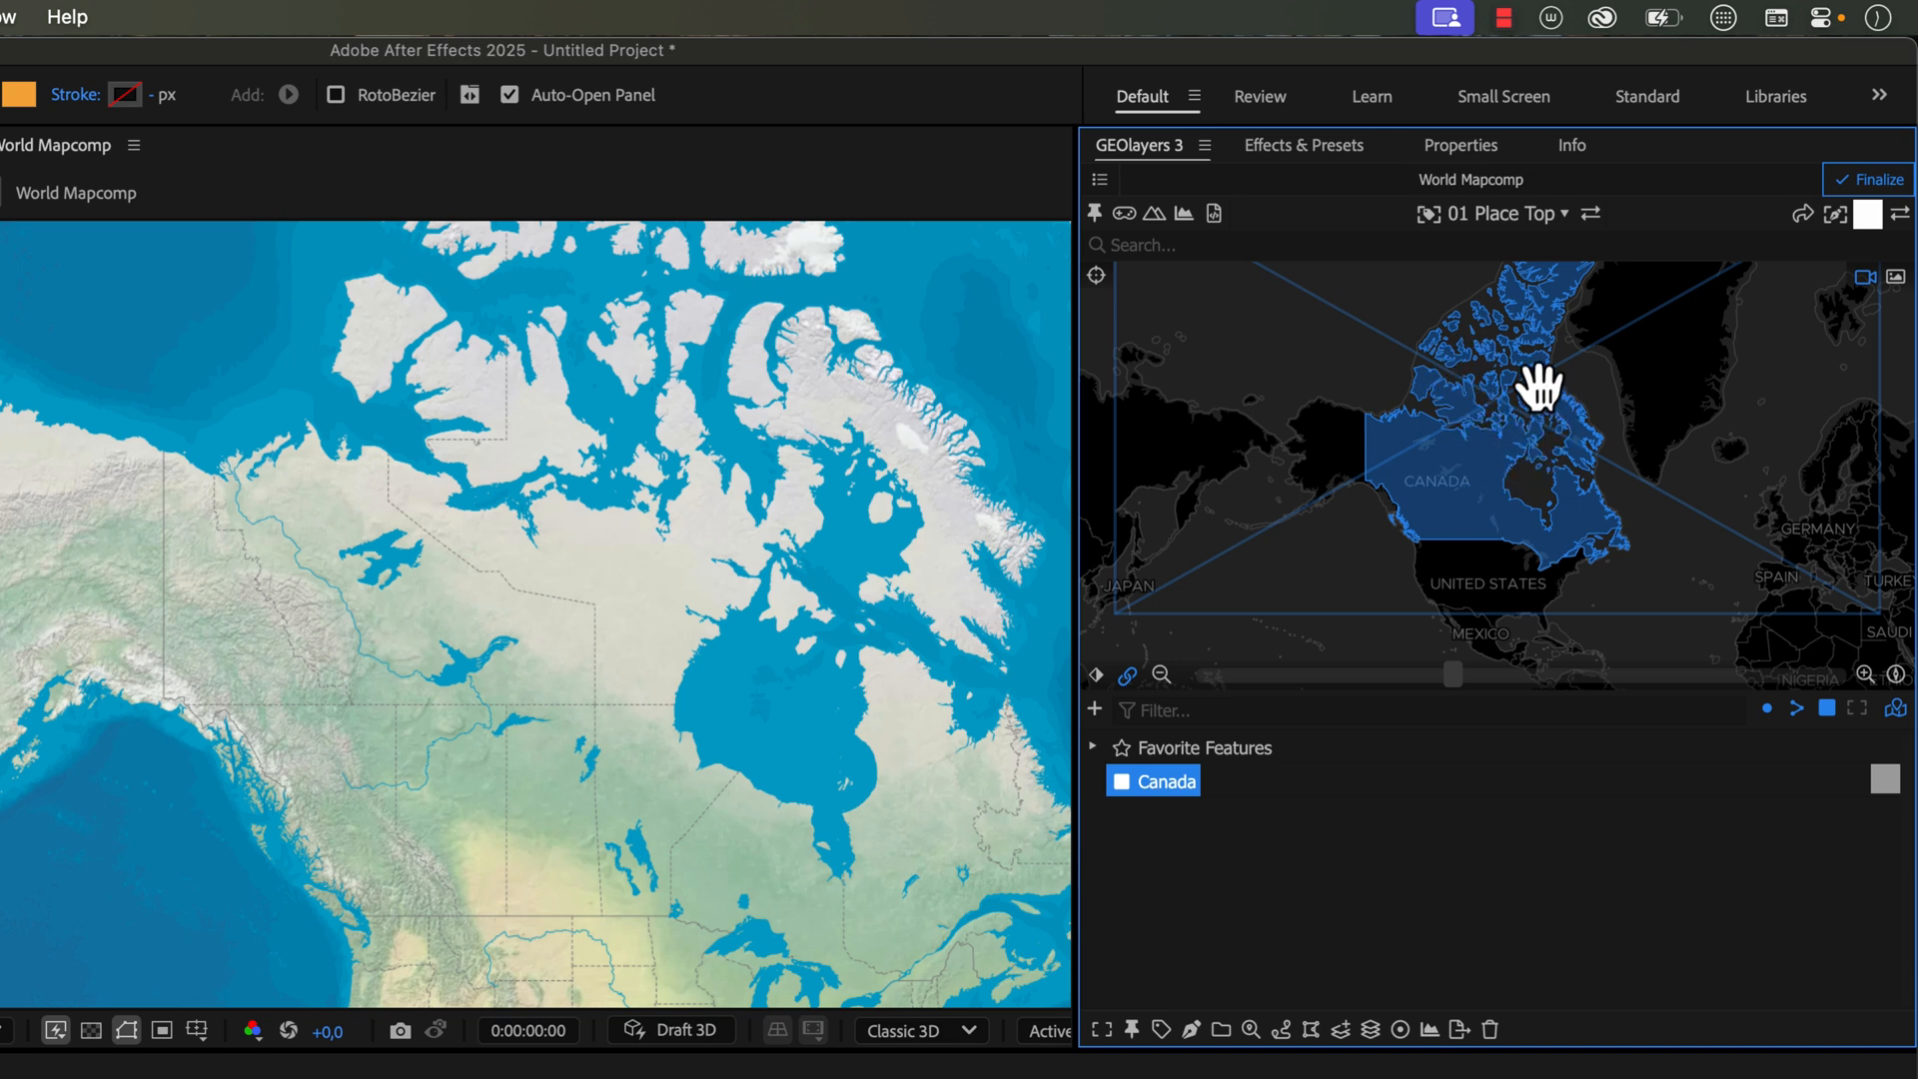
mouse_move(1614, 497)
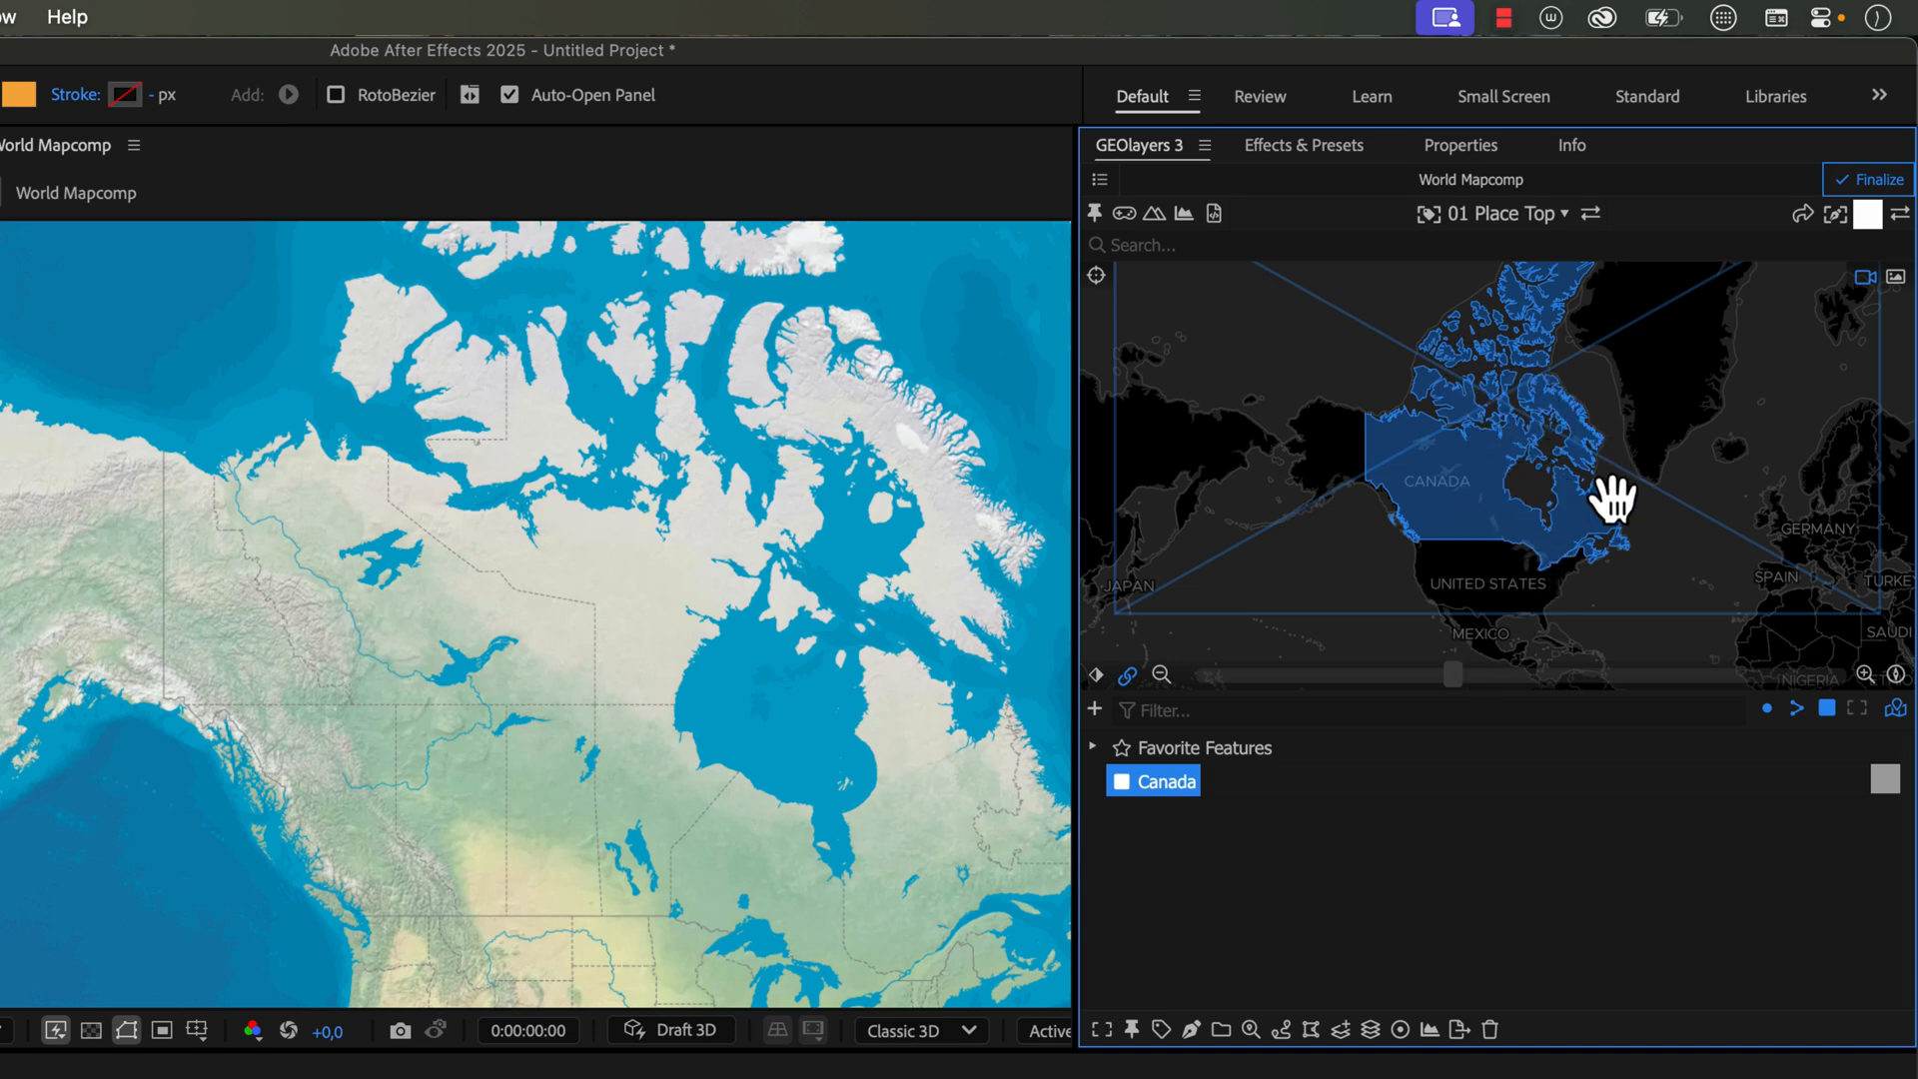
mouse_move(1486, 789)
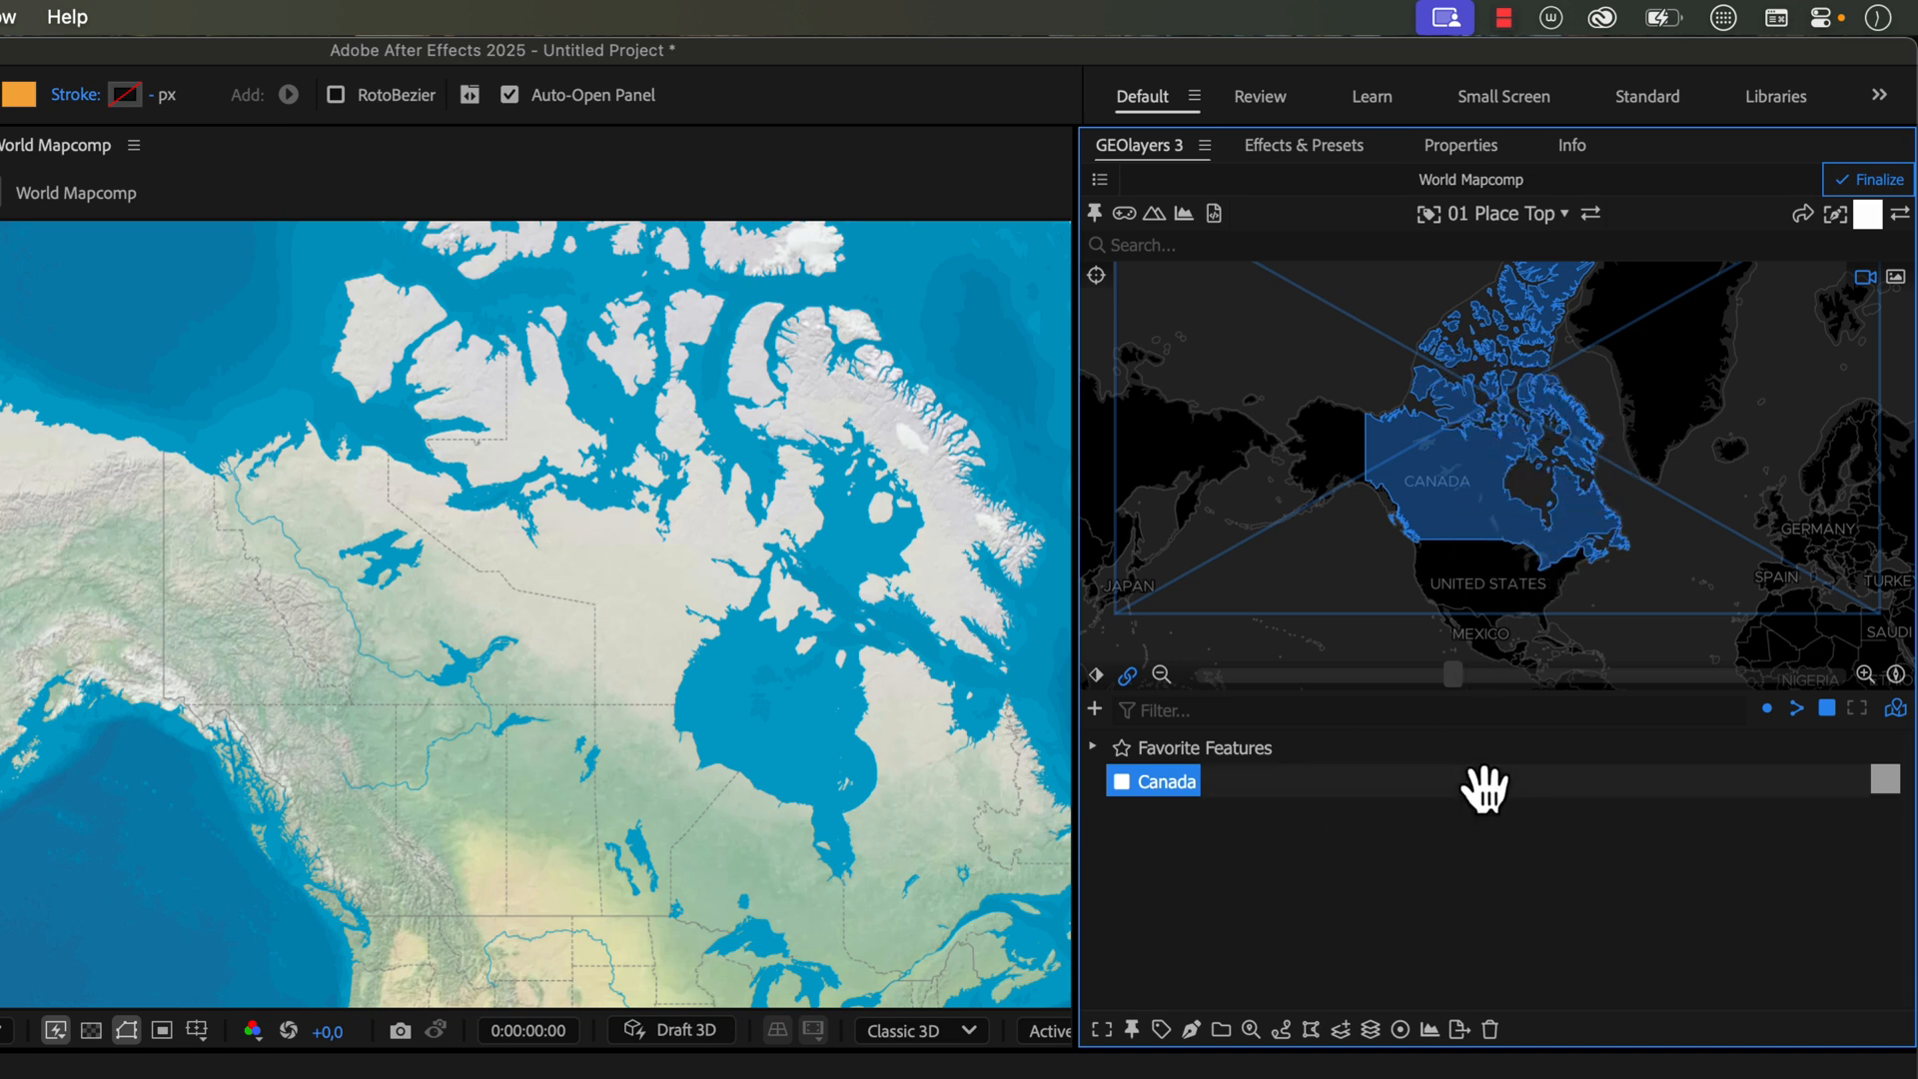
mouse_move(1242, 942)
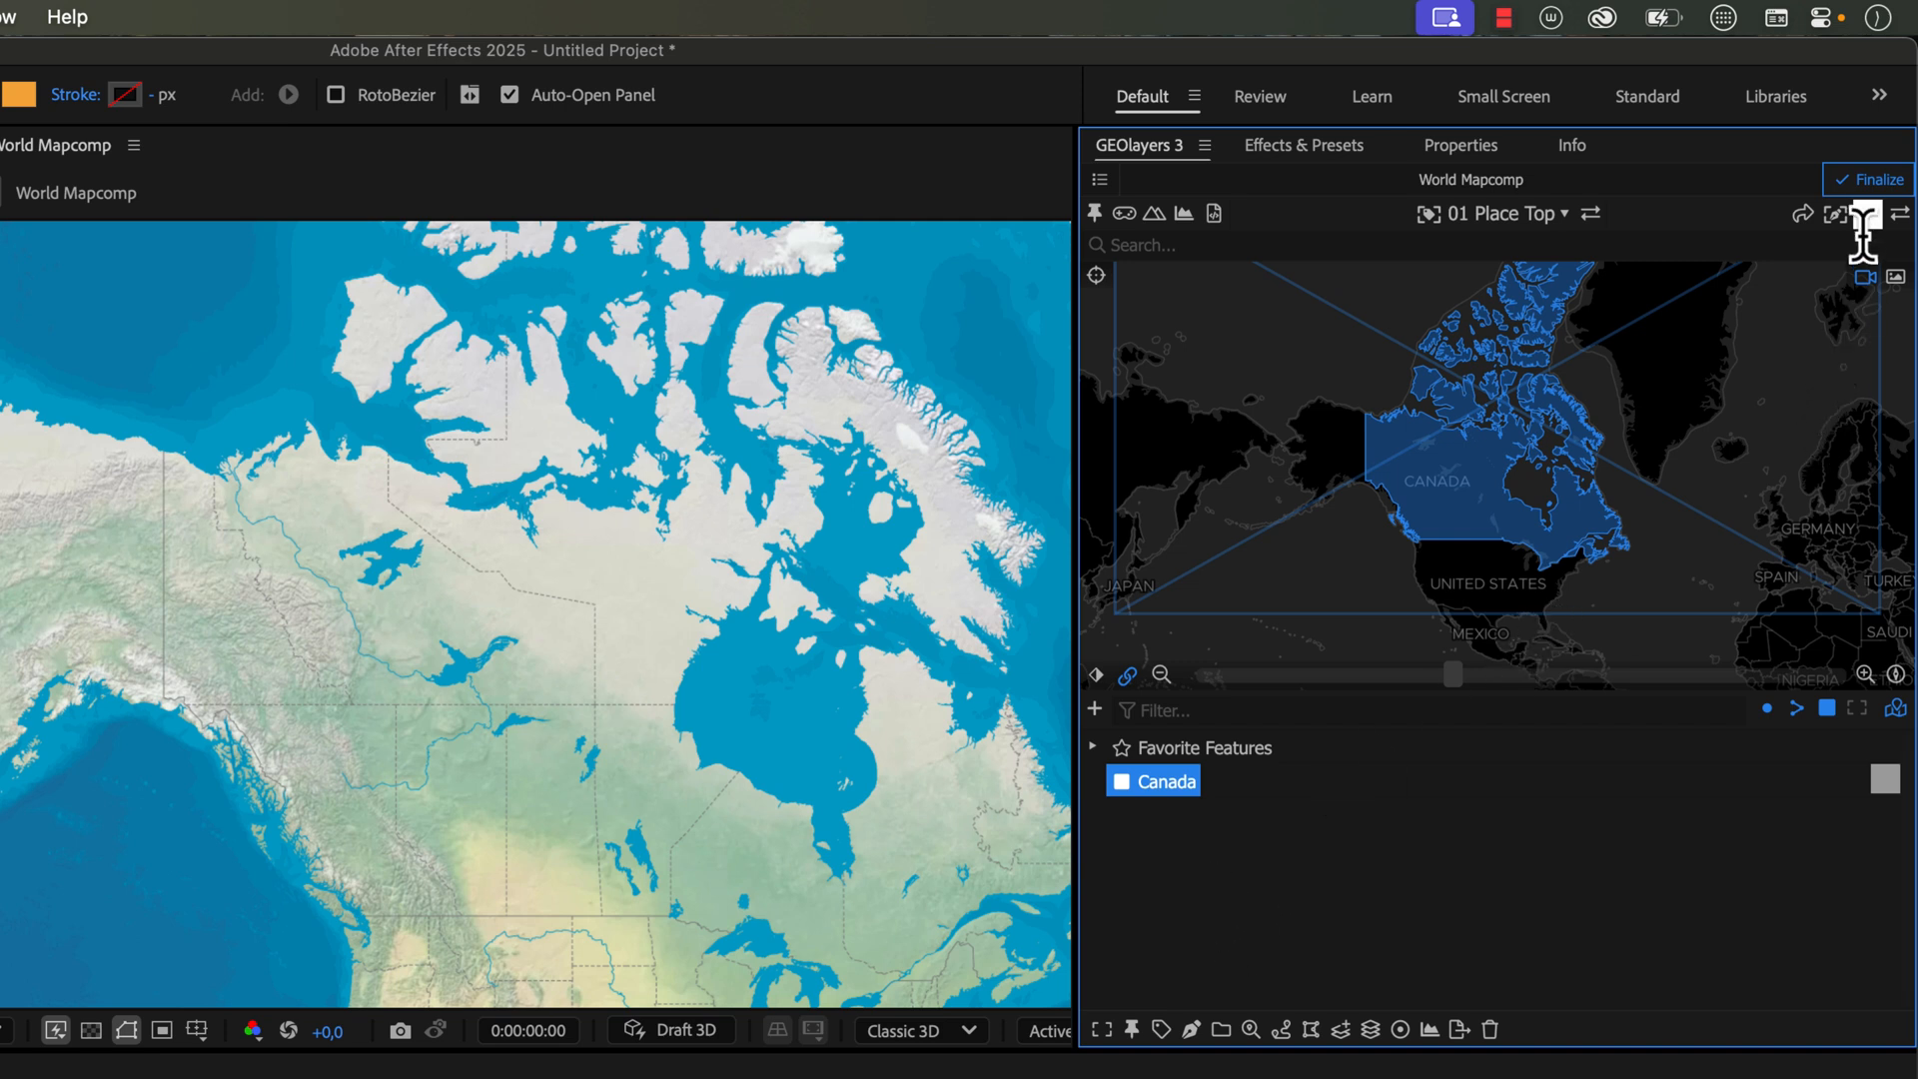
Step: Open Canada's style options and toggle Simplify Geometry on, then back off
click(1868, 214)
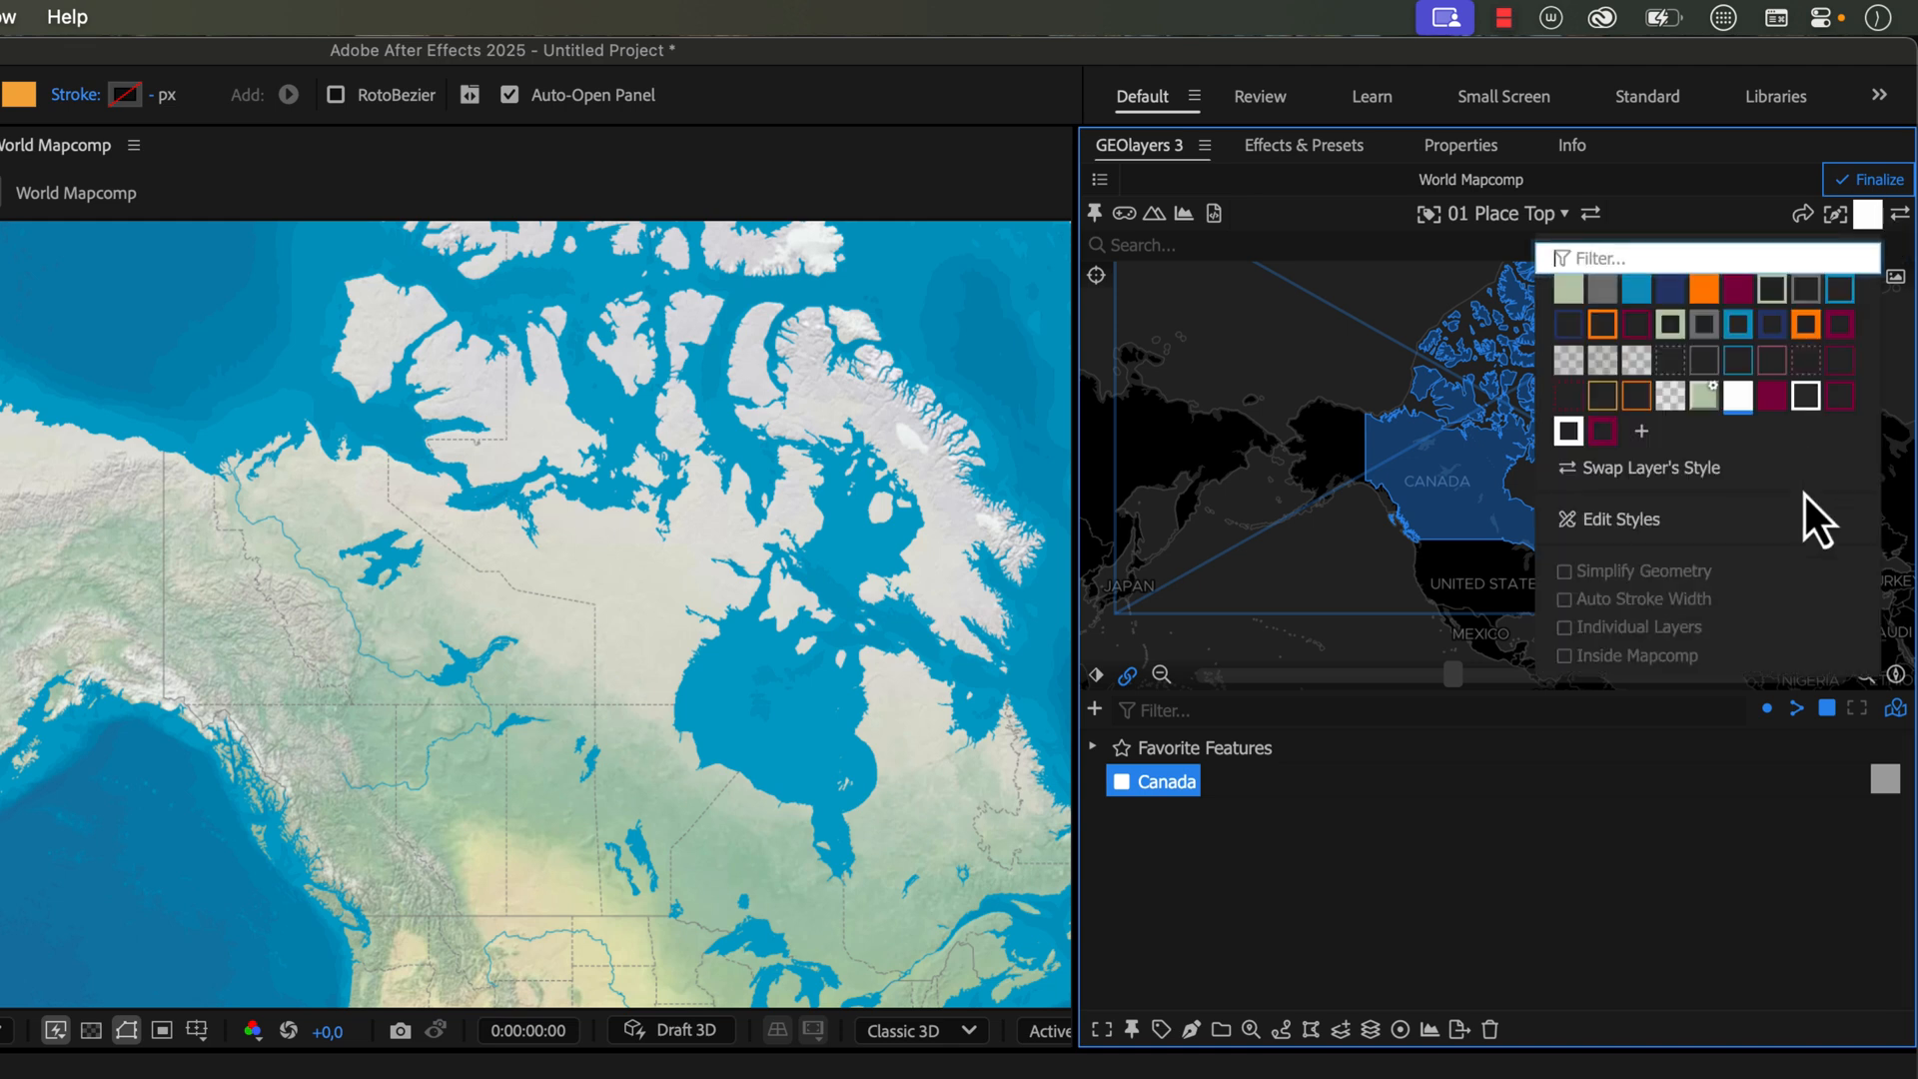
mouse_move(1651, 593)
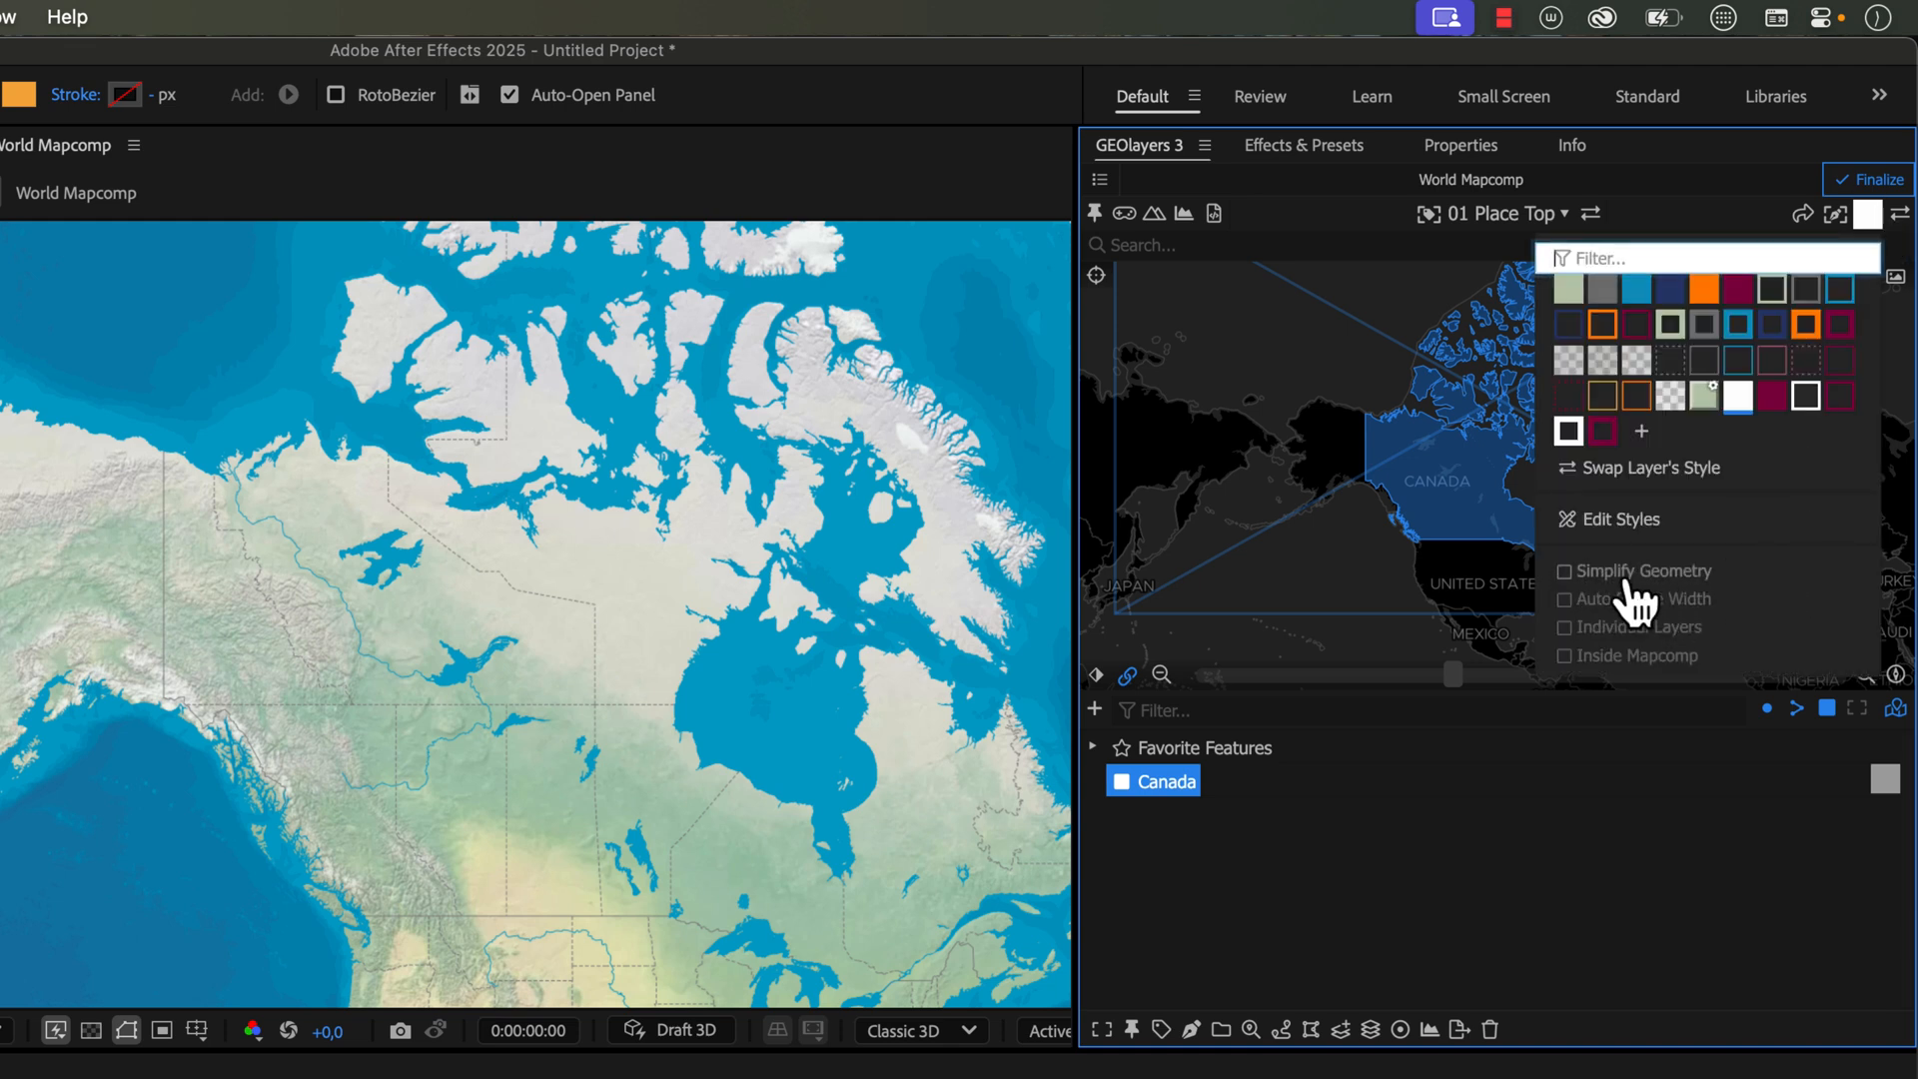
mouse_move(1647, 594)
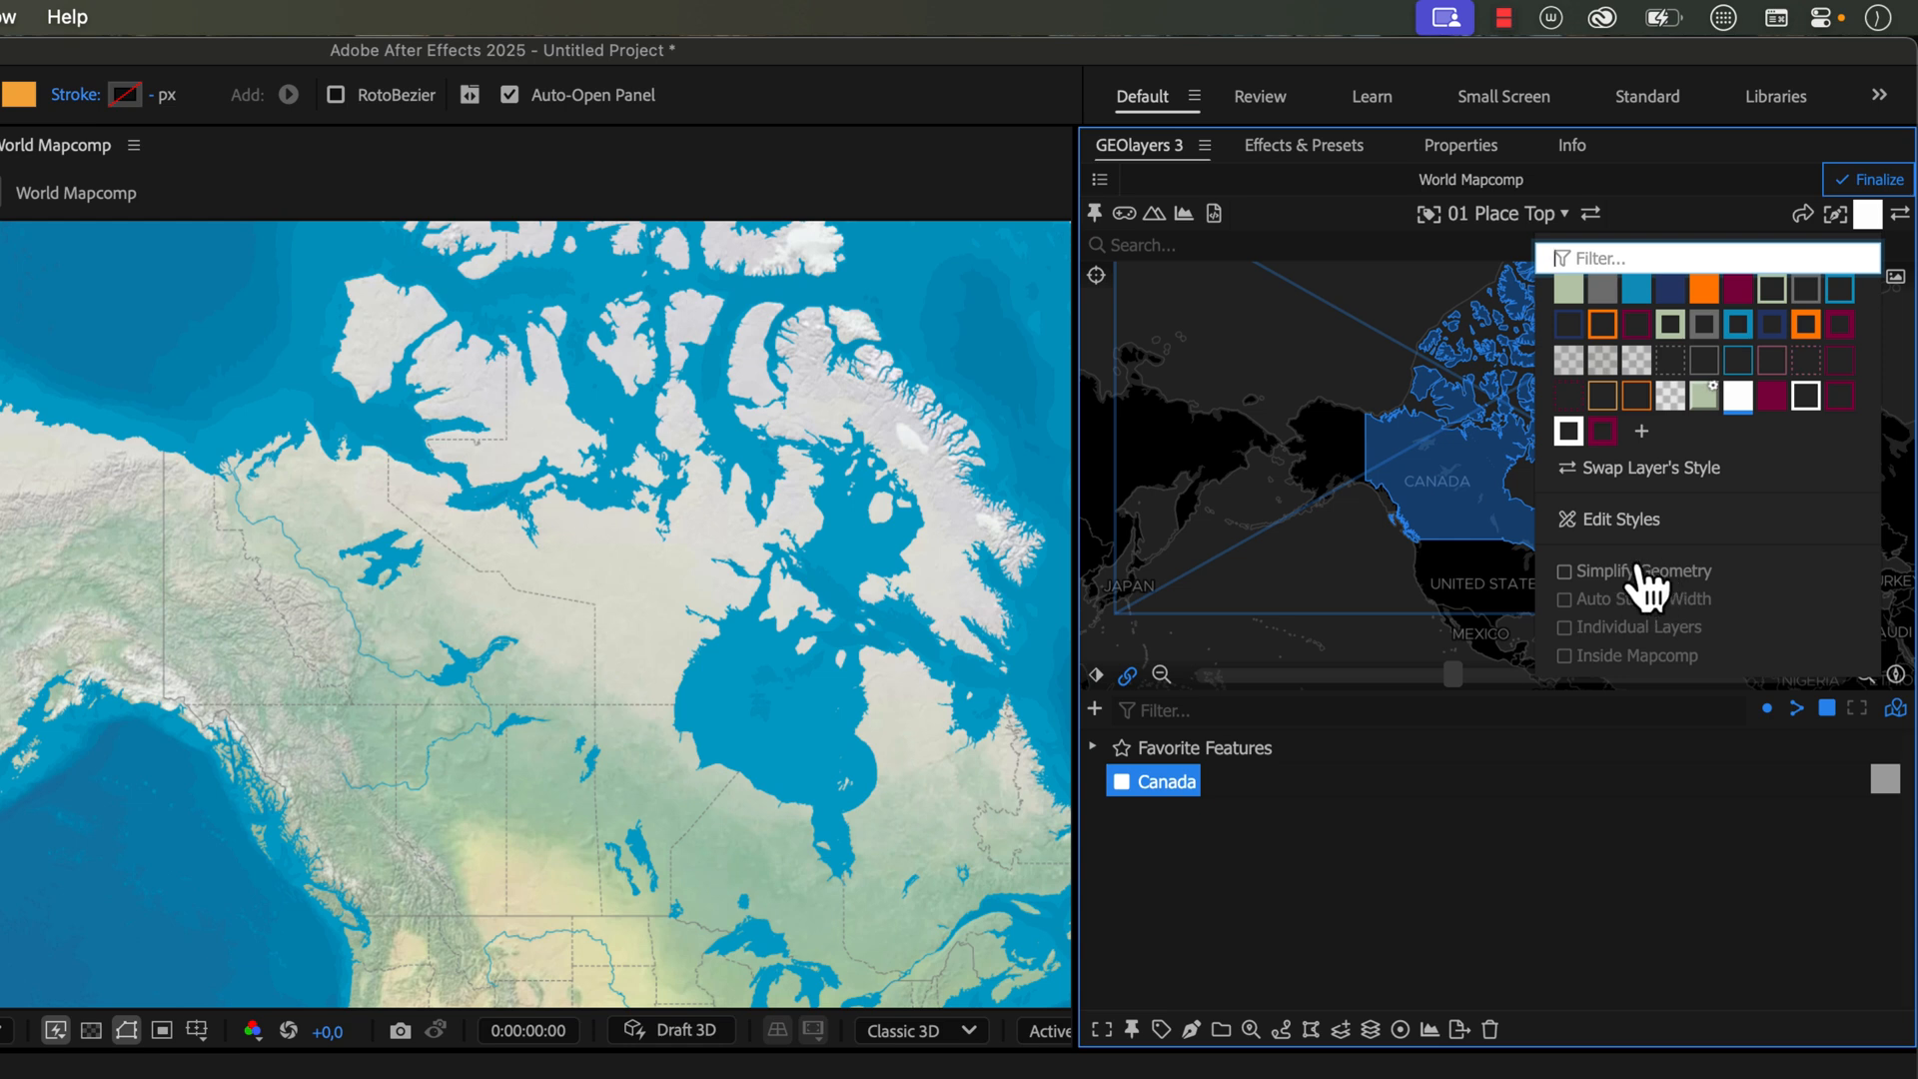
click(1564, 571)
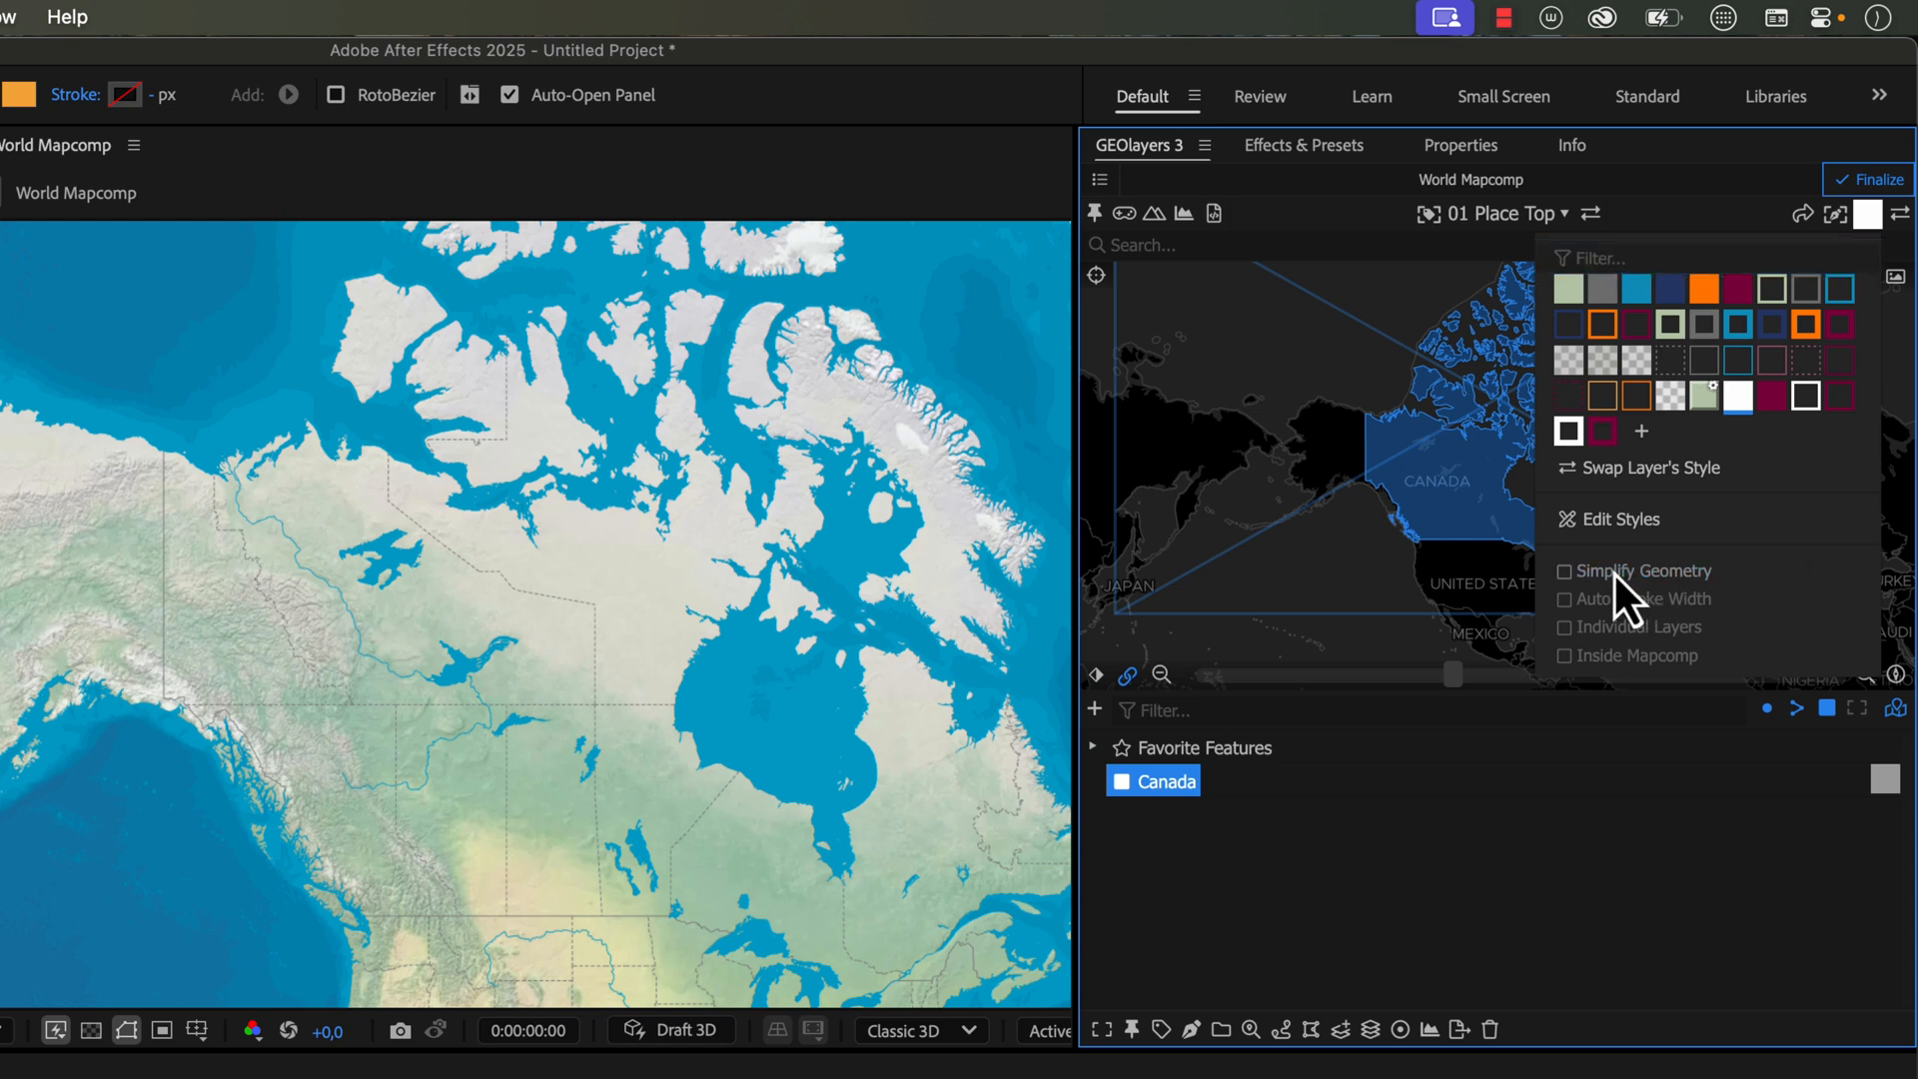
click(1564, 571)
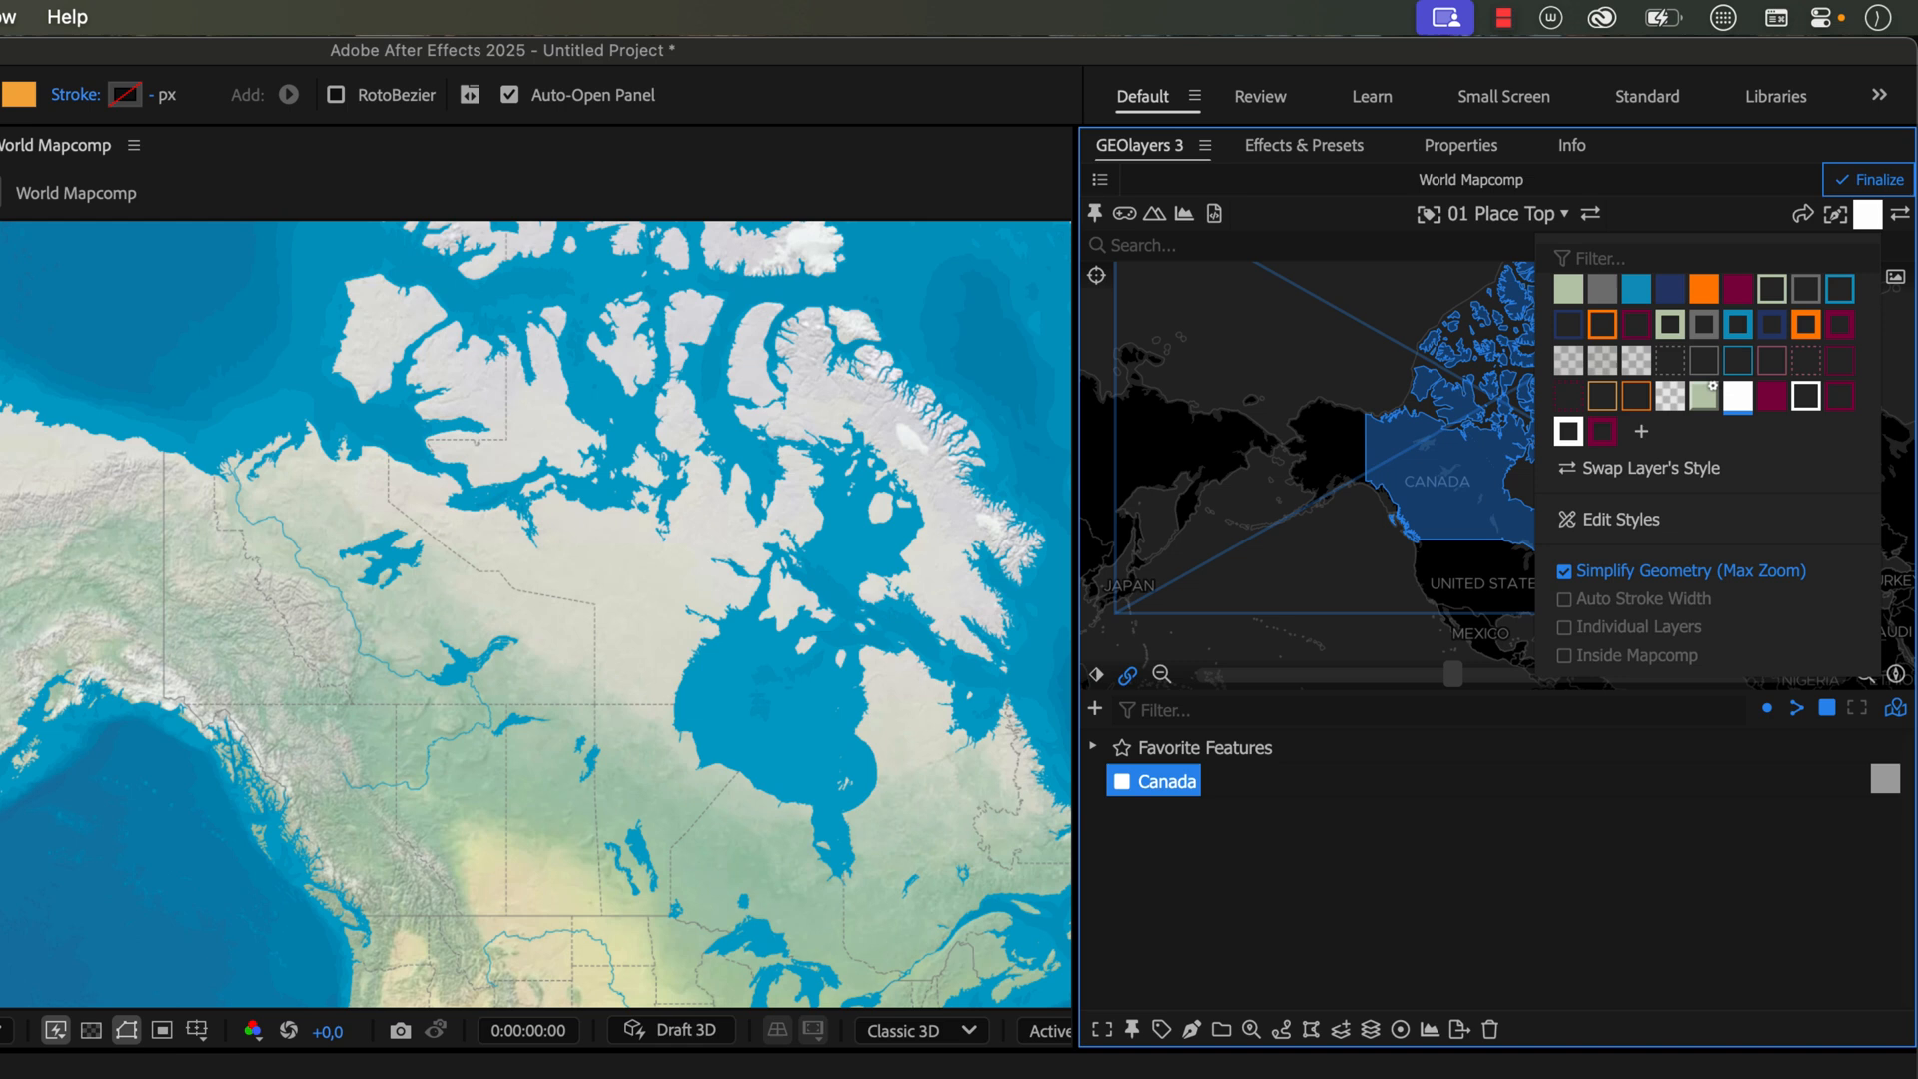
mouse_move(1753, 585)
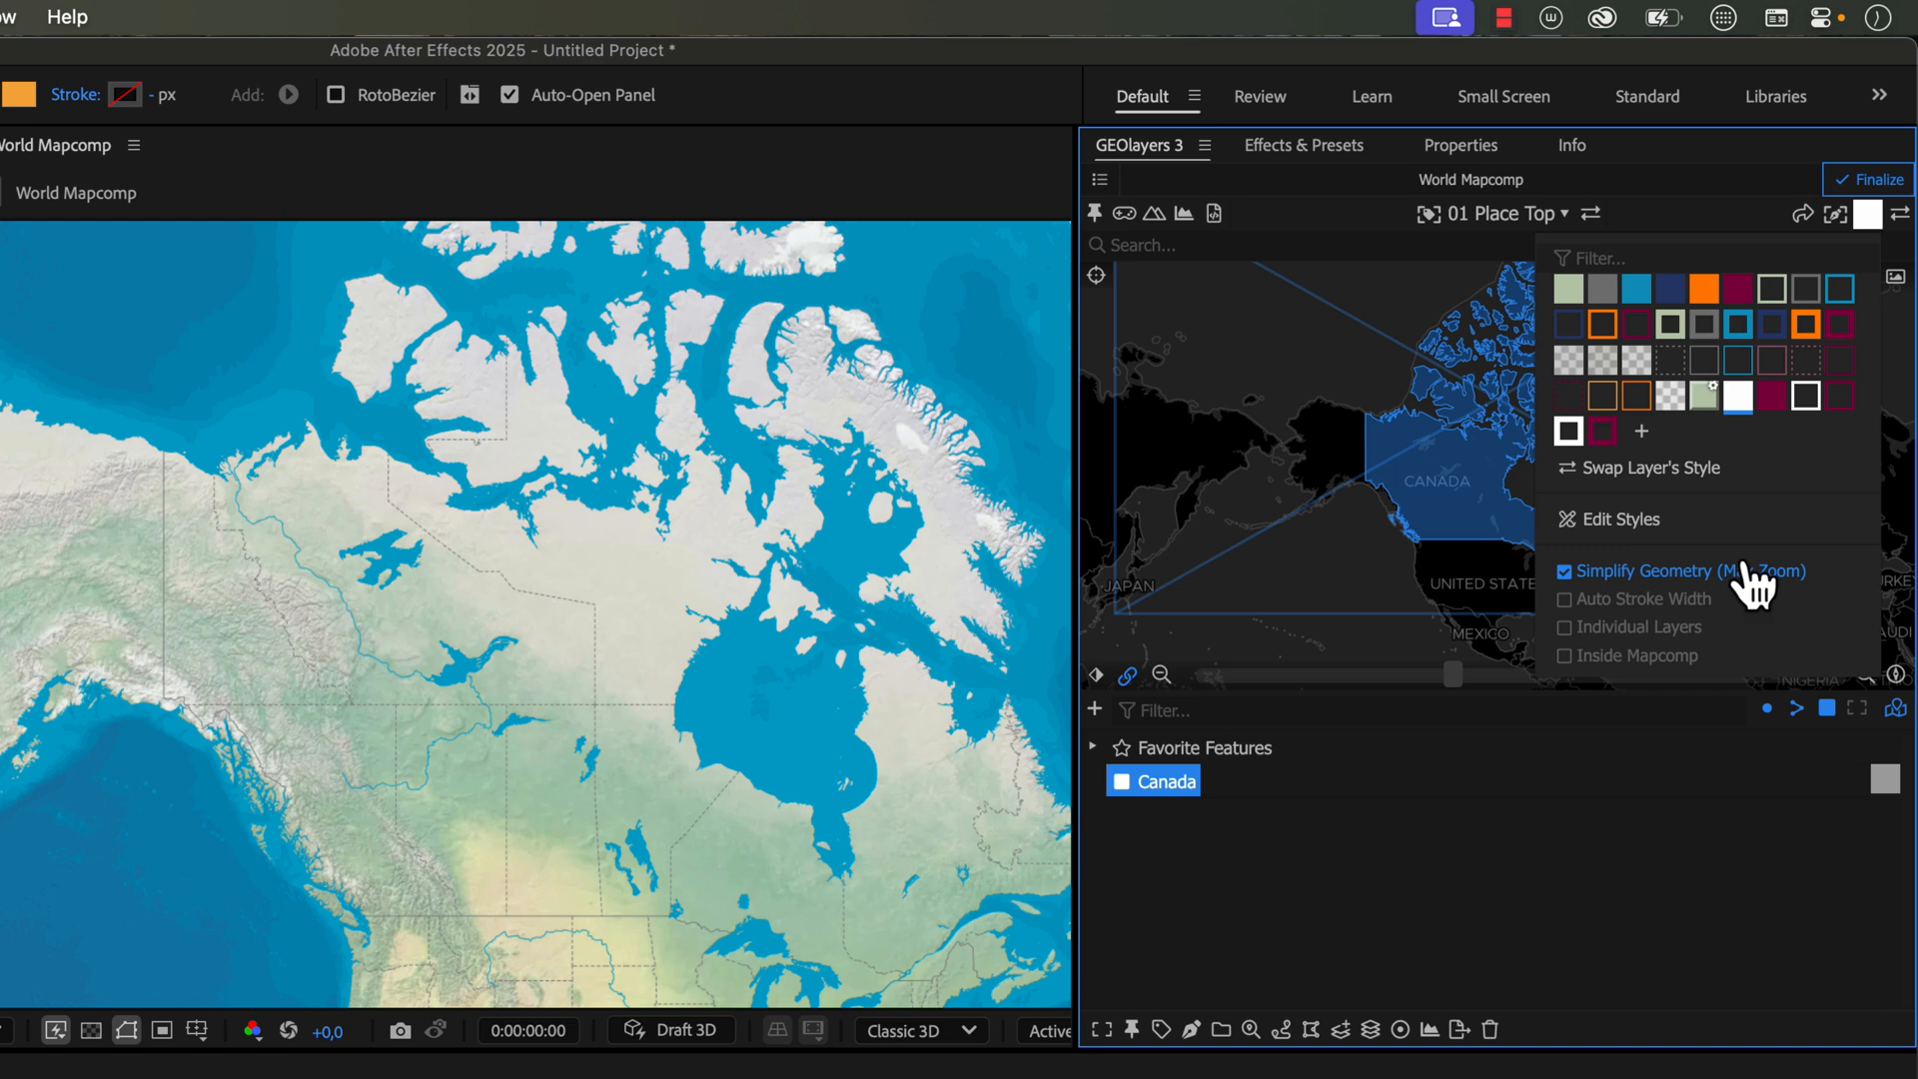
mouse_move(1602, 593)
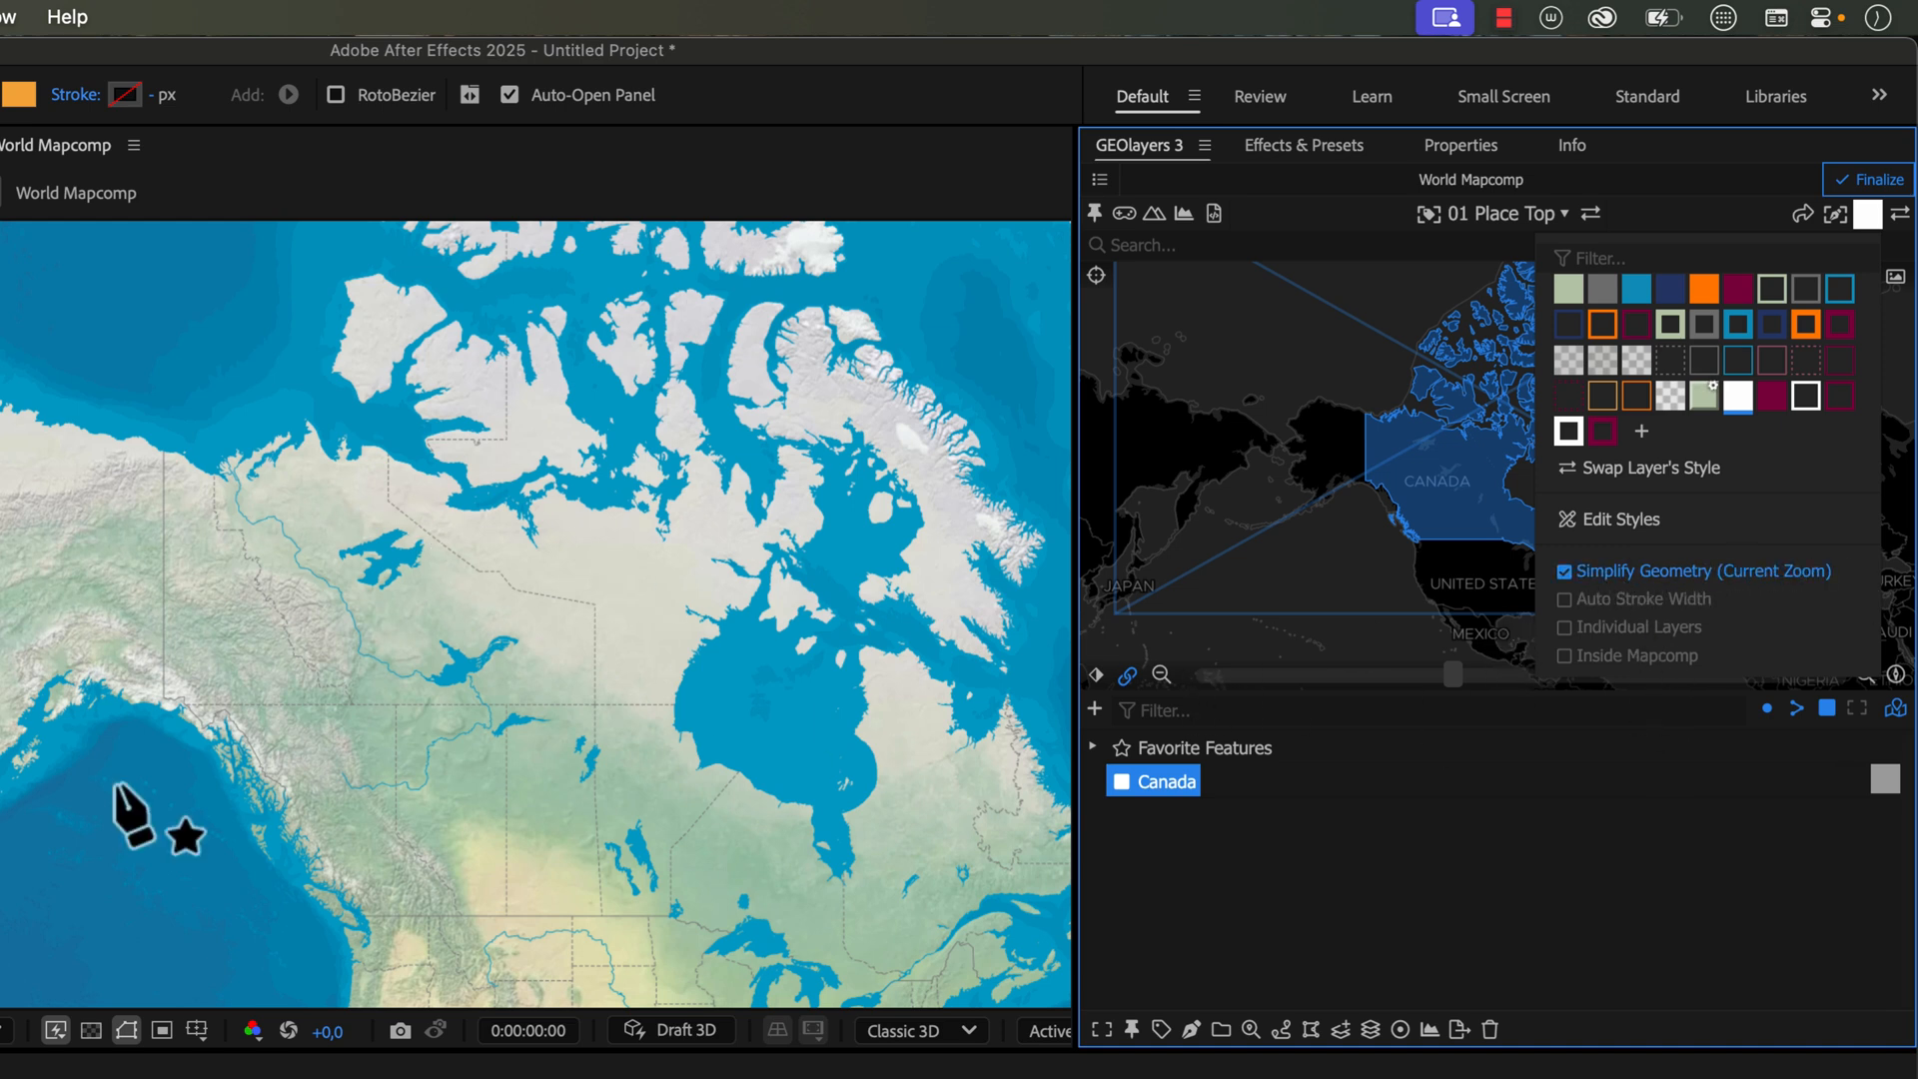
click(1564, 571)
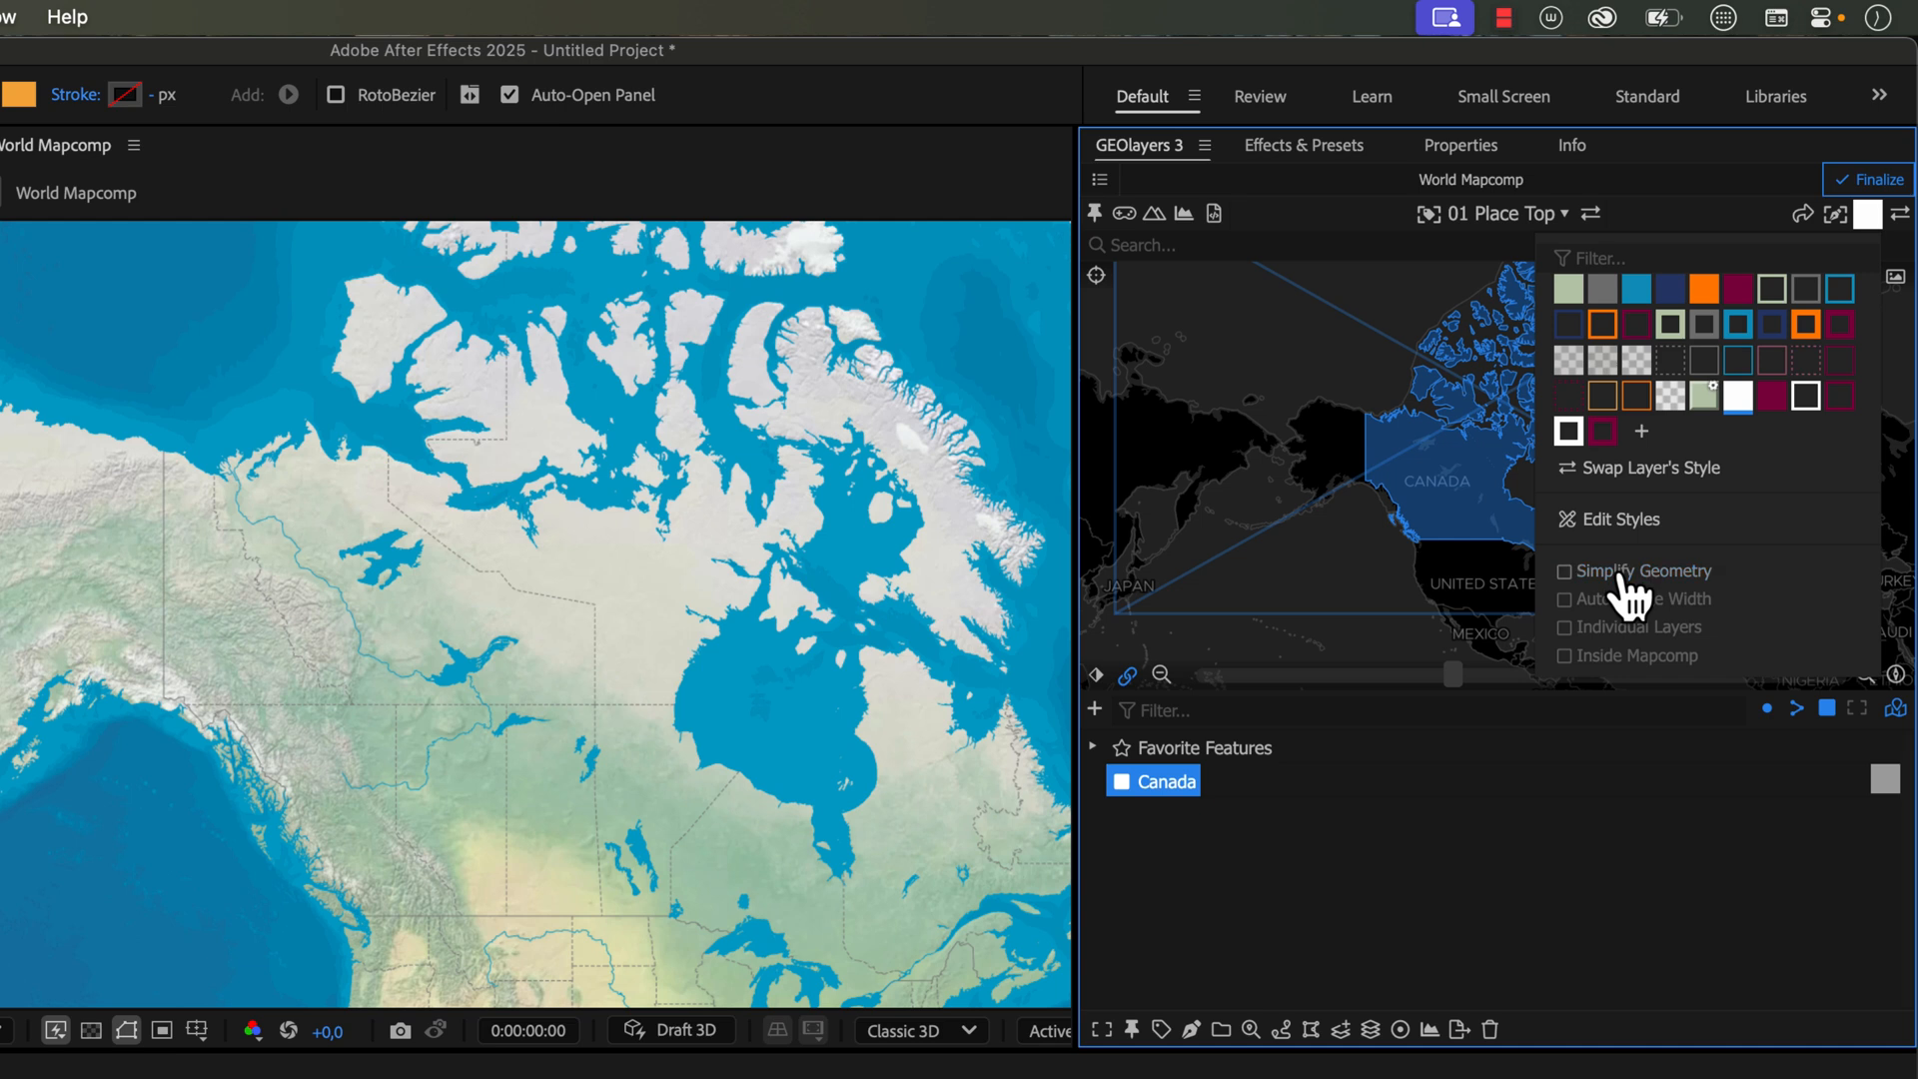
mouse_move(1197, 1029)
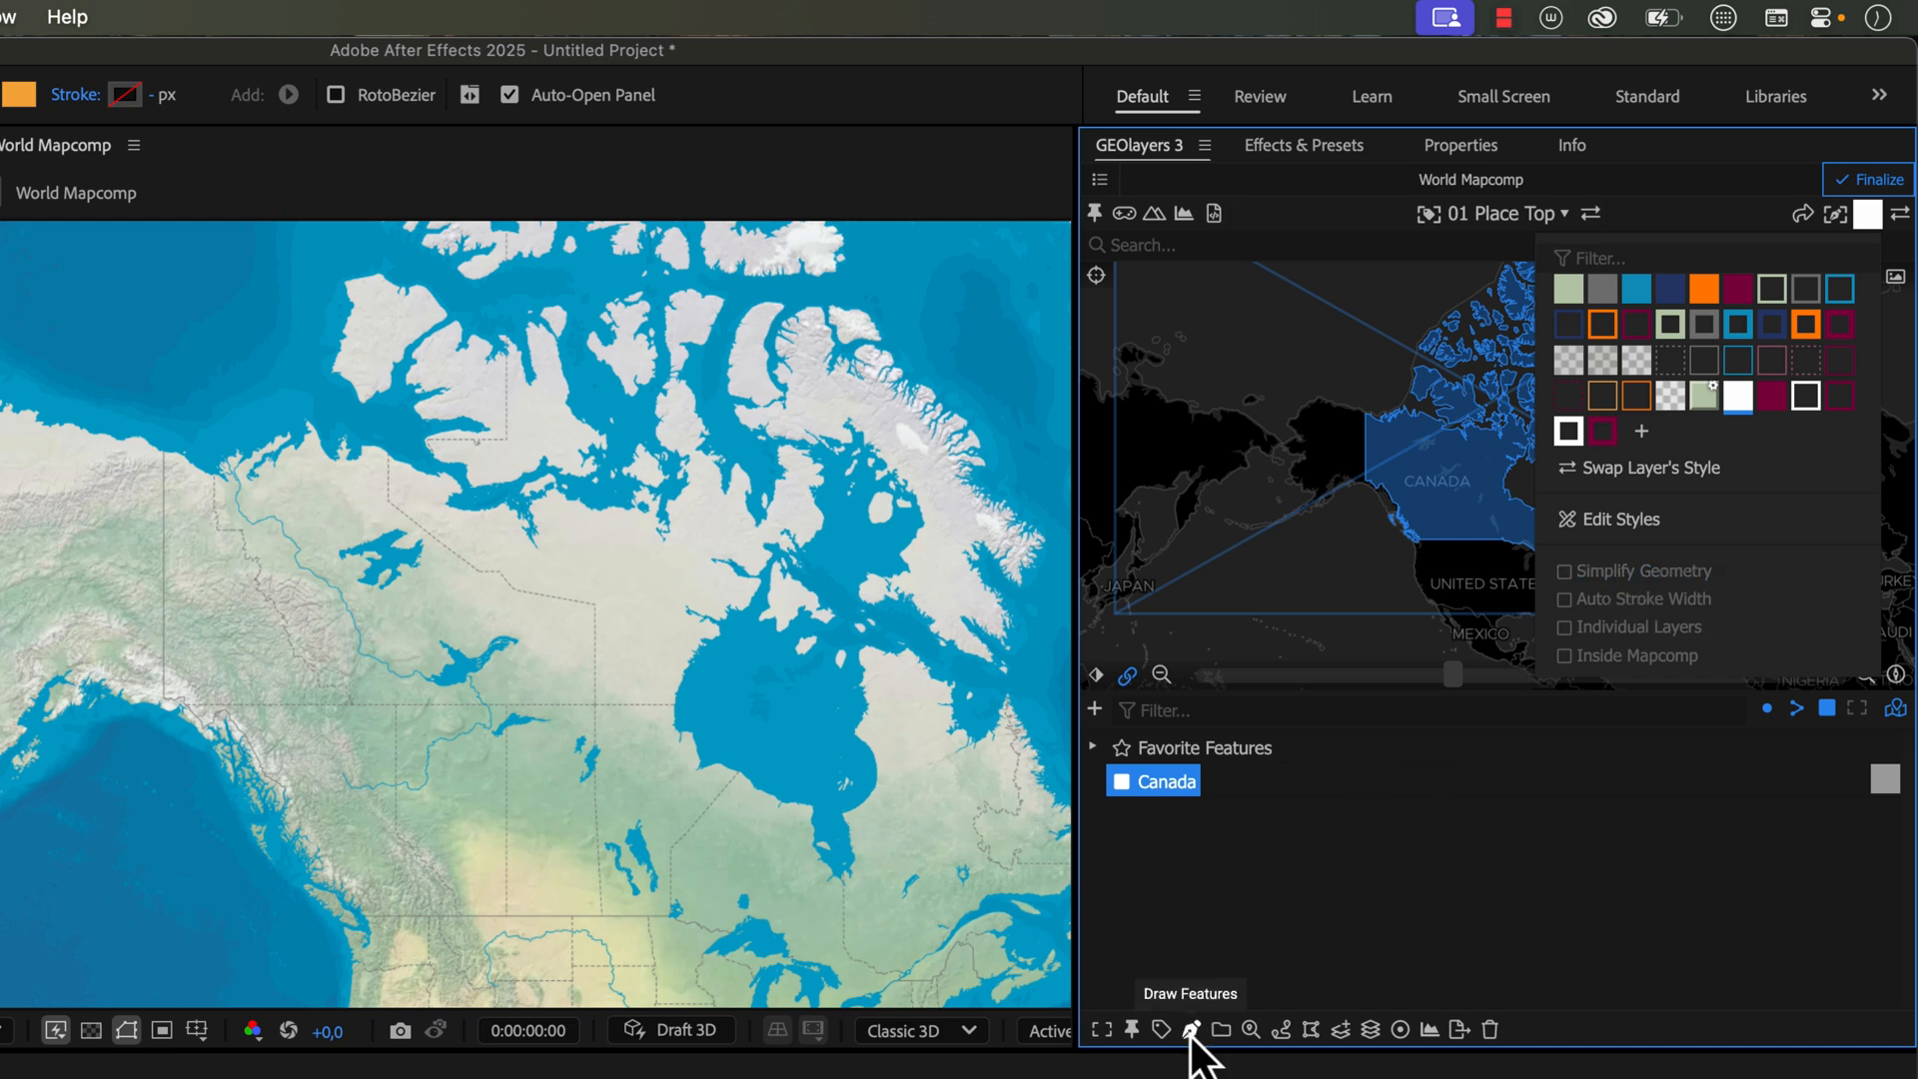
Step: Draw the full-detail Canada feature, accepting the Whooops vertex-count warning
click(1190, 1029)
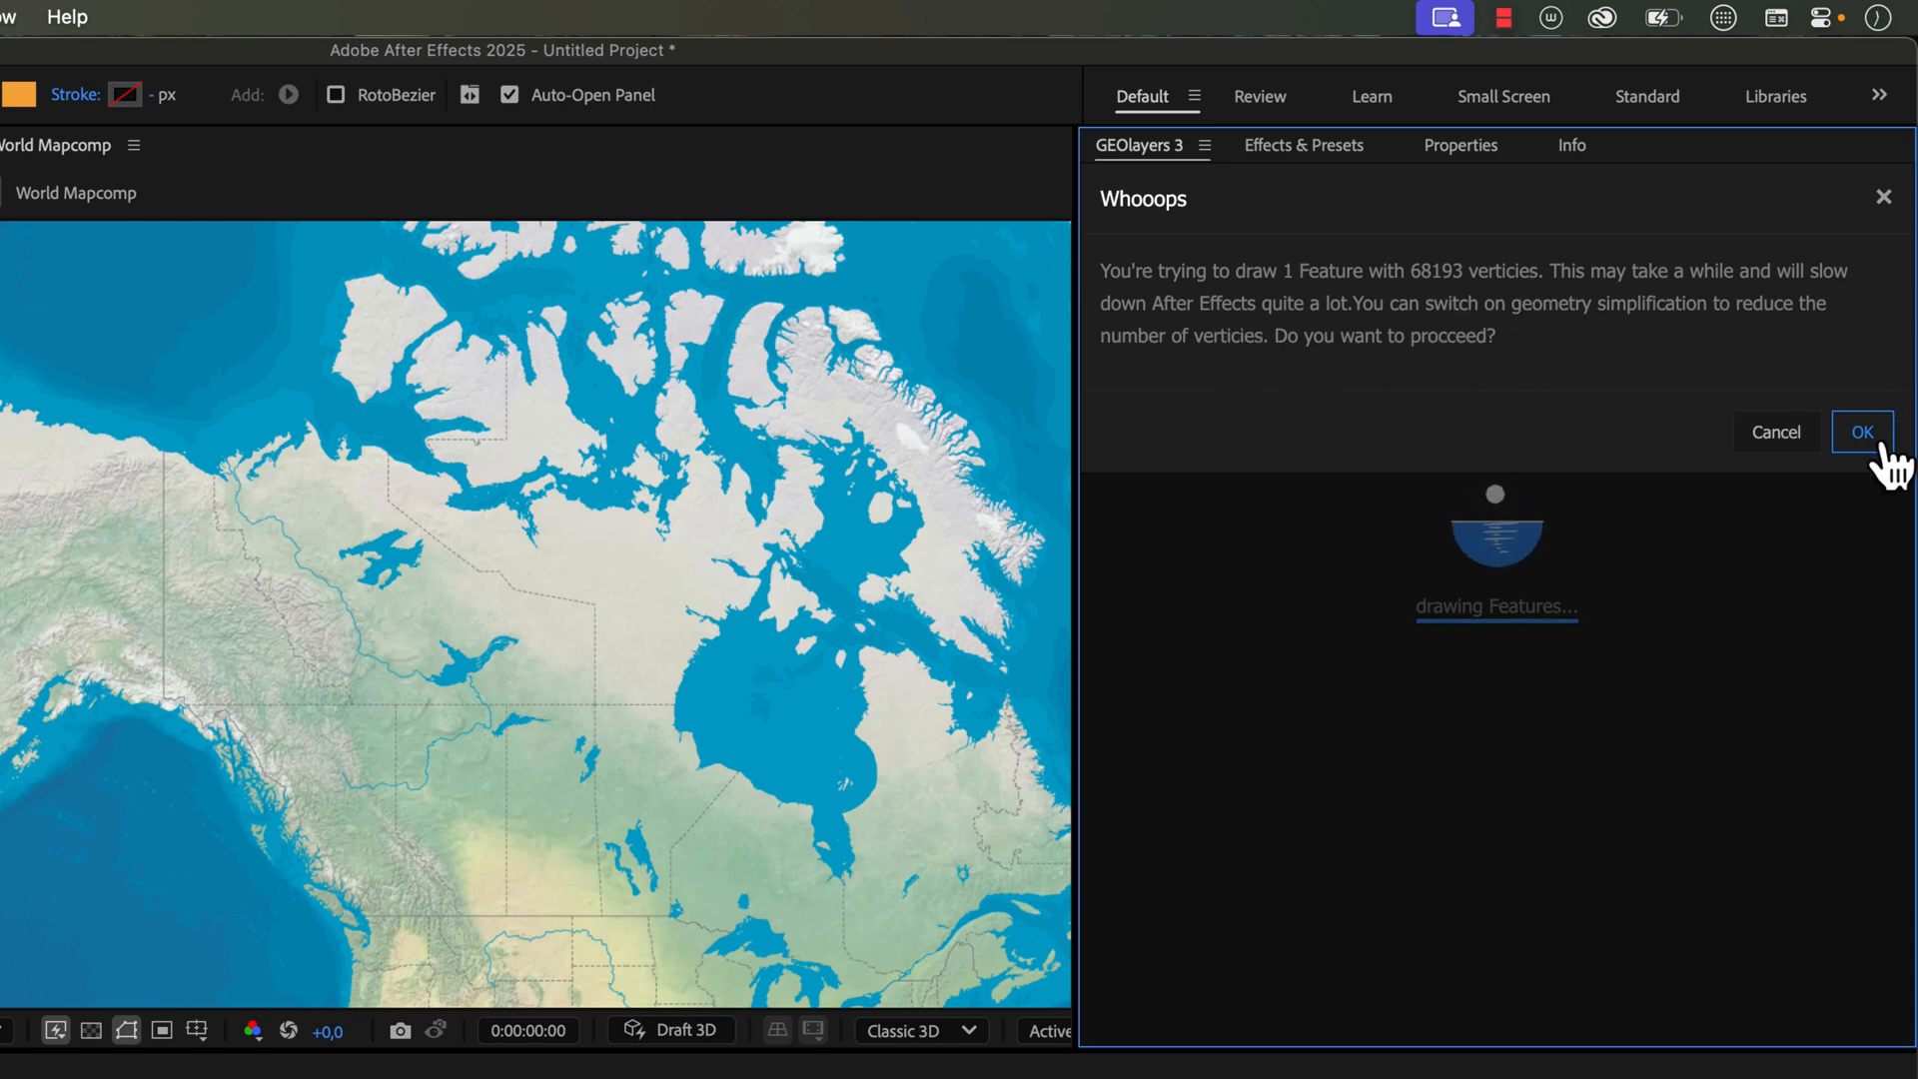
click(1860, 431)
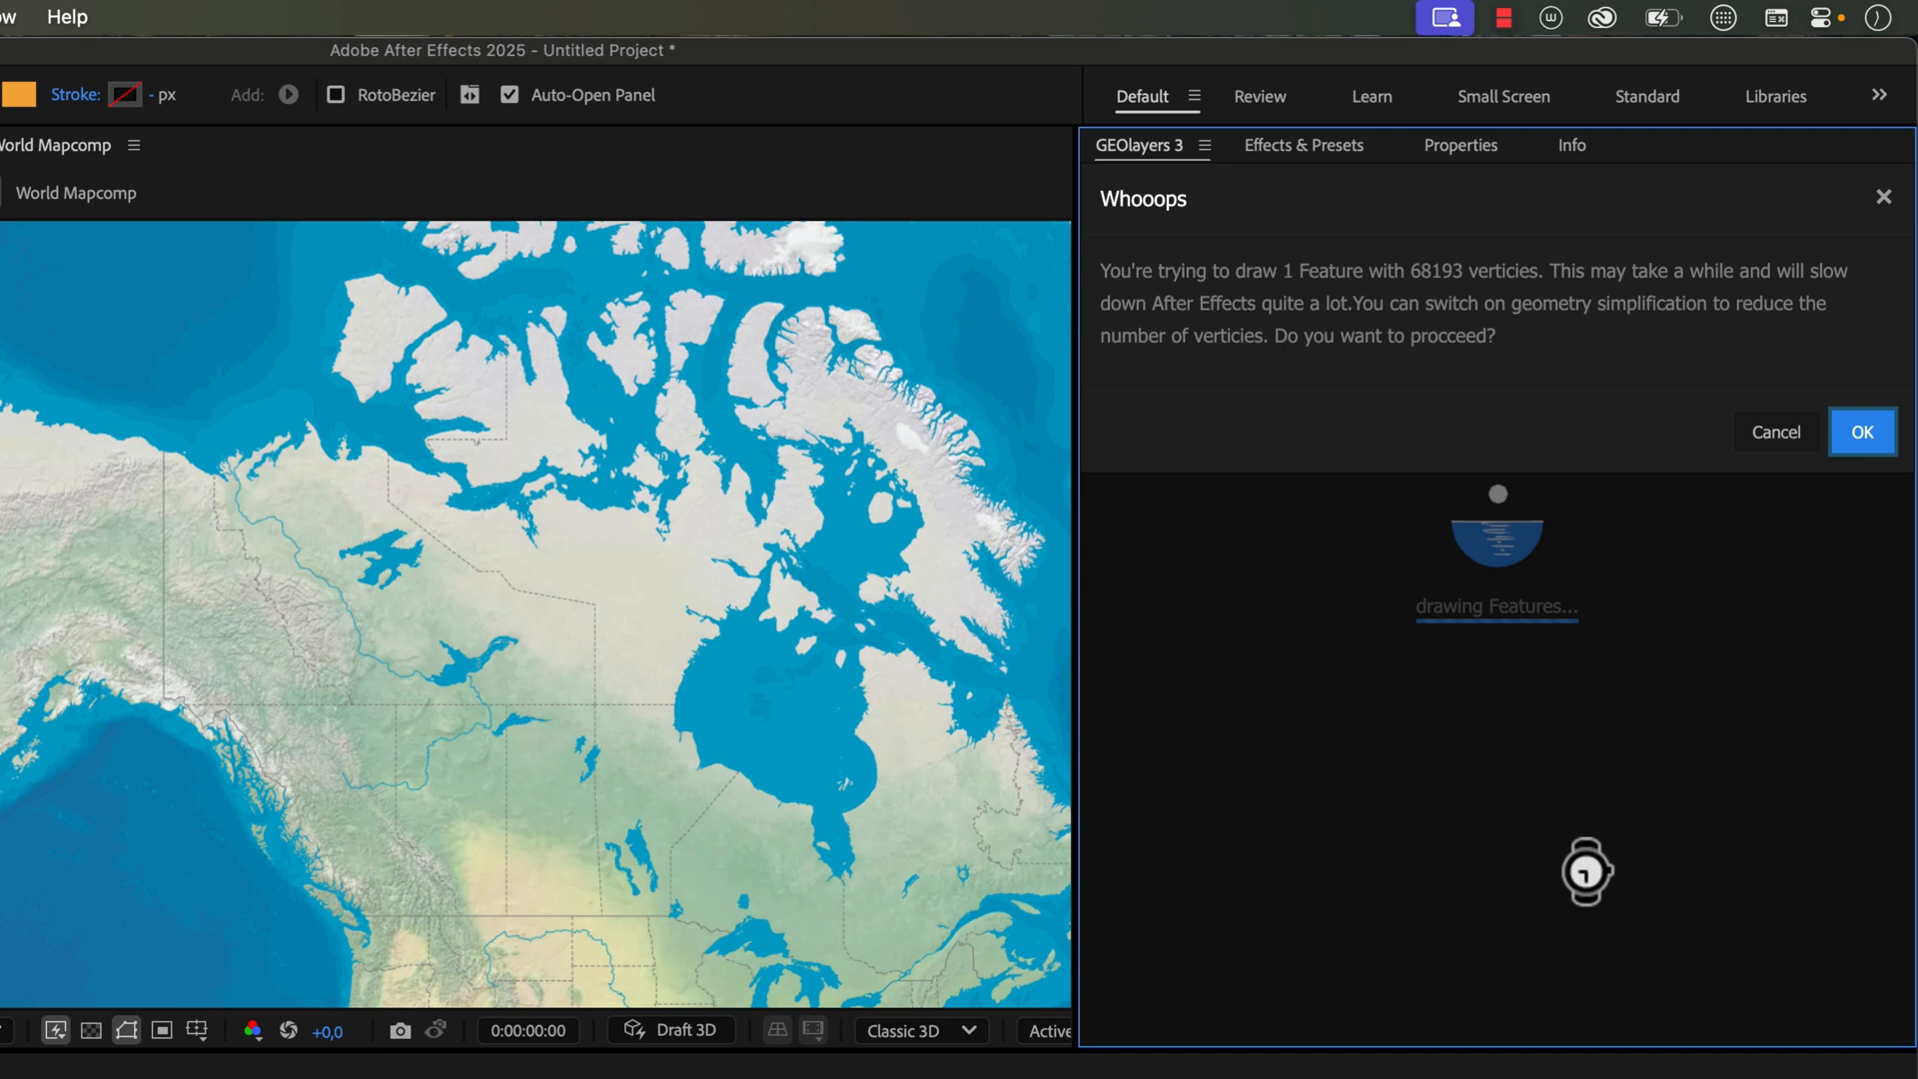
mouse_move(1380, 903)
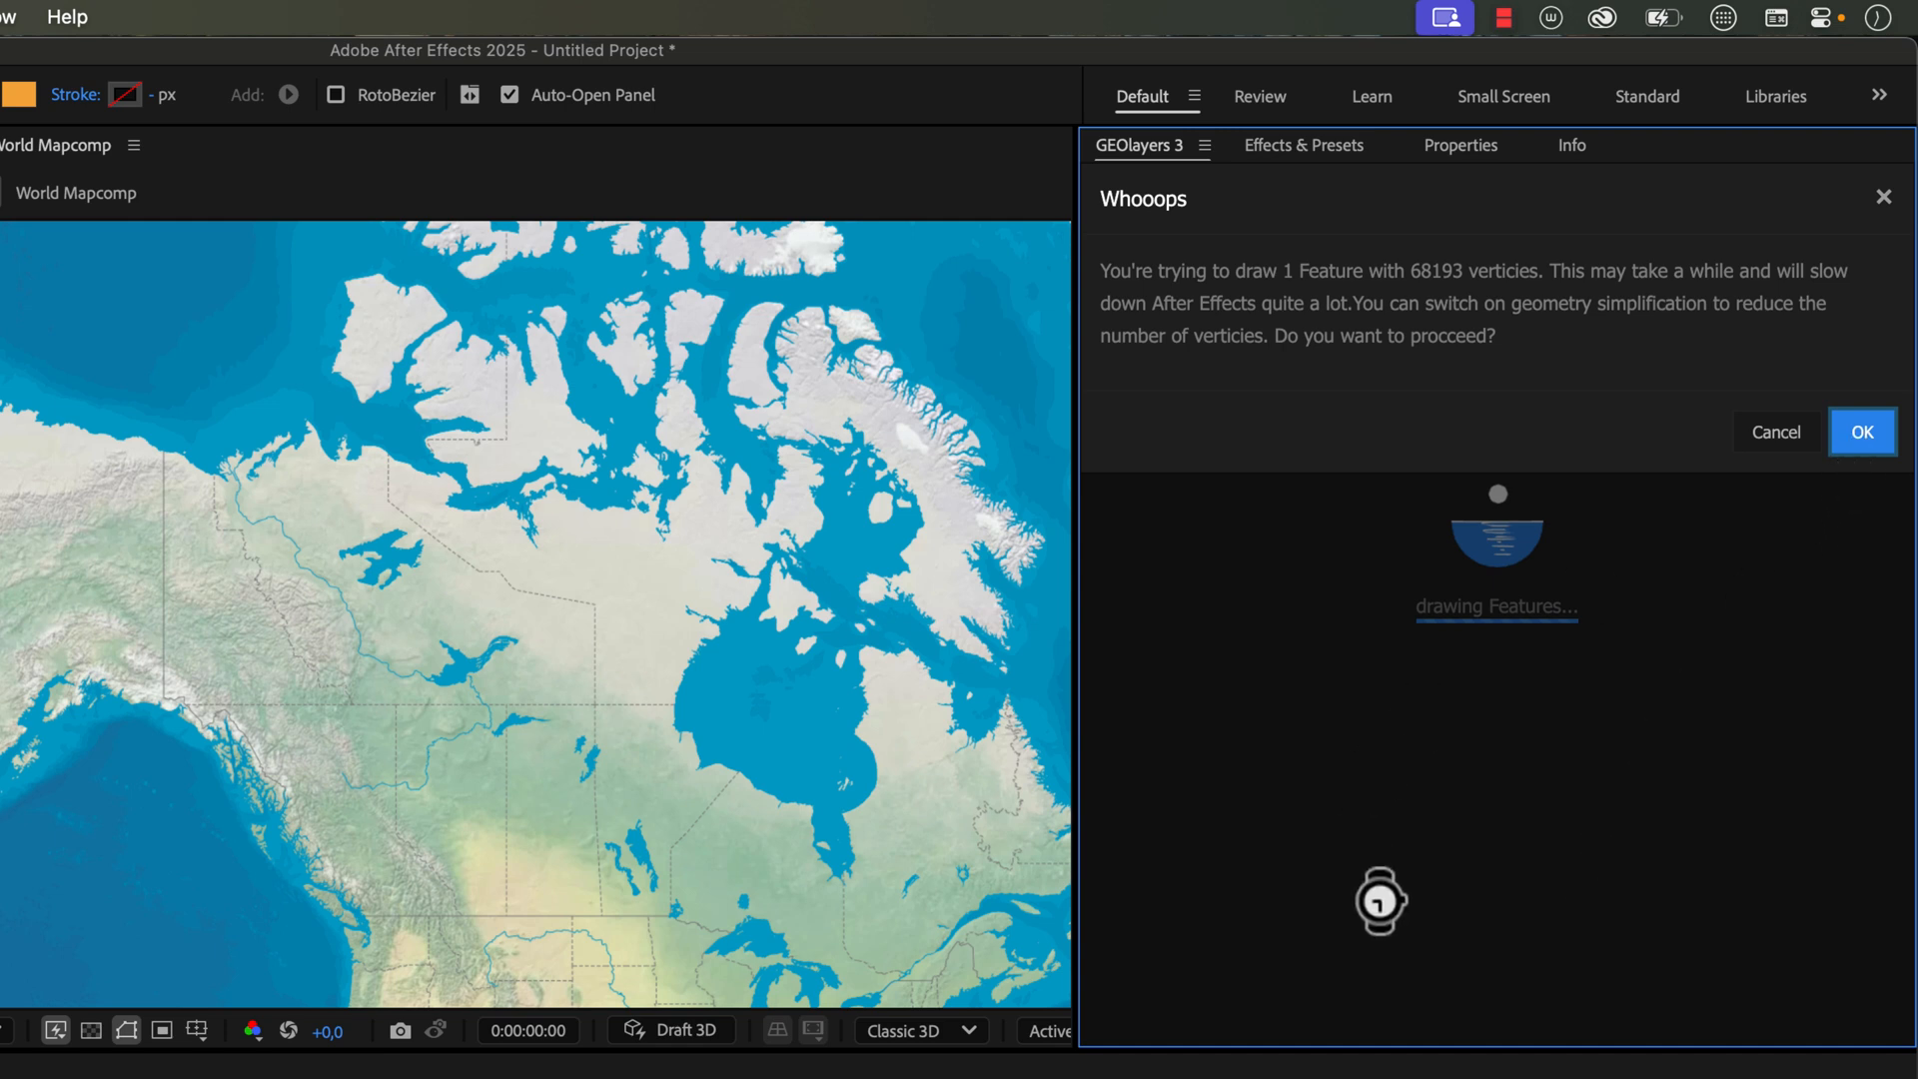
click(1860, 430)
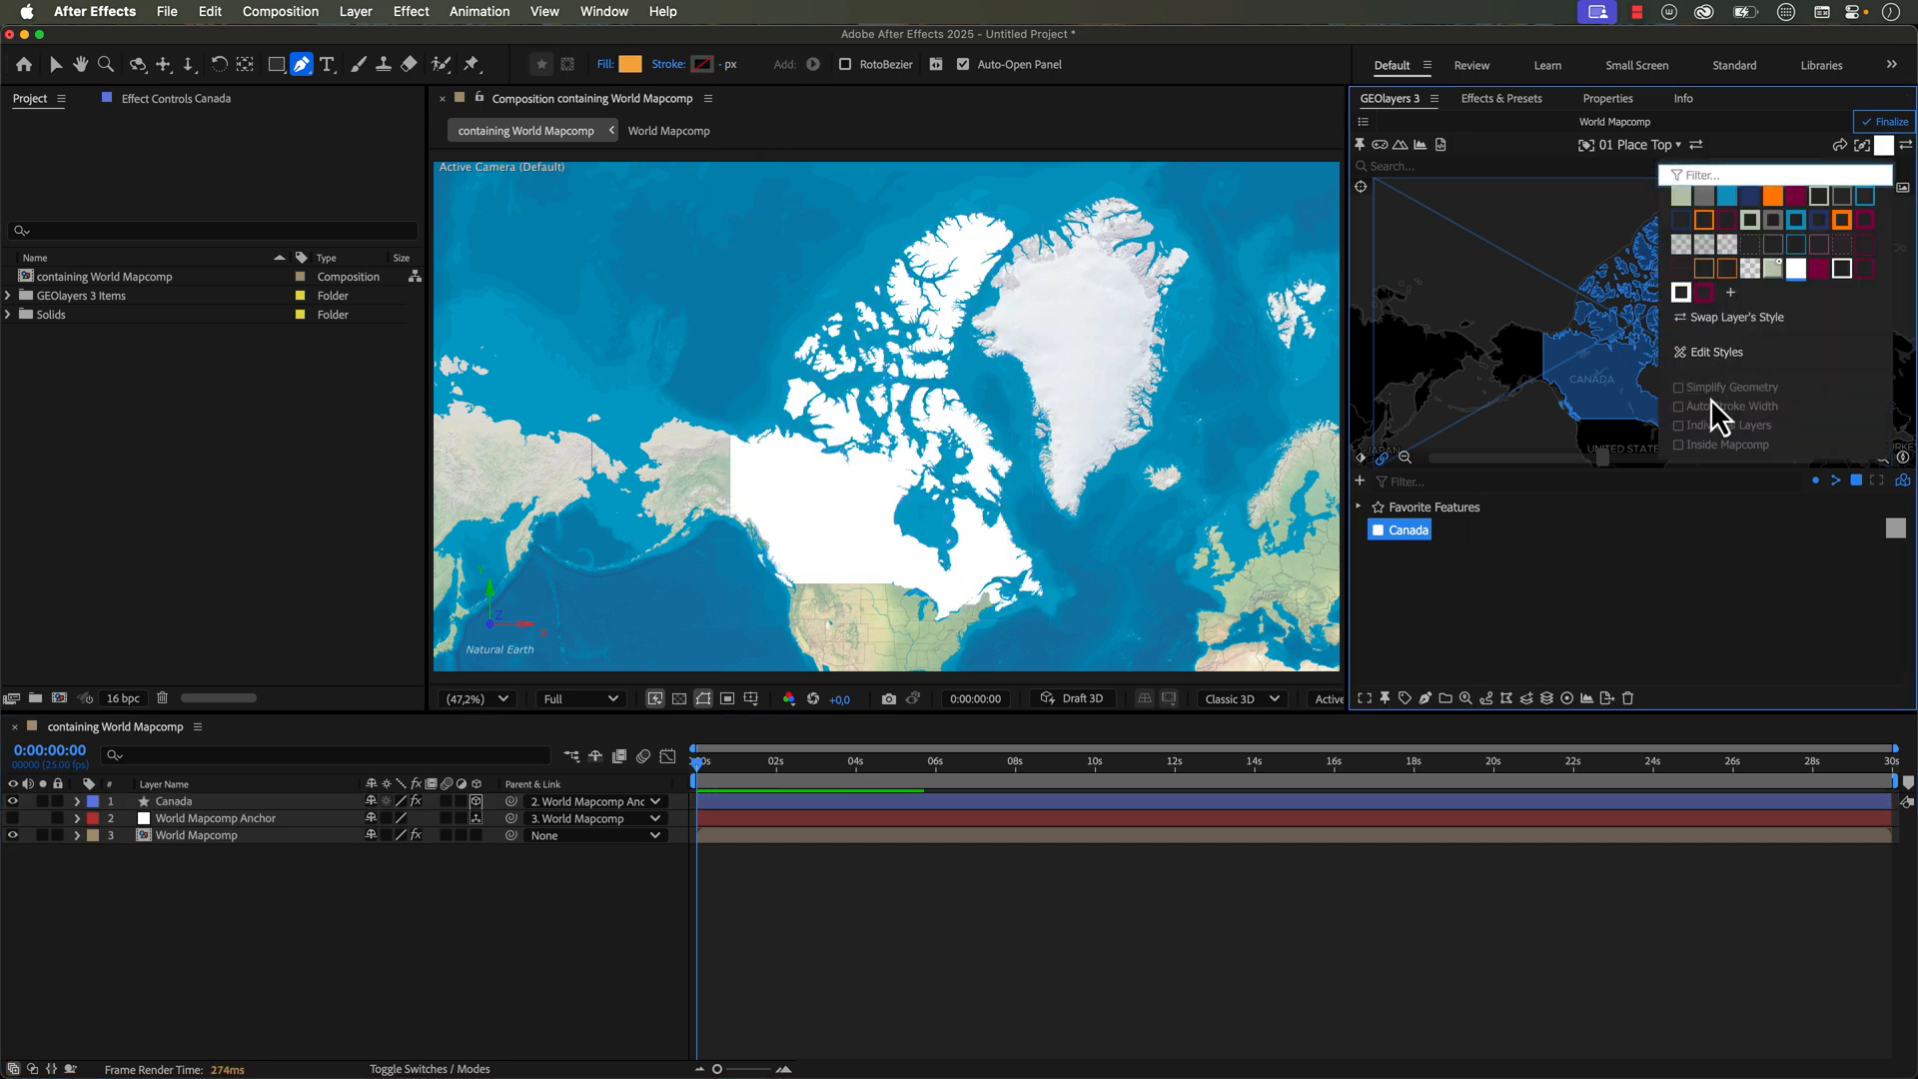
Step: Dismiss the Canada feature style popup
click(1677, 386)
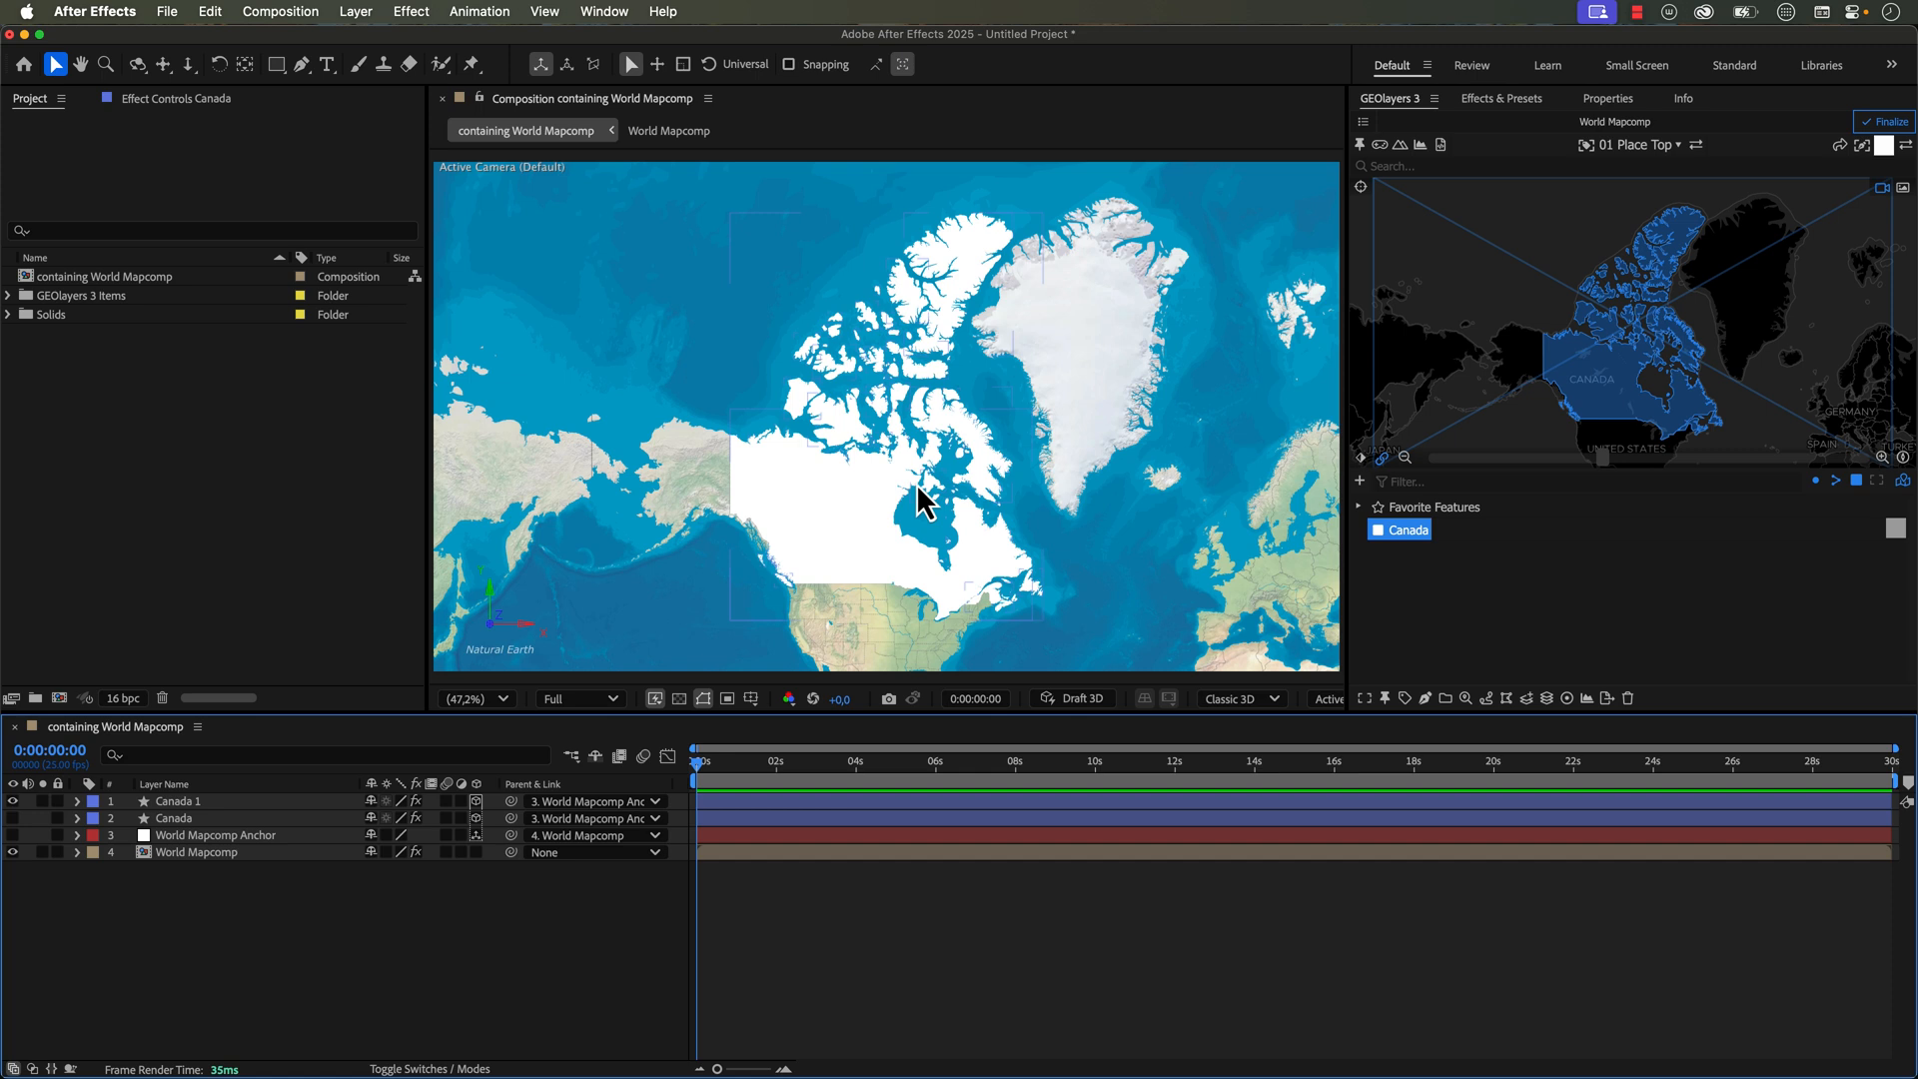
mouse_move(932, 508)
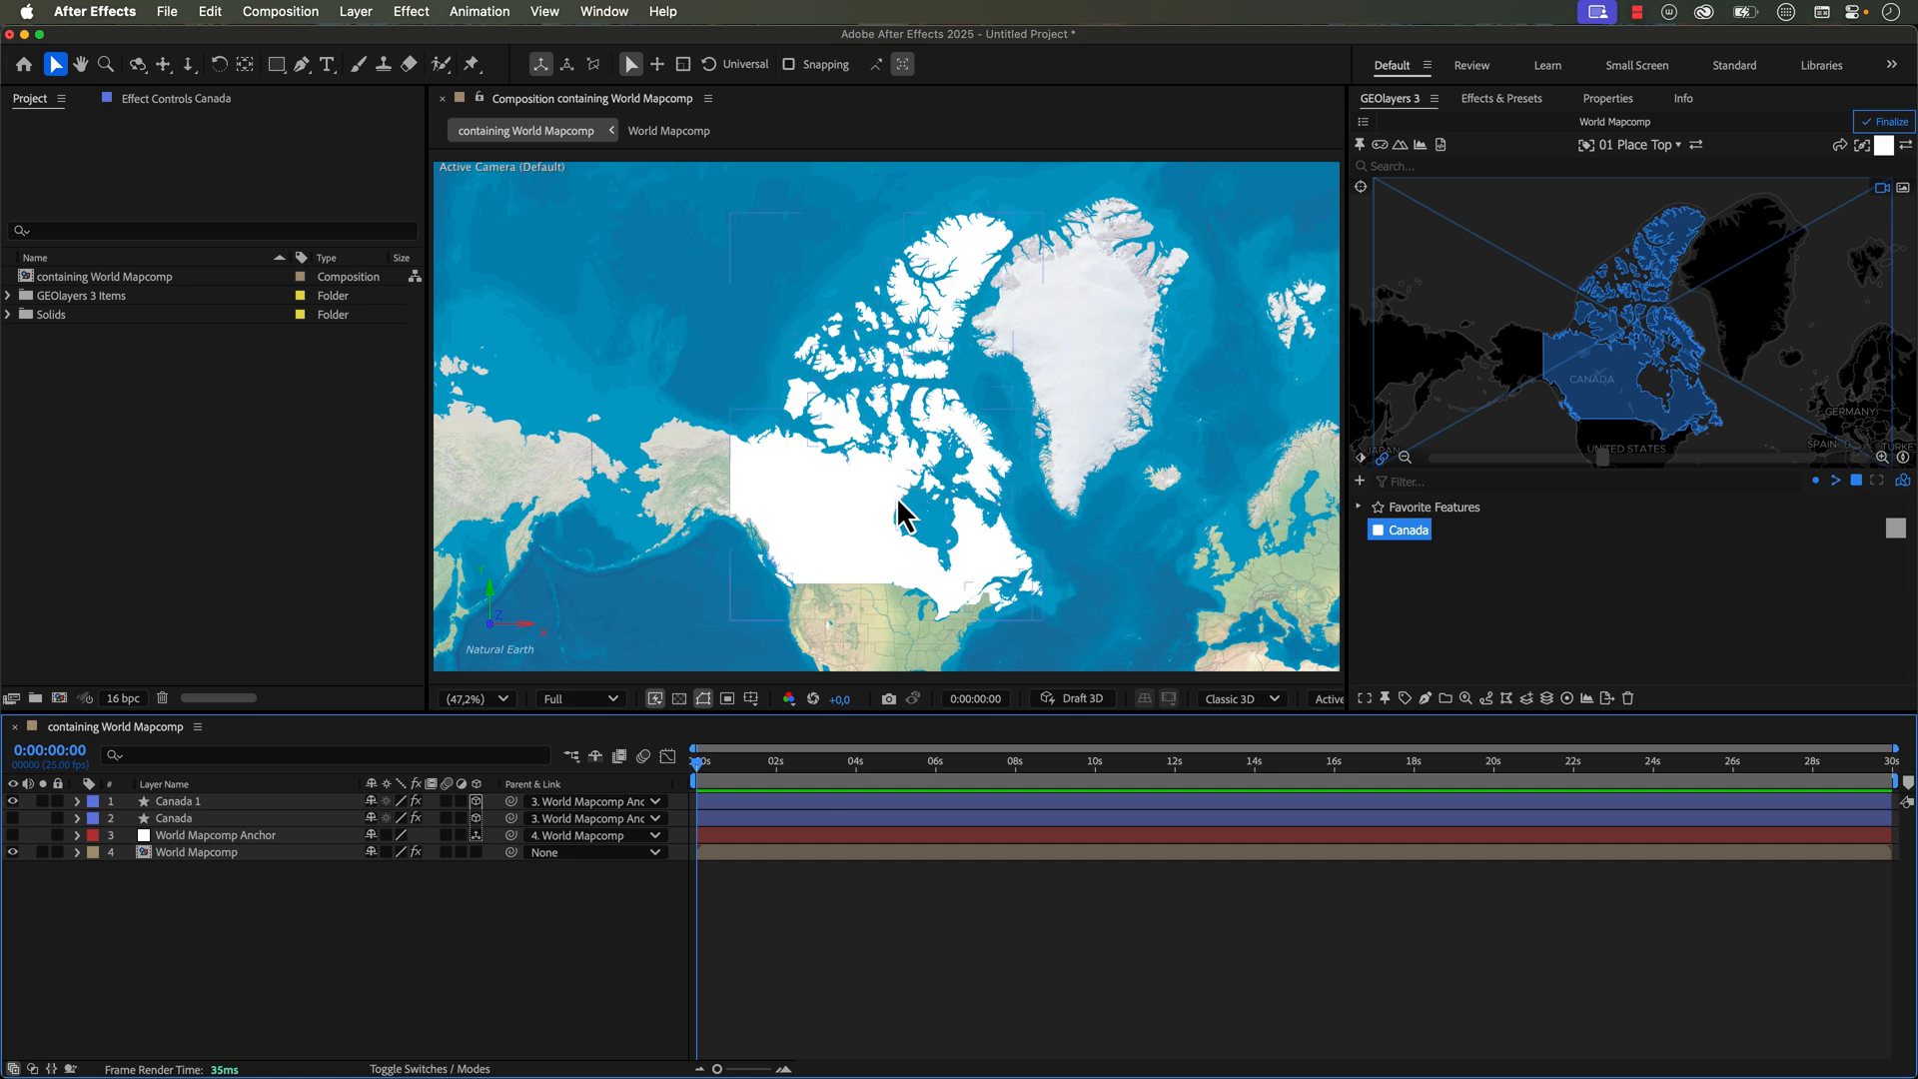
mouse_move(850, 490)
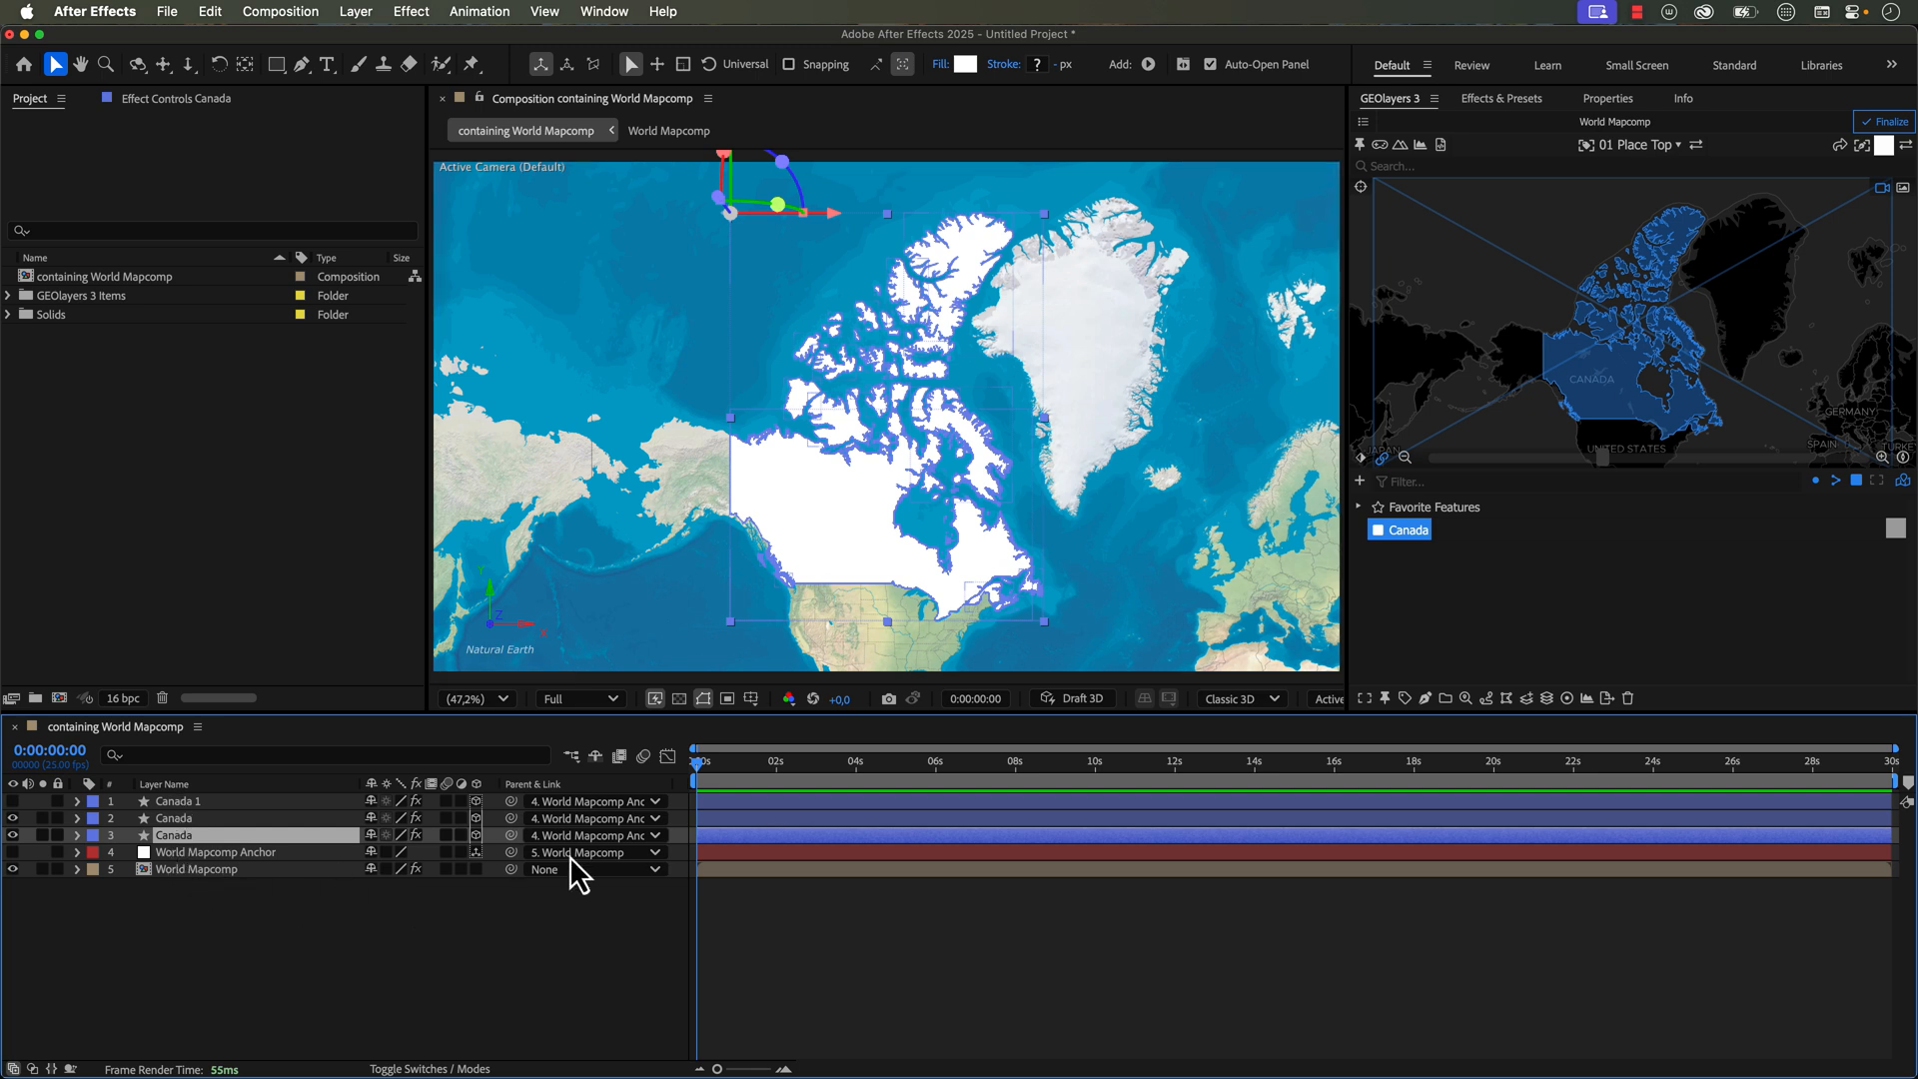
mouse_move(593, 850)
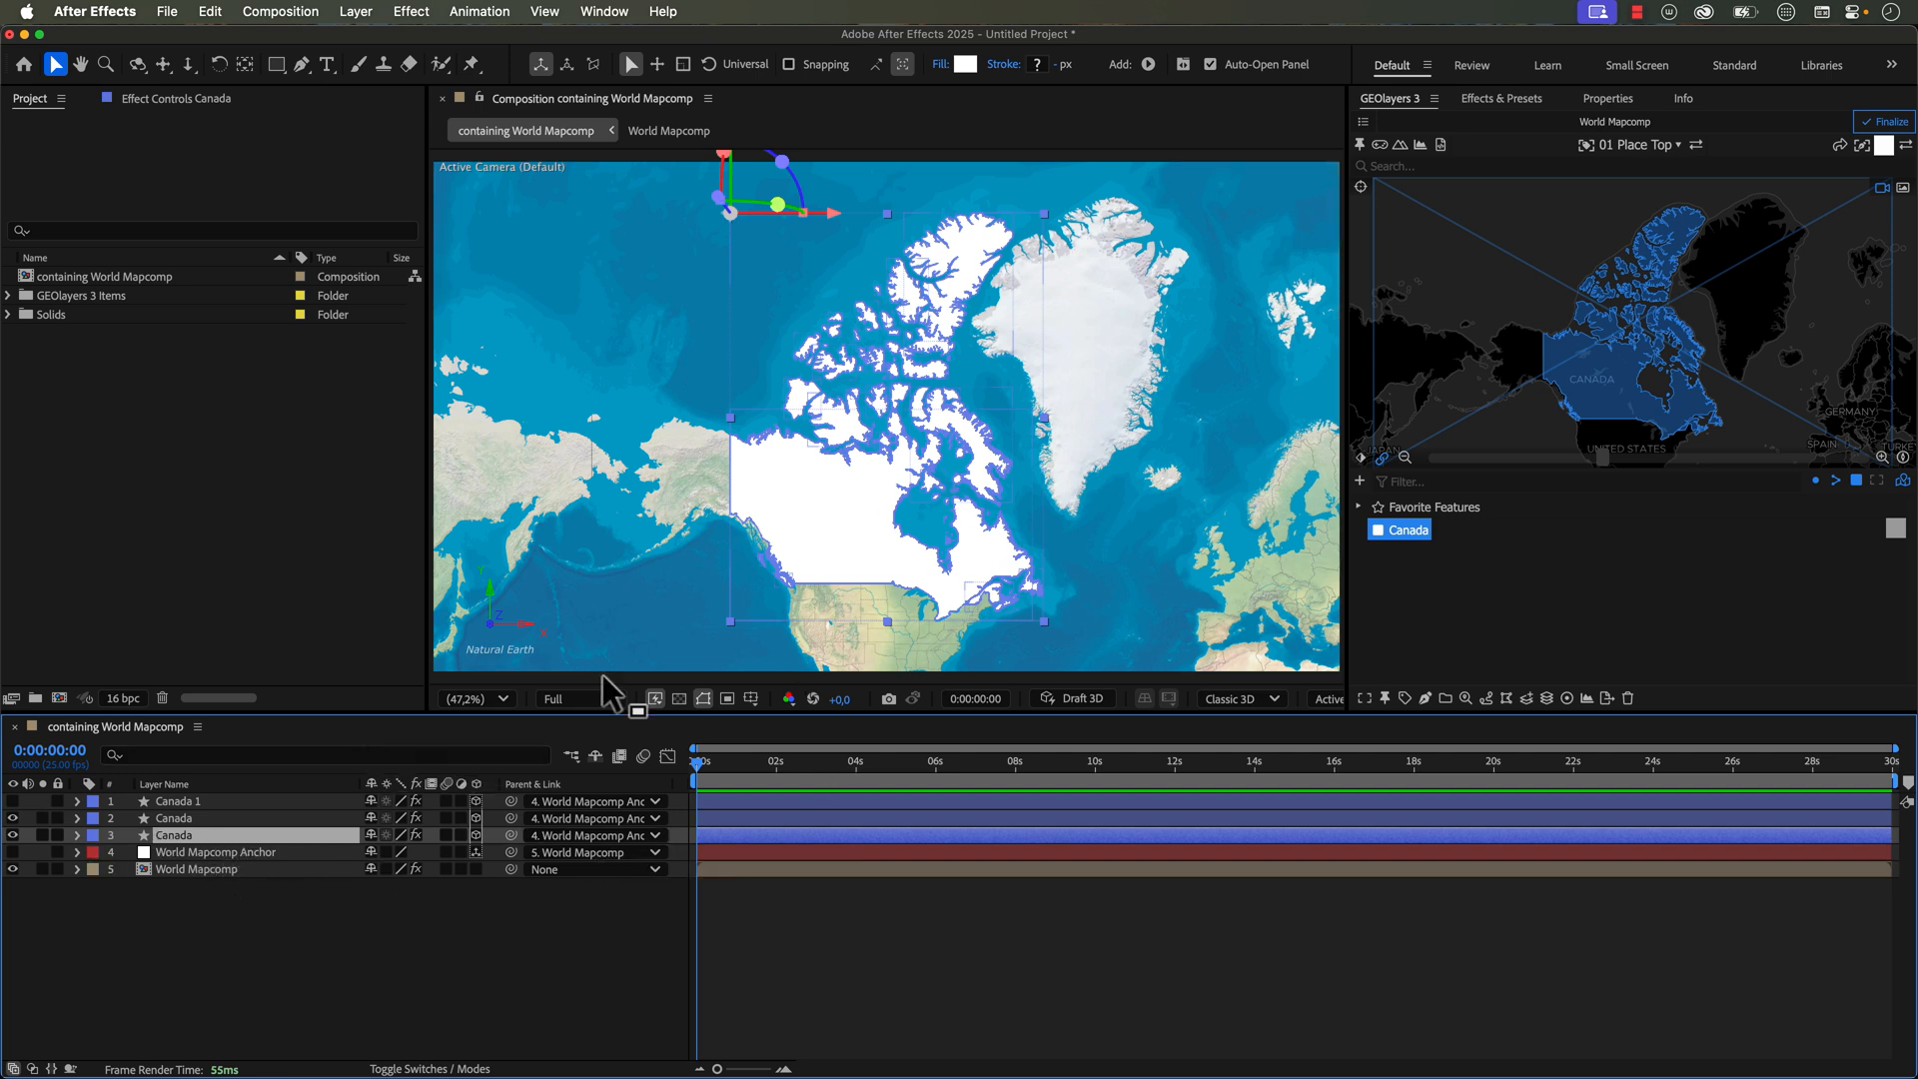
Step: Set the third Canada layer's Parent & Link to None
click(595, 834)
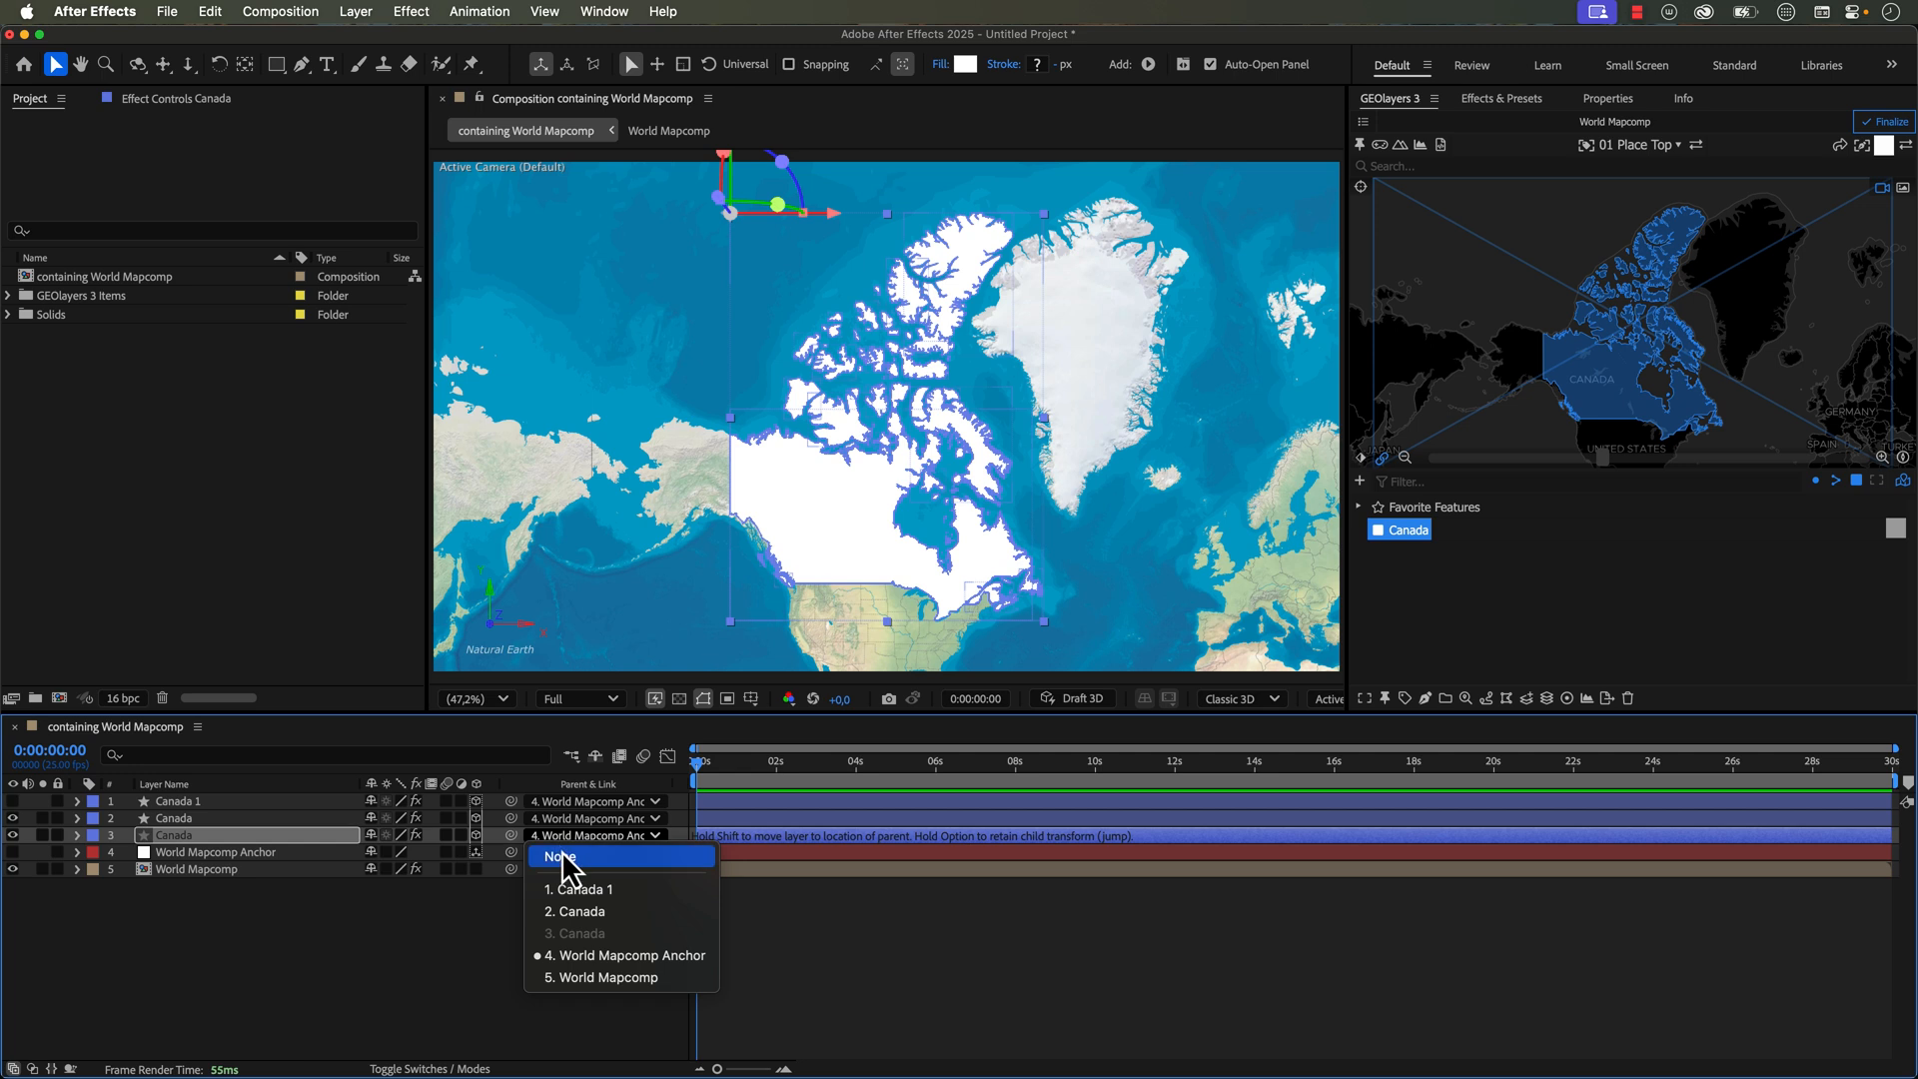
click(560, 855)
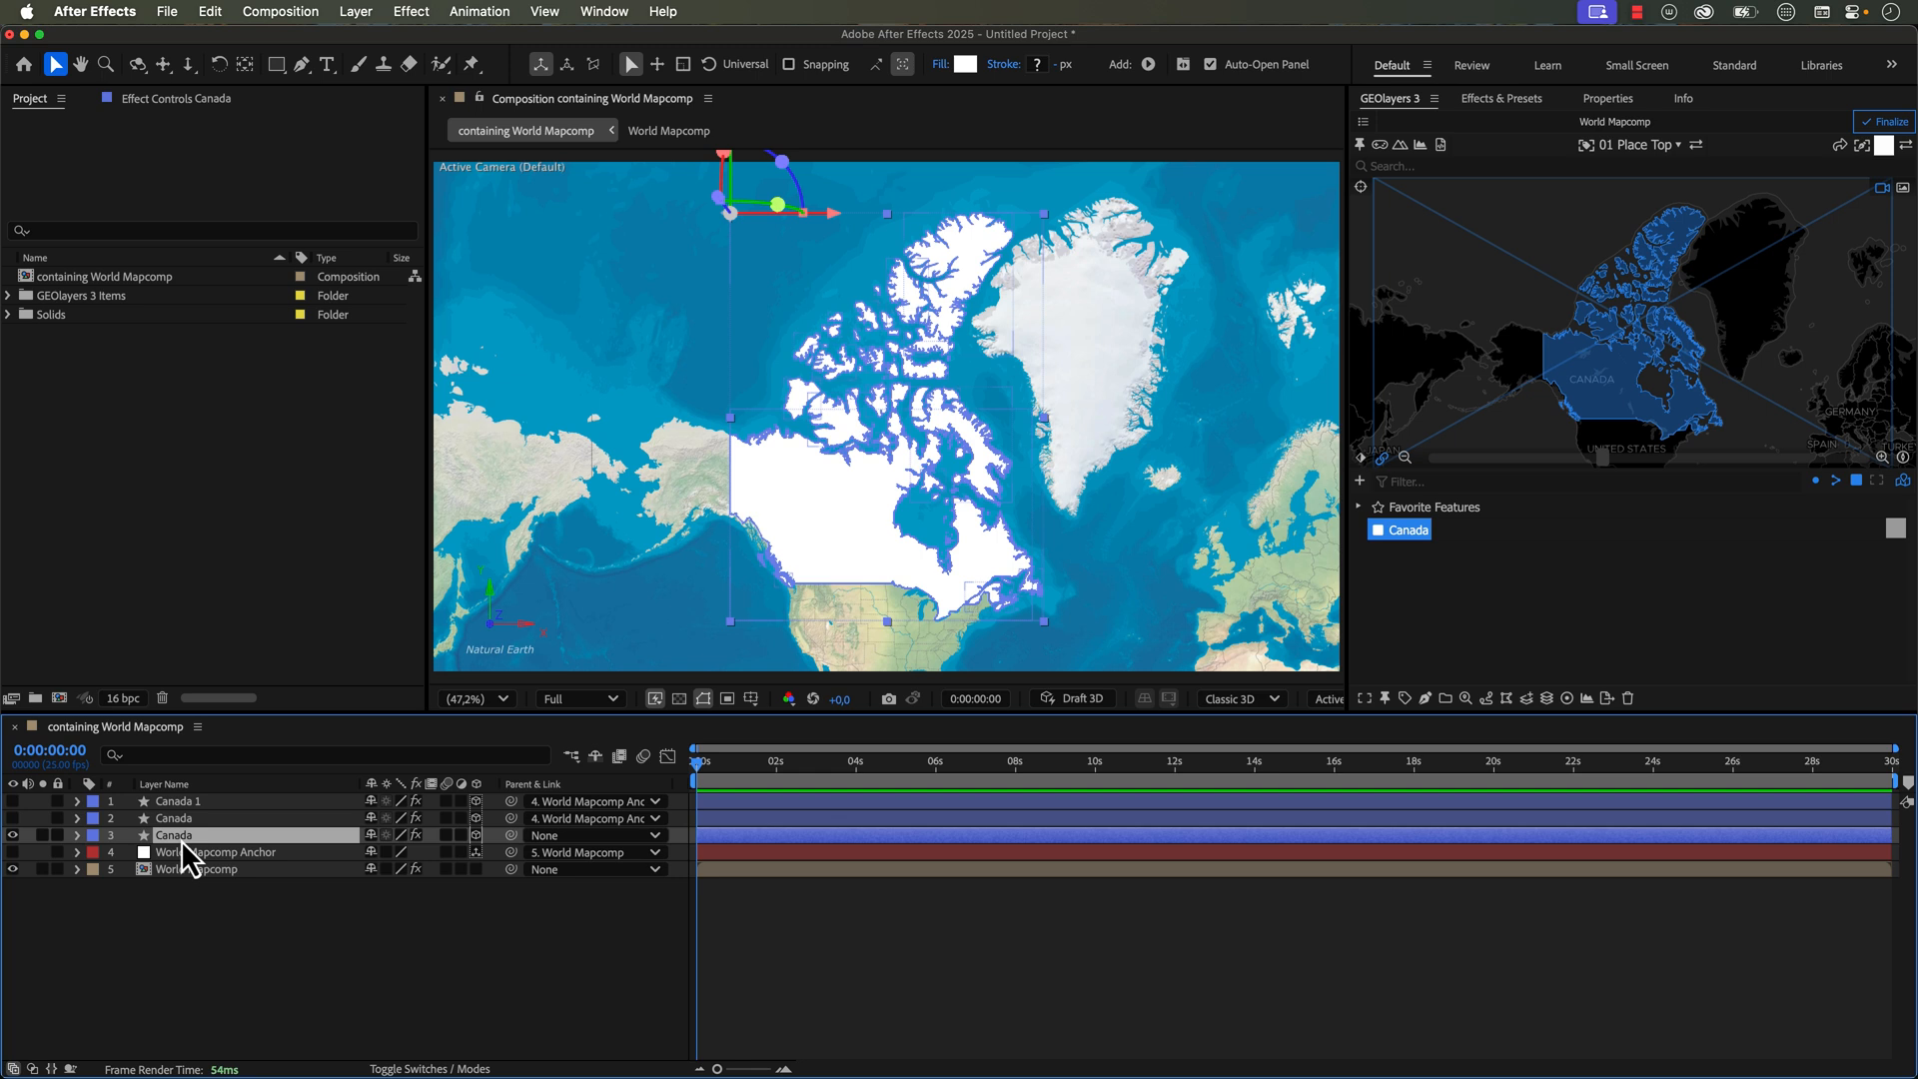
Step: Pre-compose the unparented Canada layer into 'Canada PreComp'
click(354, 11)
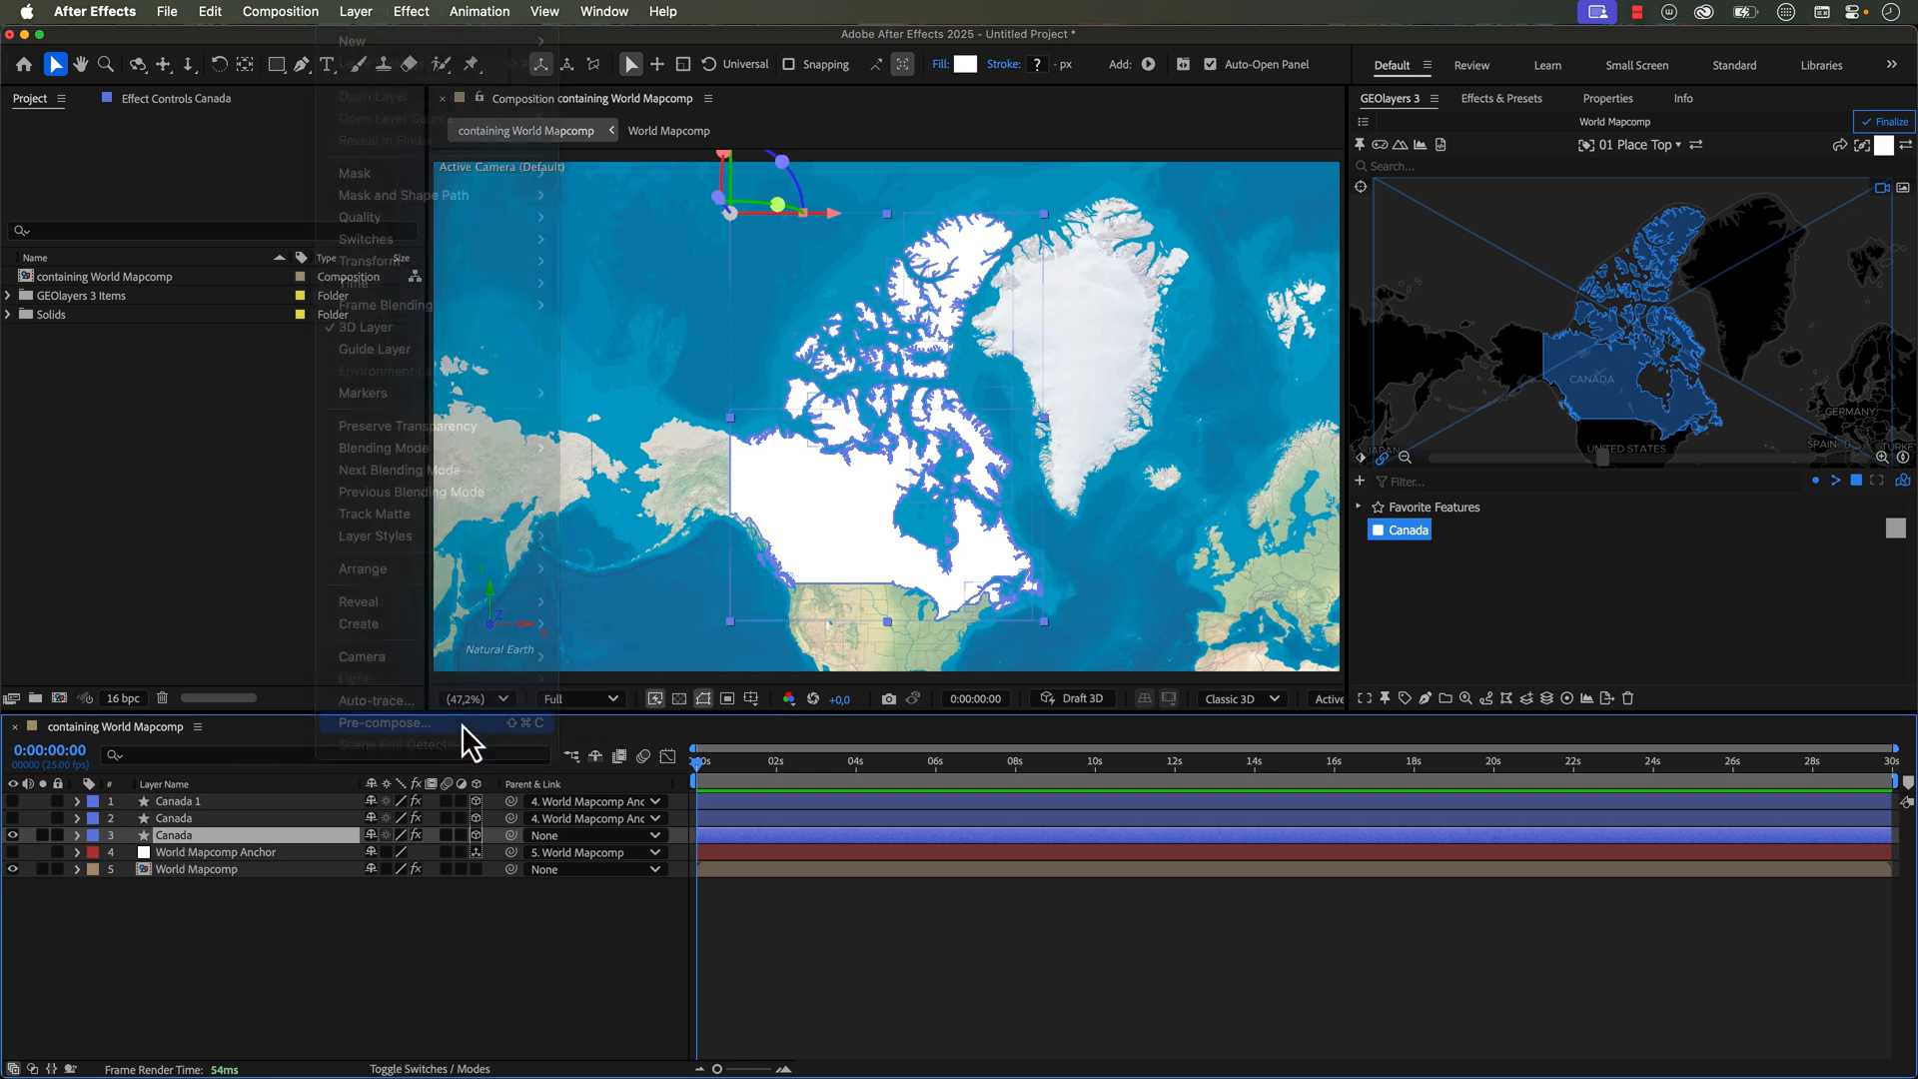
click(385, 721)
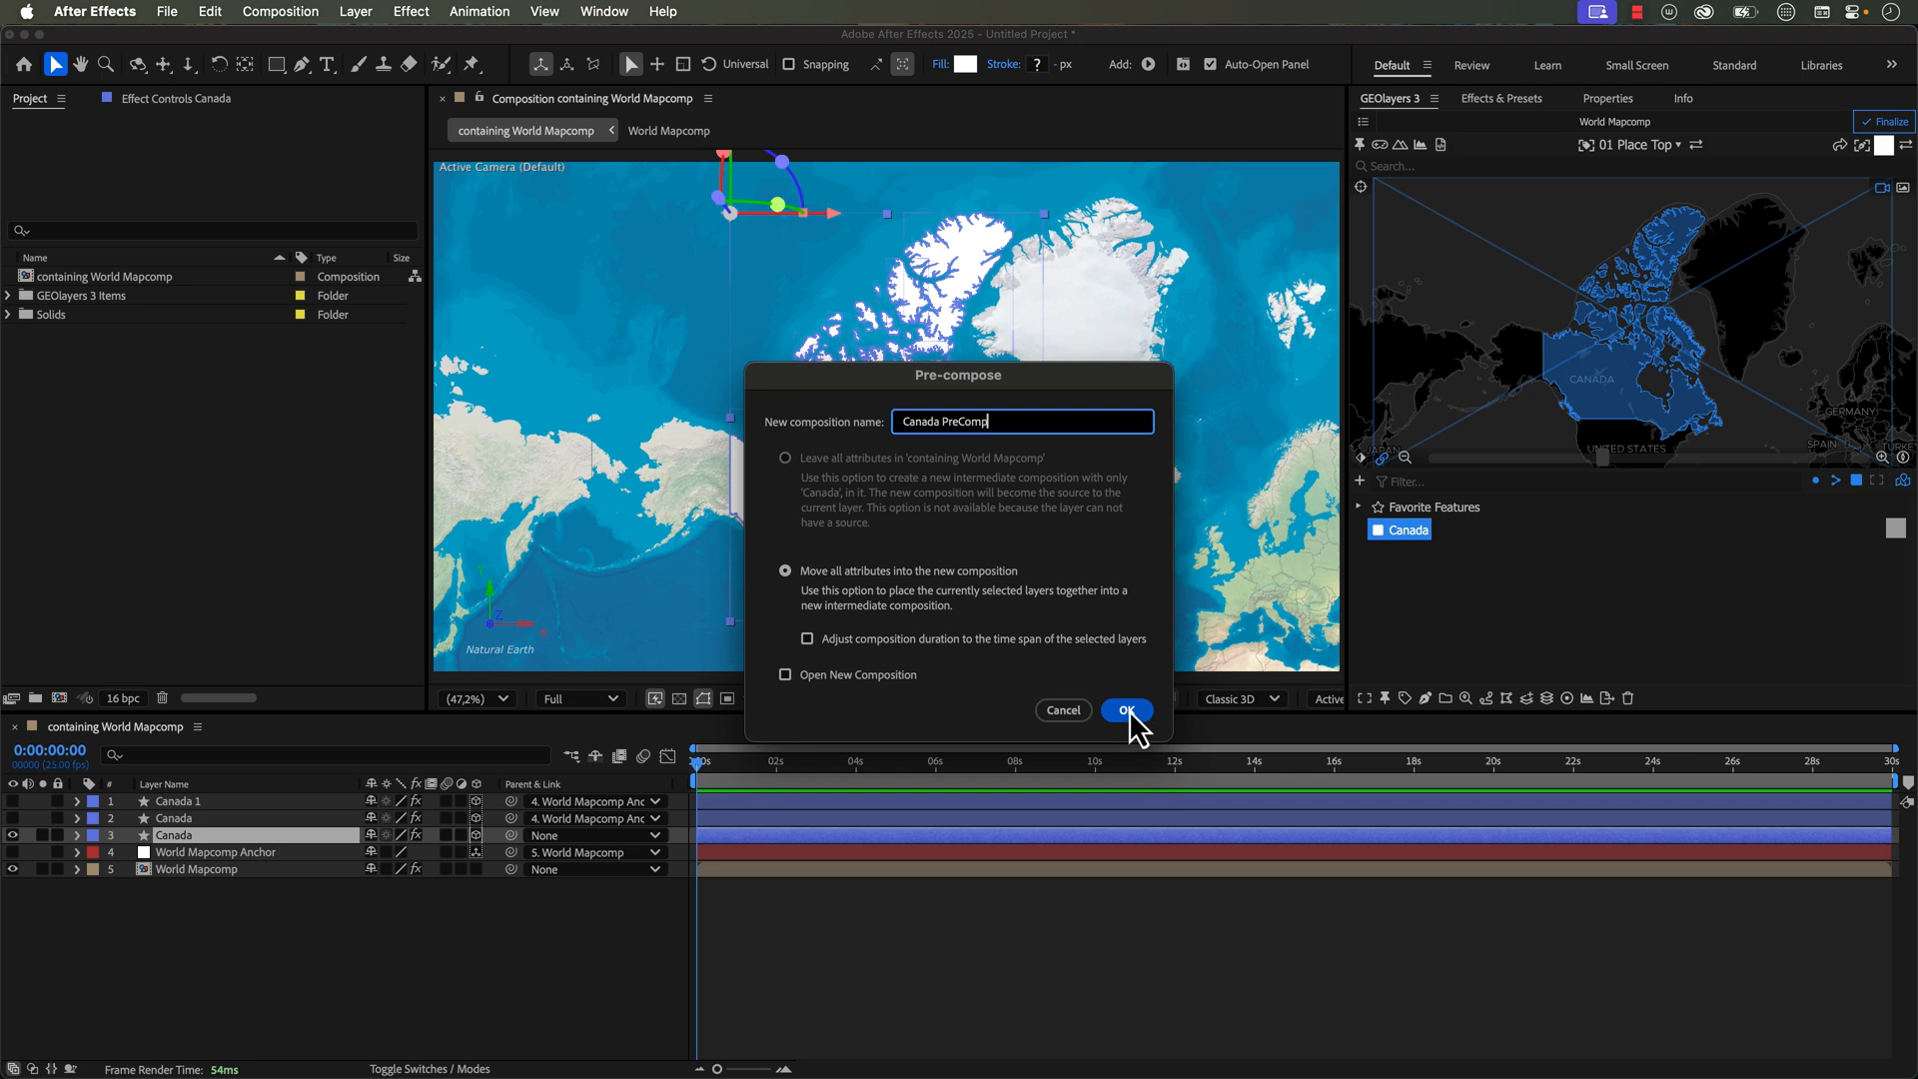
click(1123, 709)
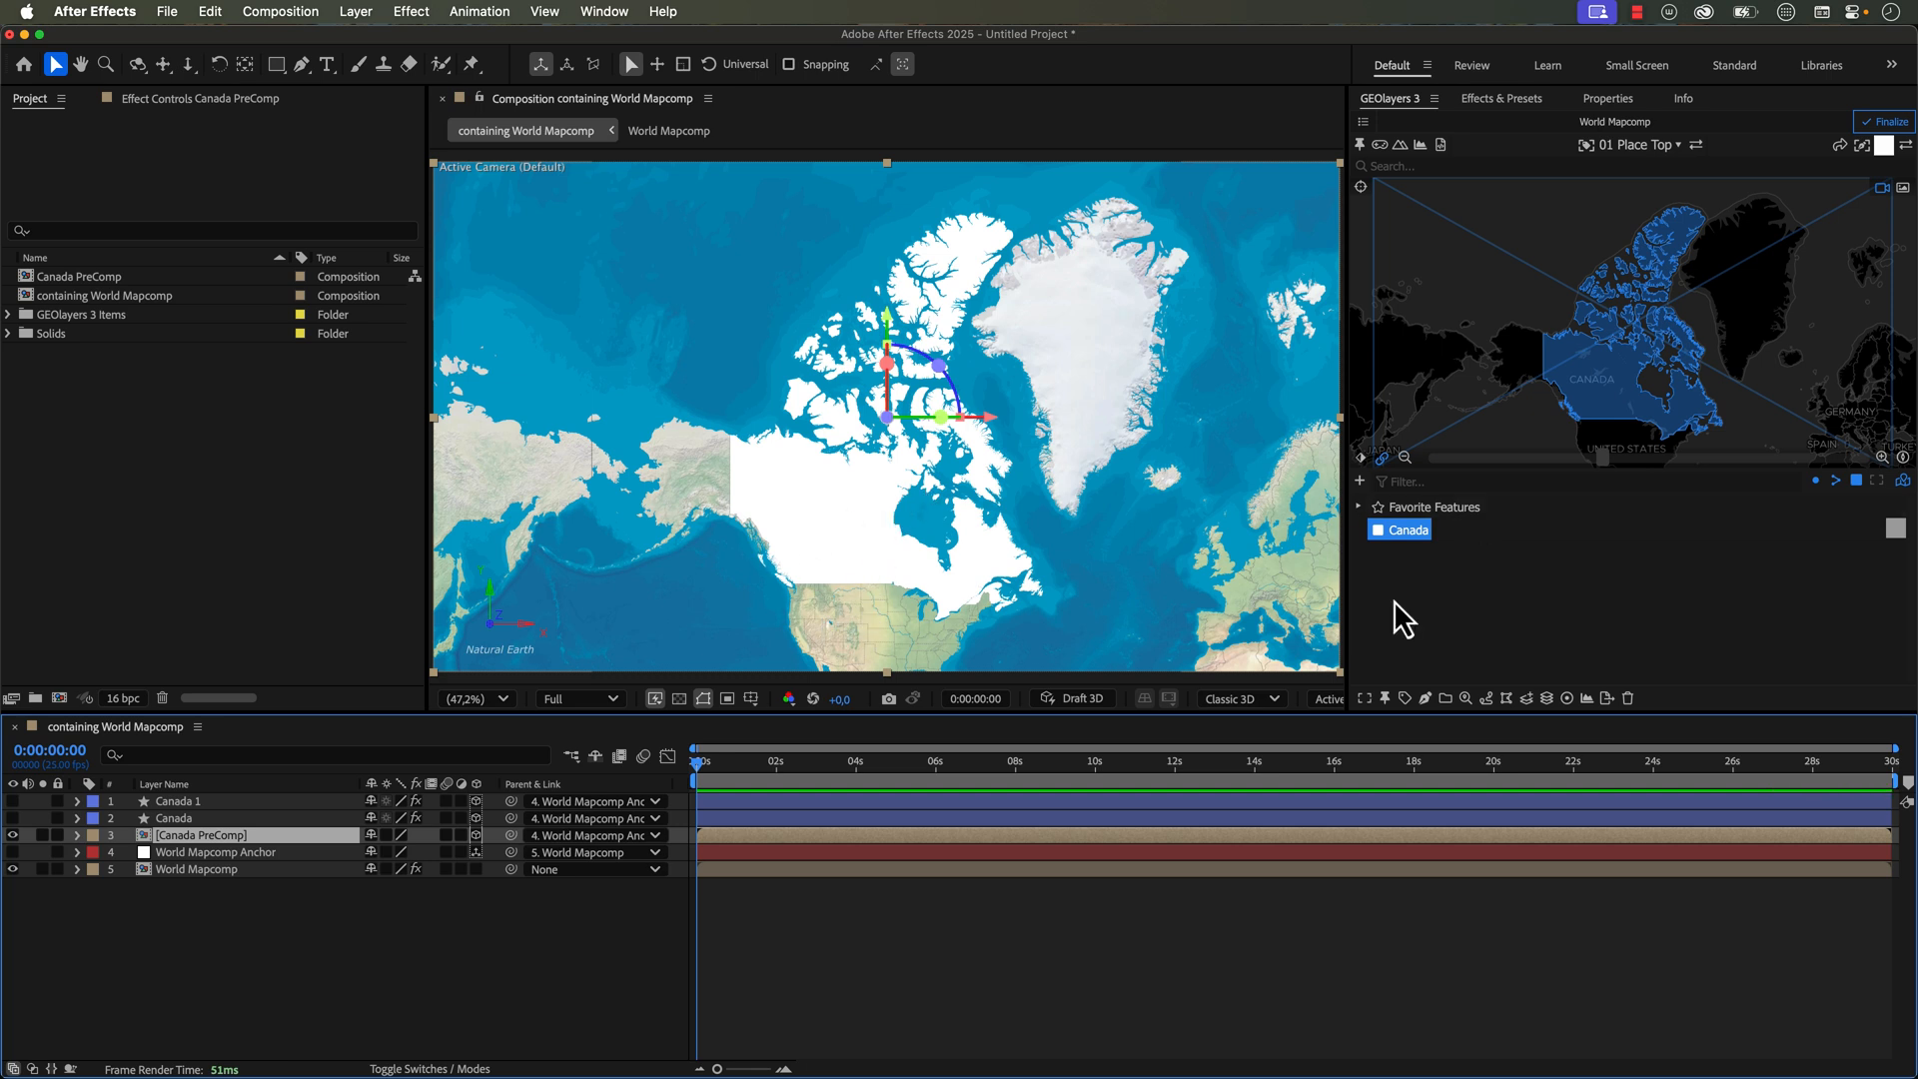
mouse_move(830, 546)
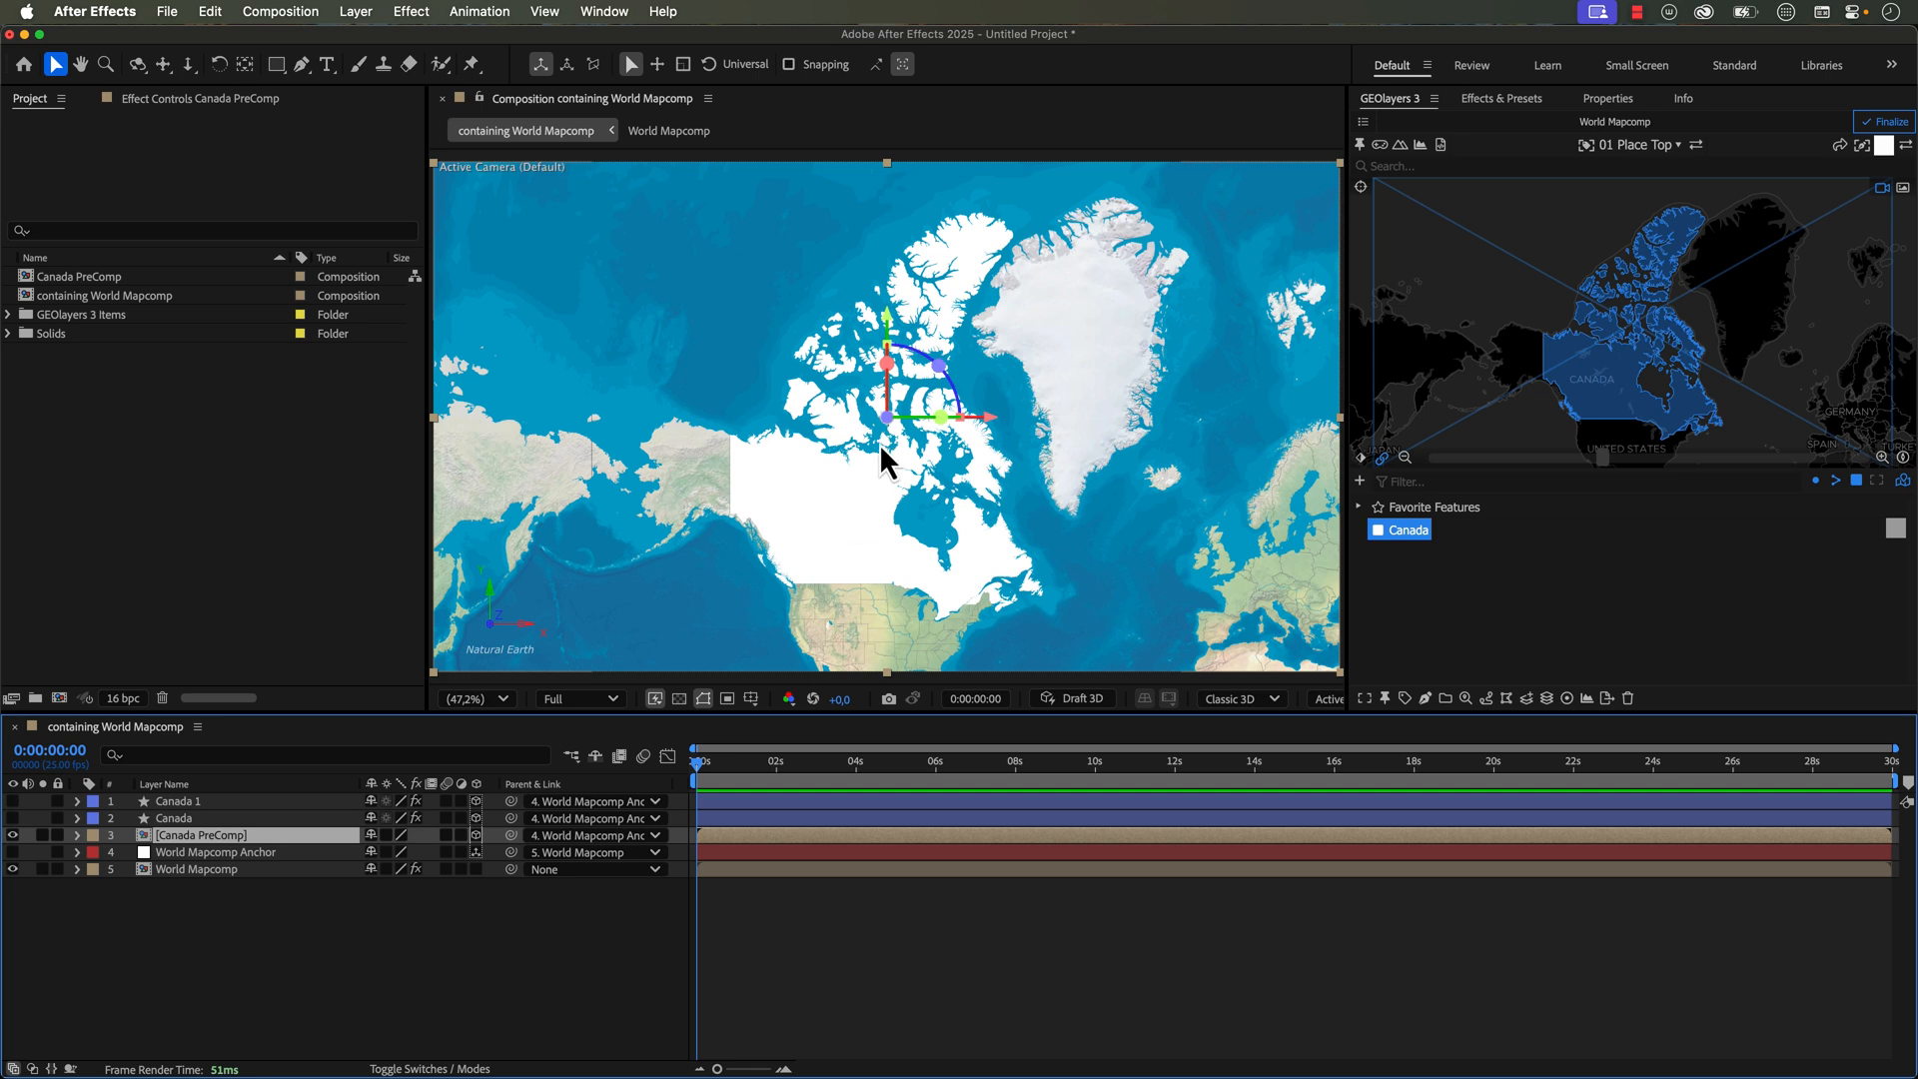
mouse_move(907, 462)
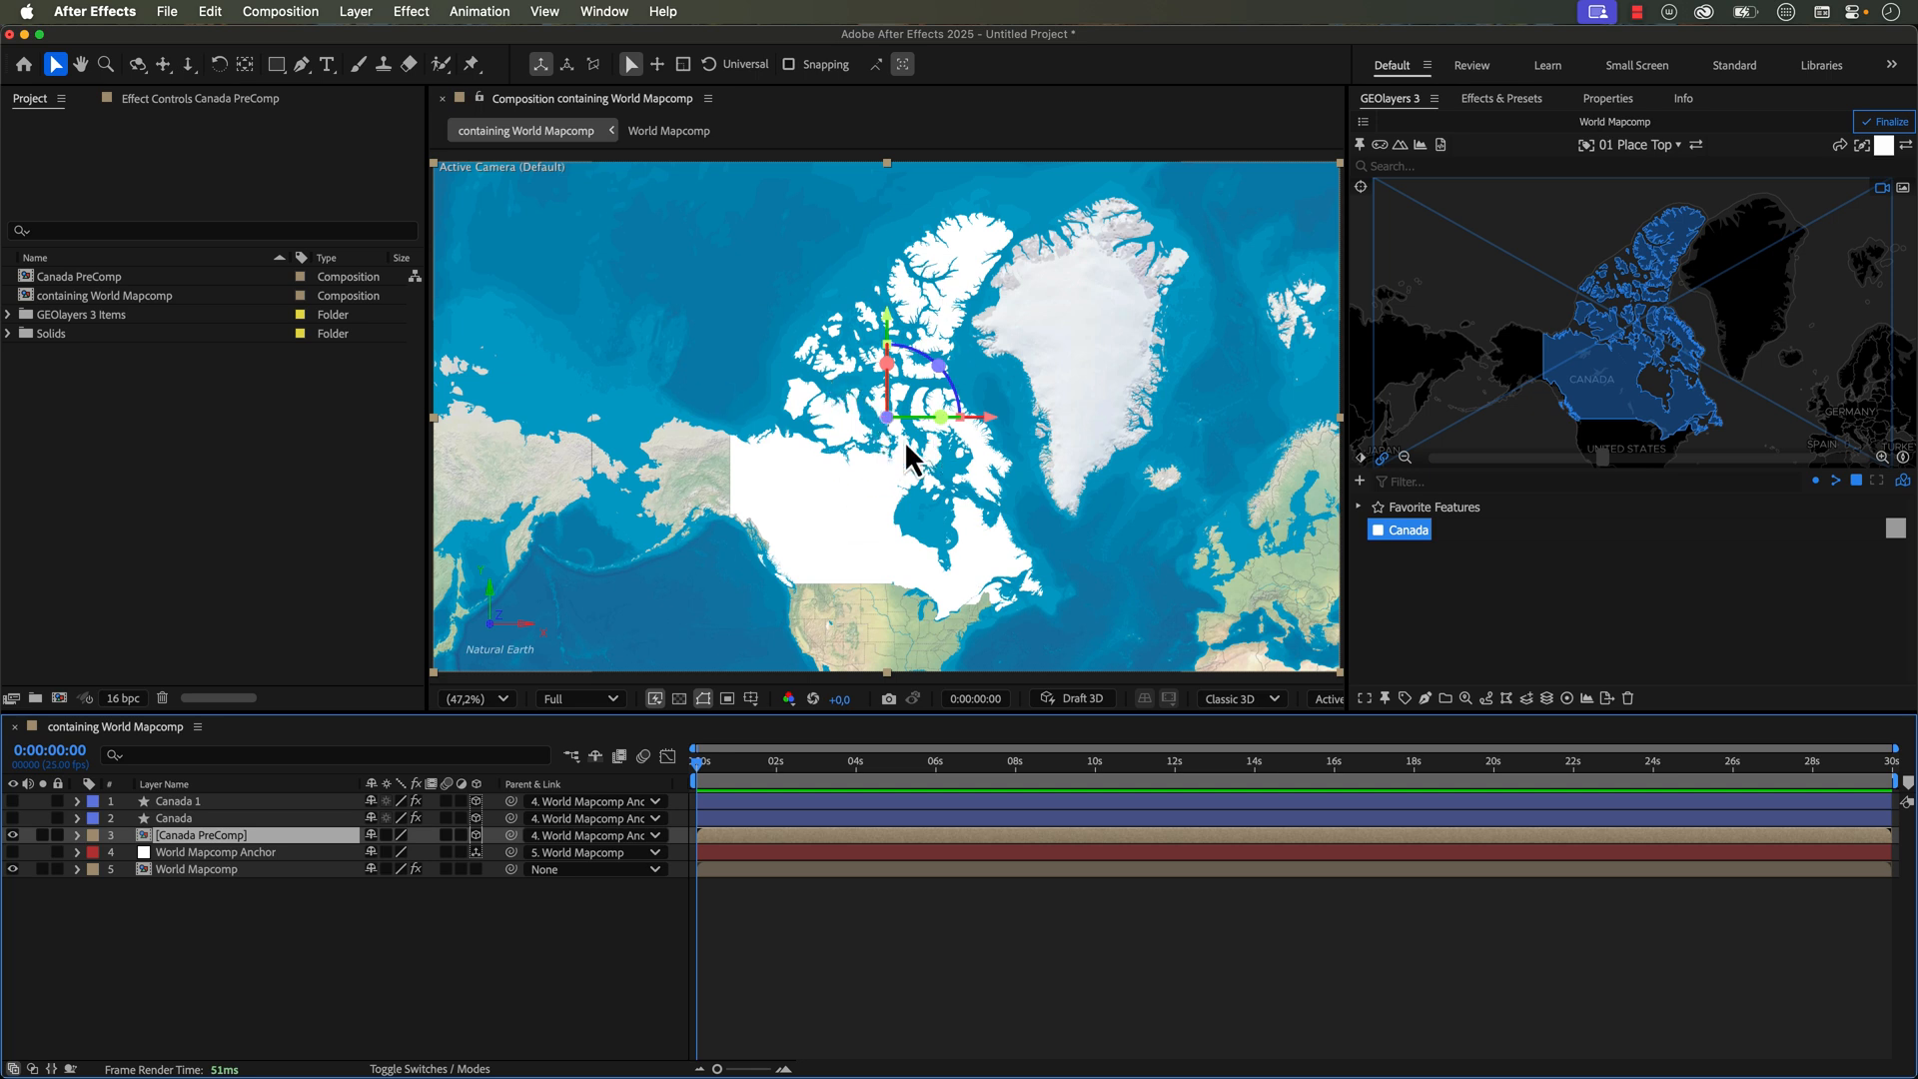
mouse_move(919, 511)
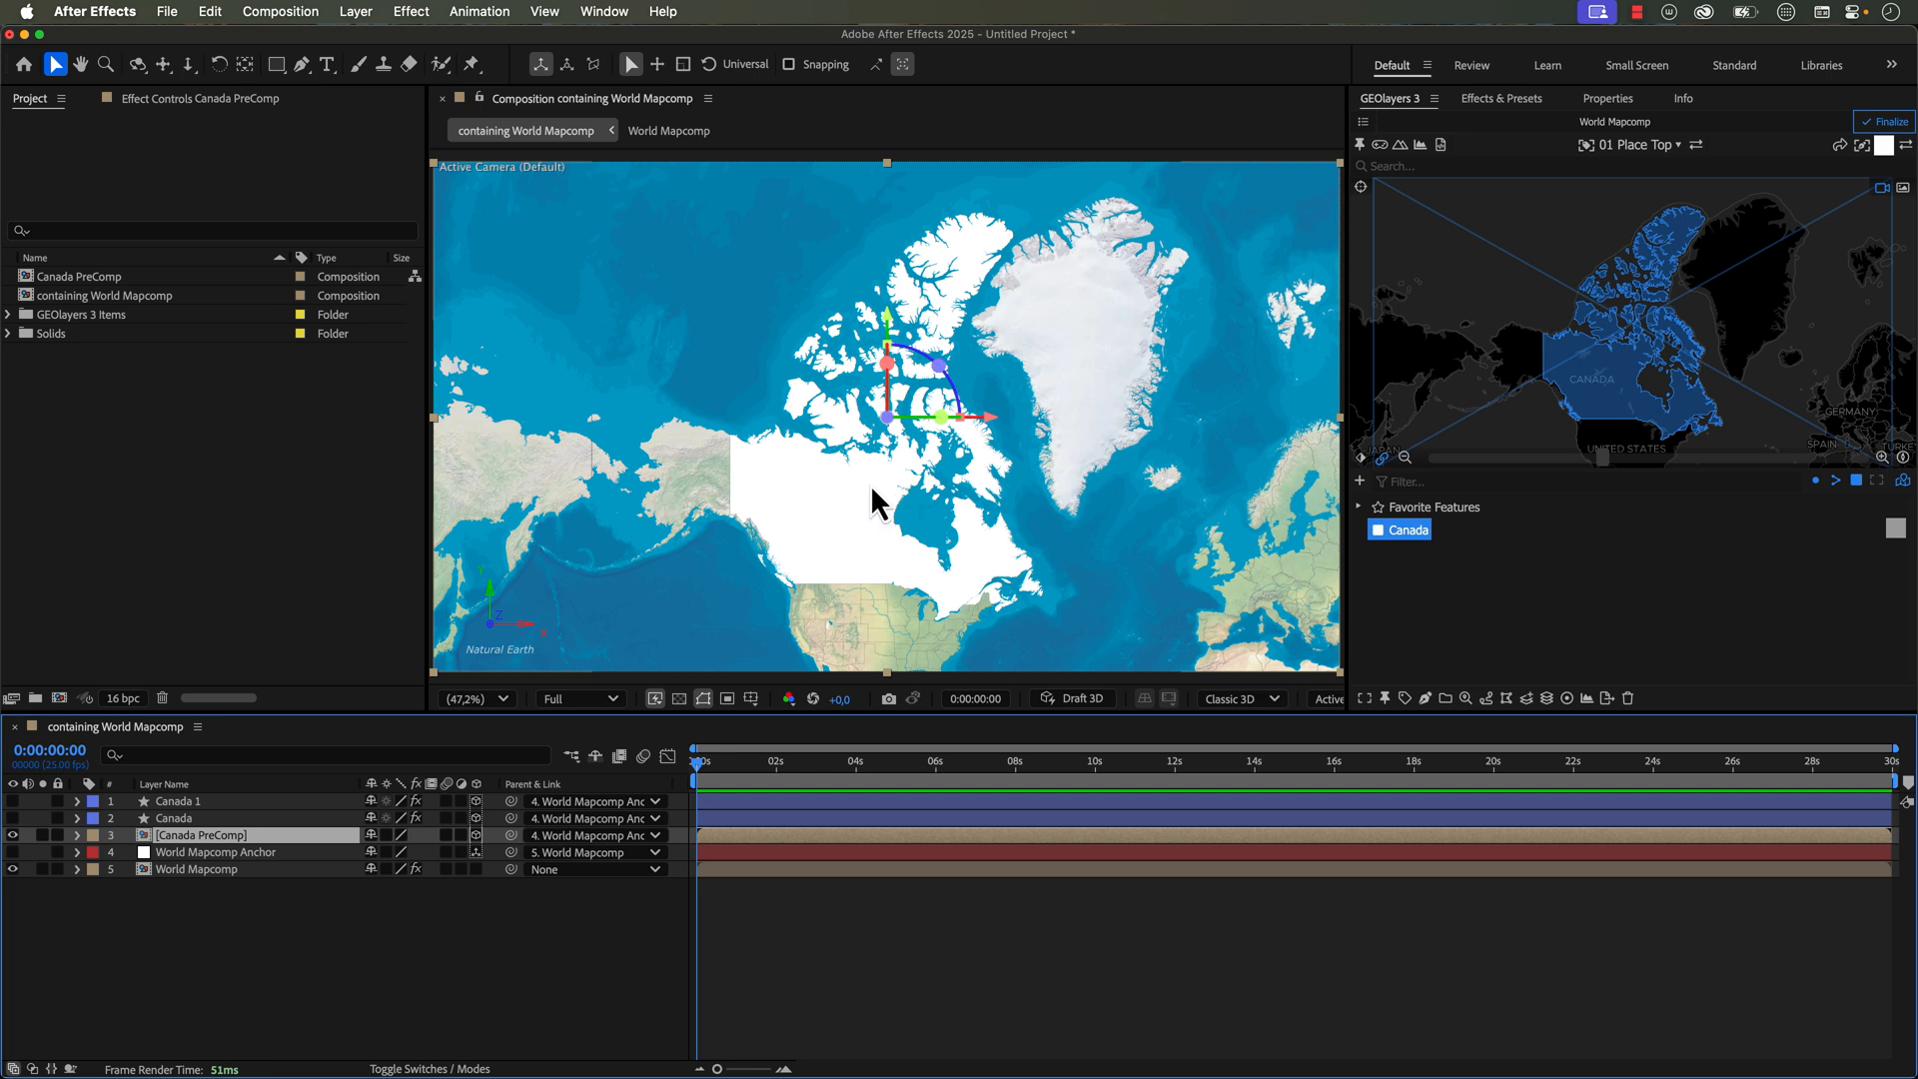
mouse_move(890, 505)
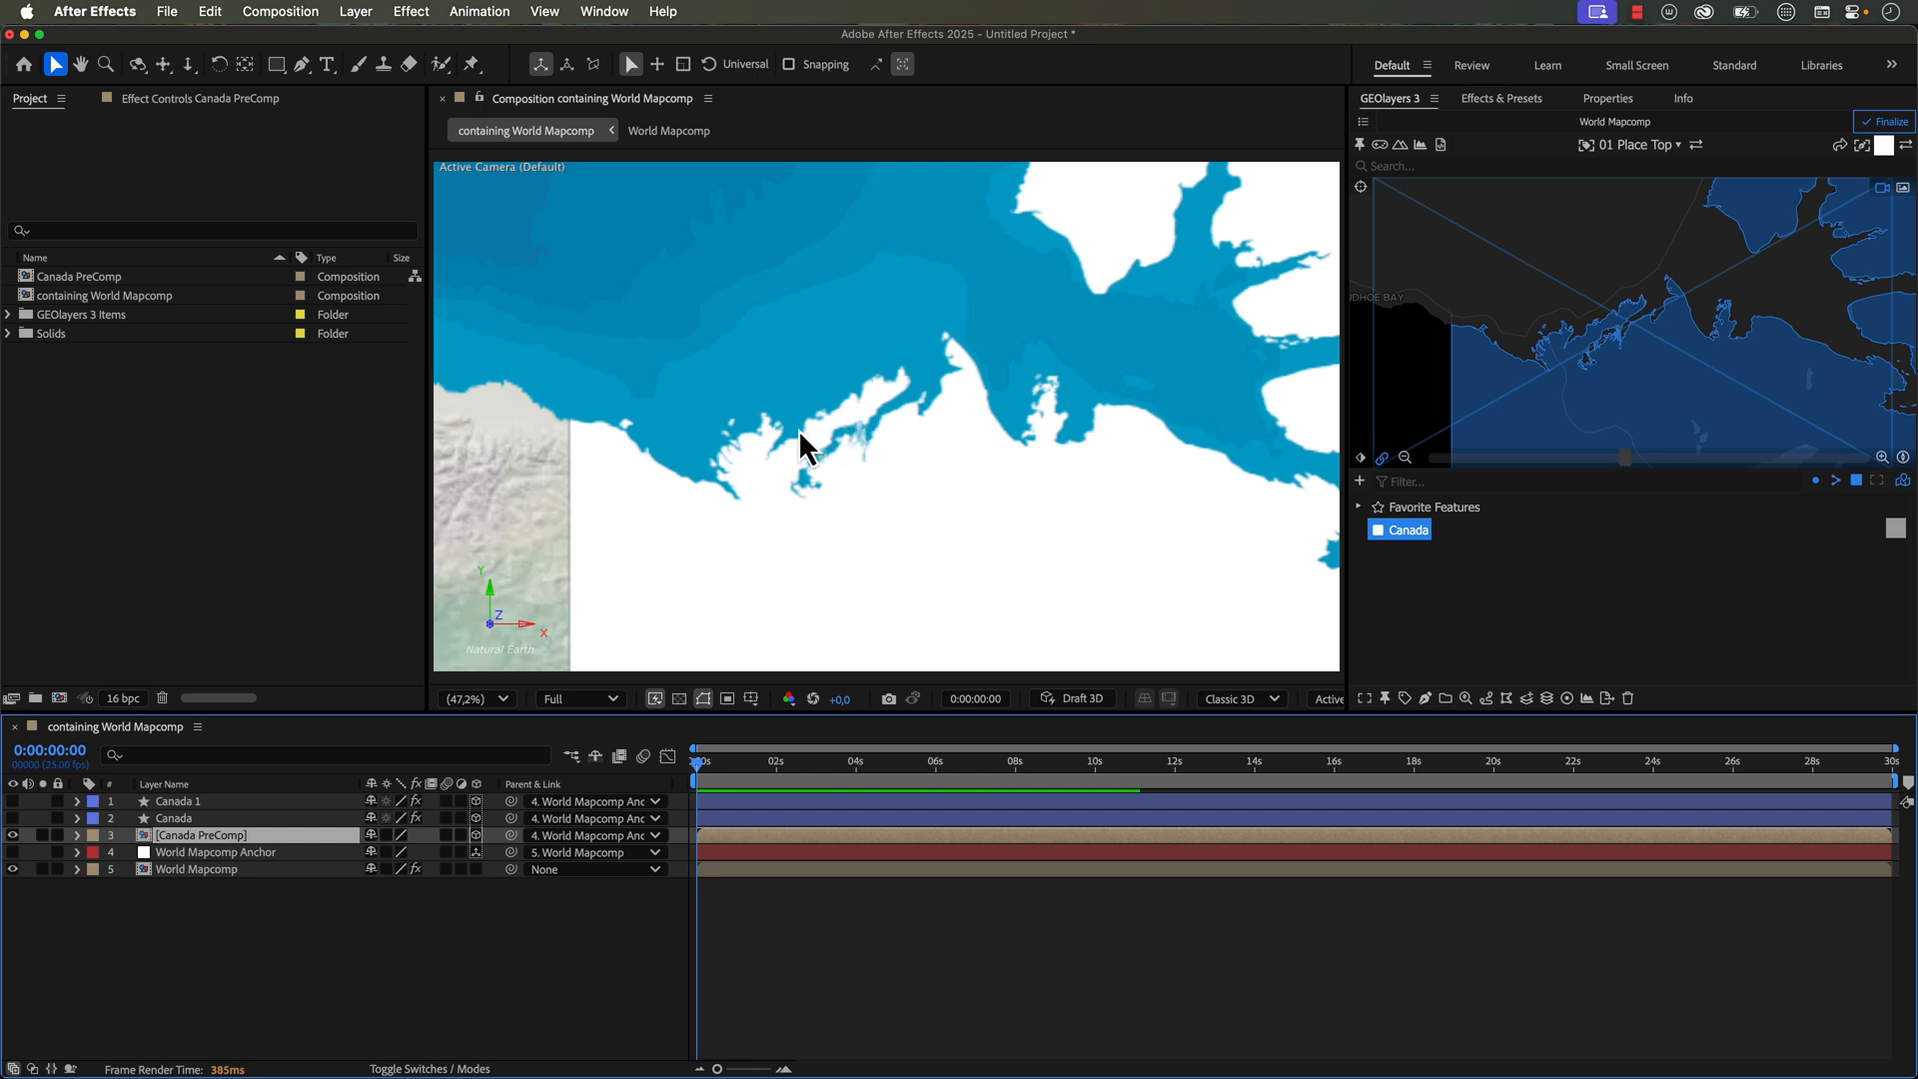
mouse_move(1345, 441)
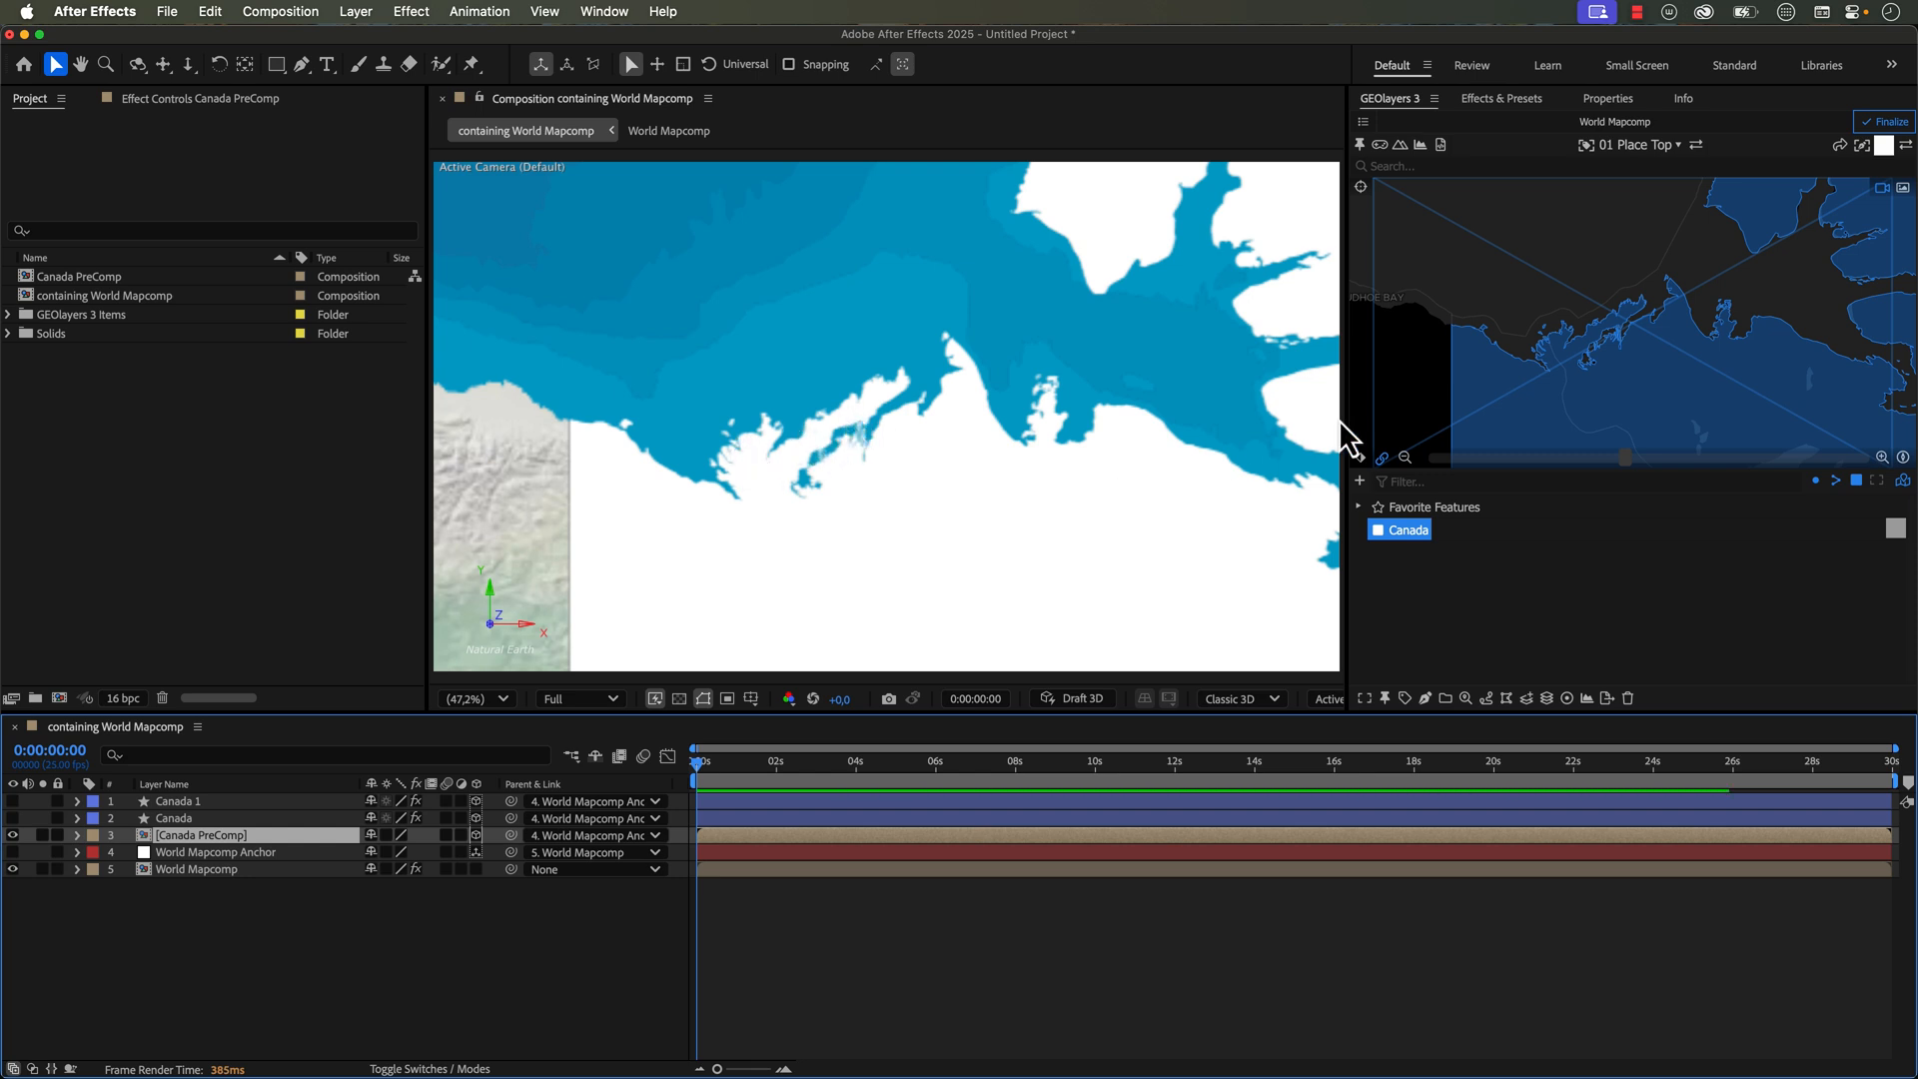
mouse_move(1628, 364)
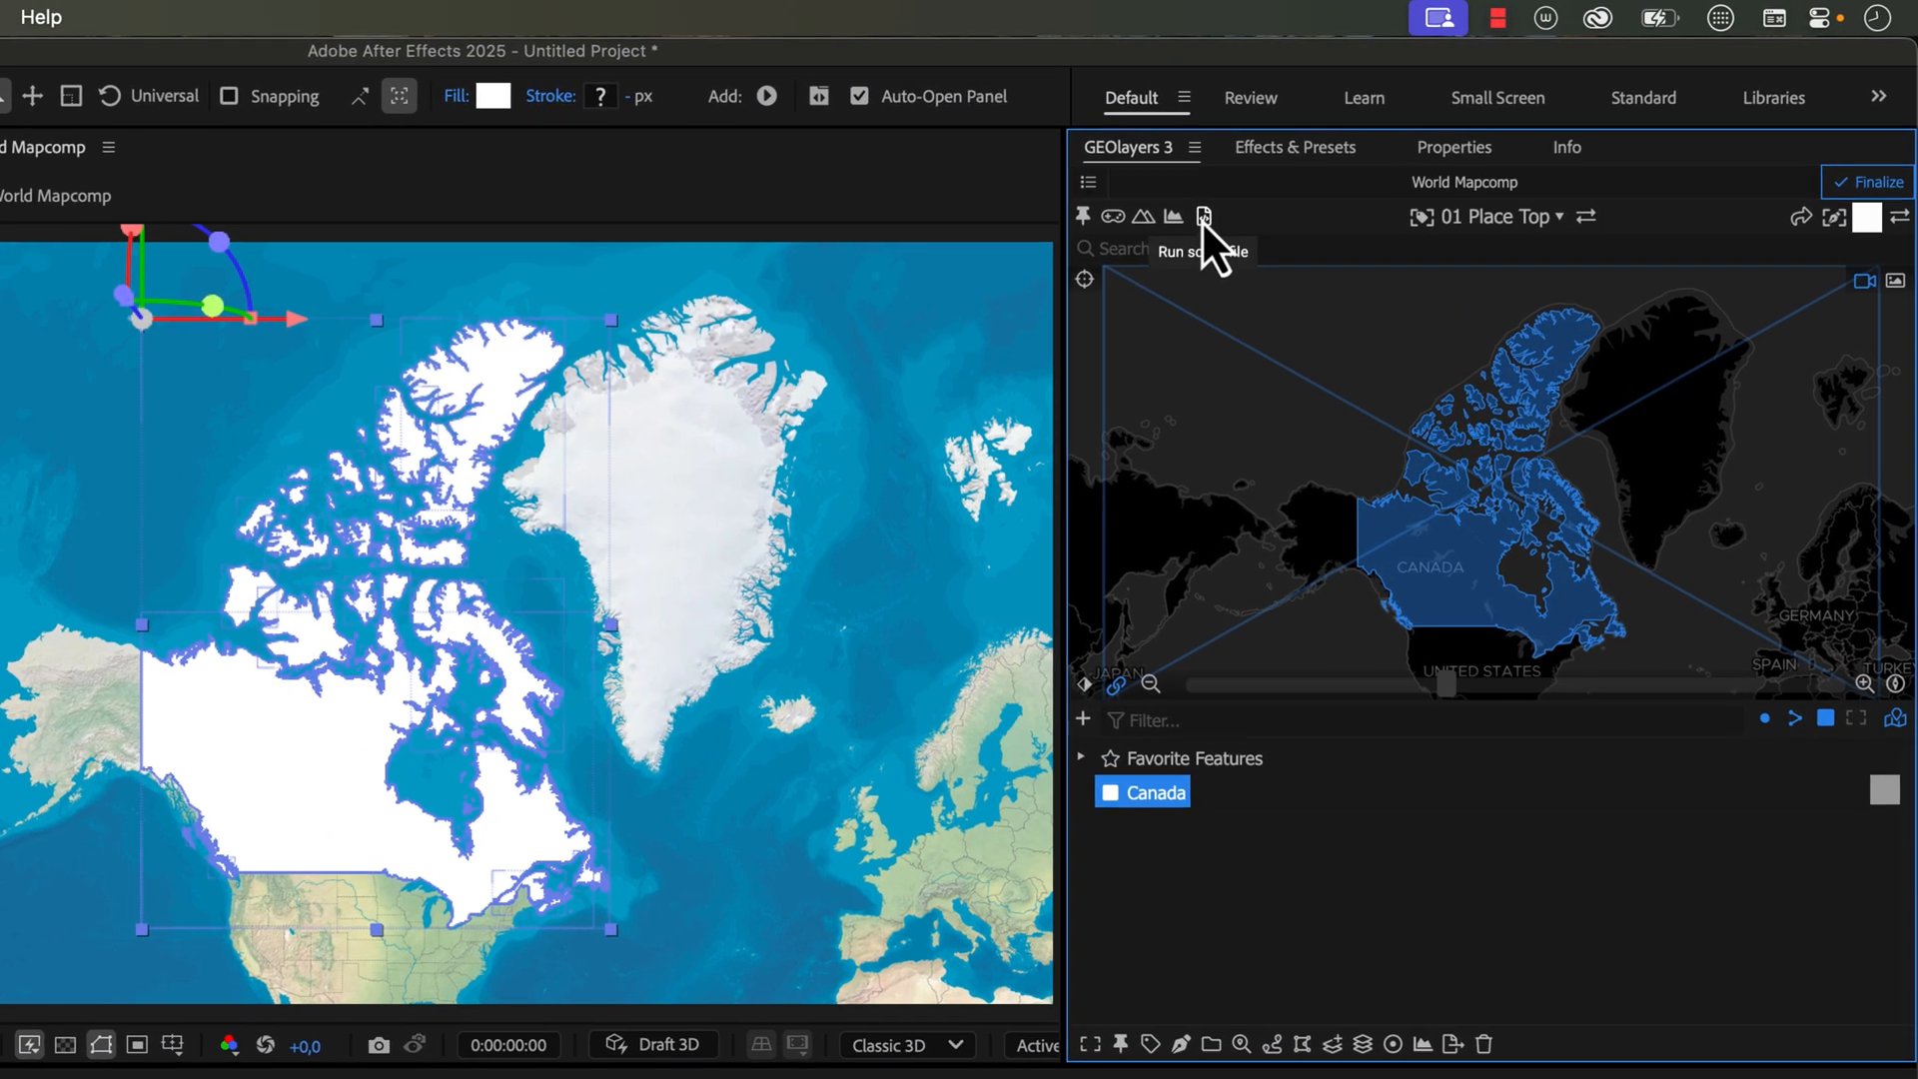
Step: Run the 'precompose feature shape layer' script and open the new Canada comp
click(1202, 216)
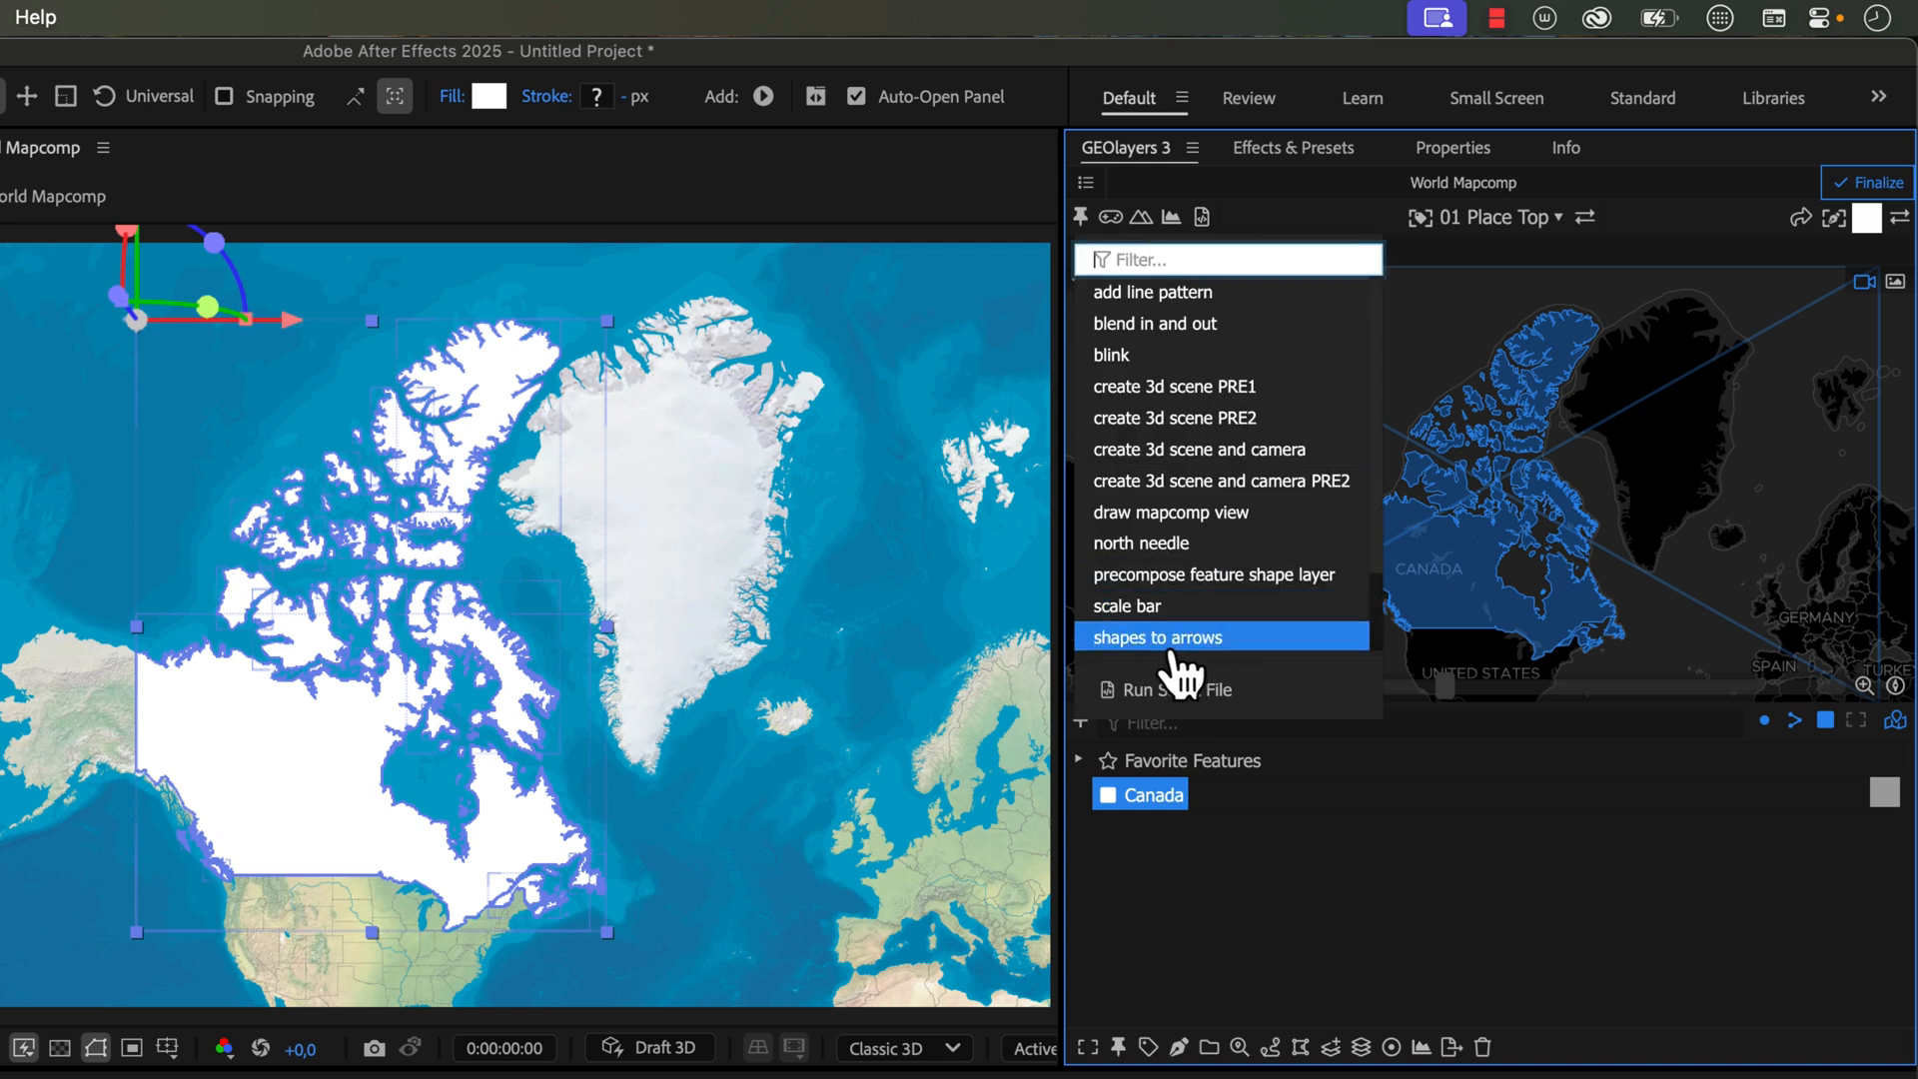
mouse_move(1223, 573)
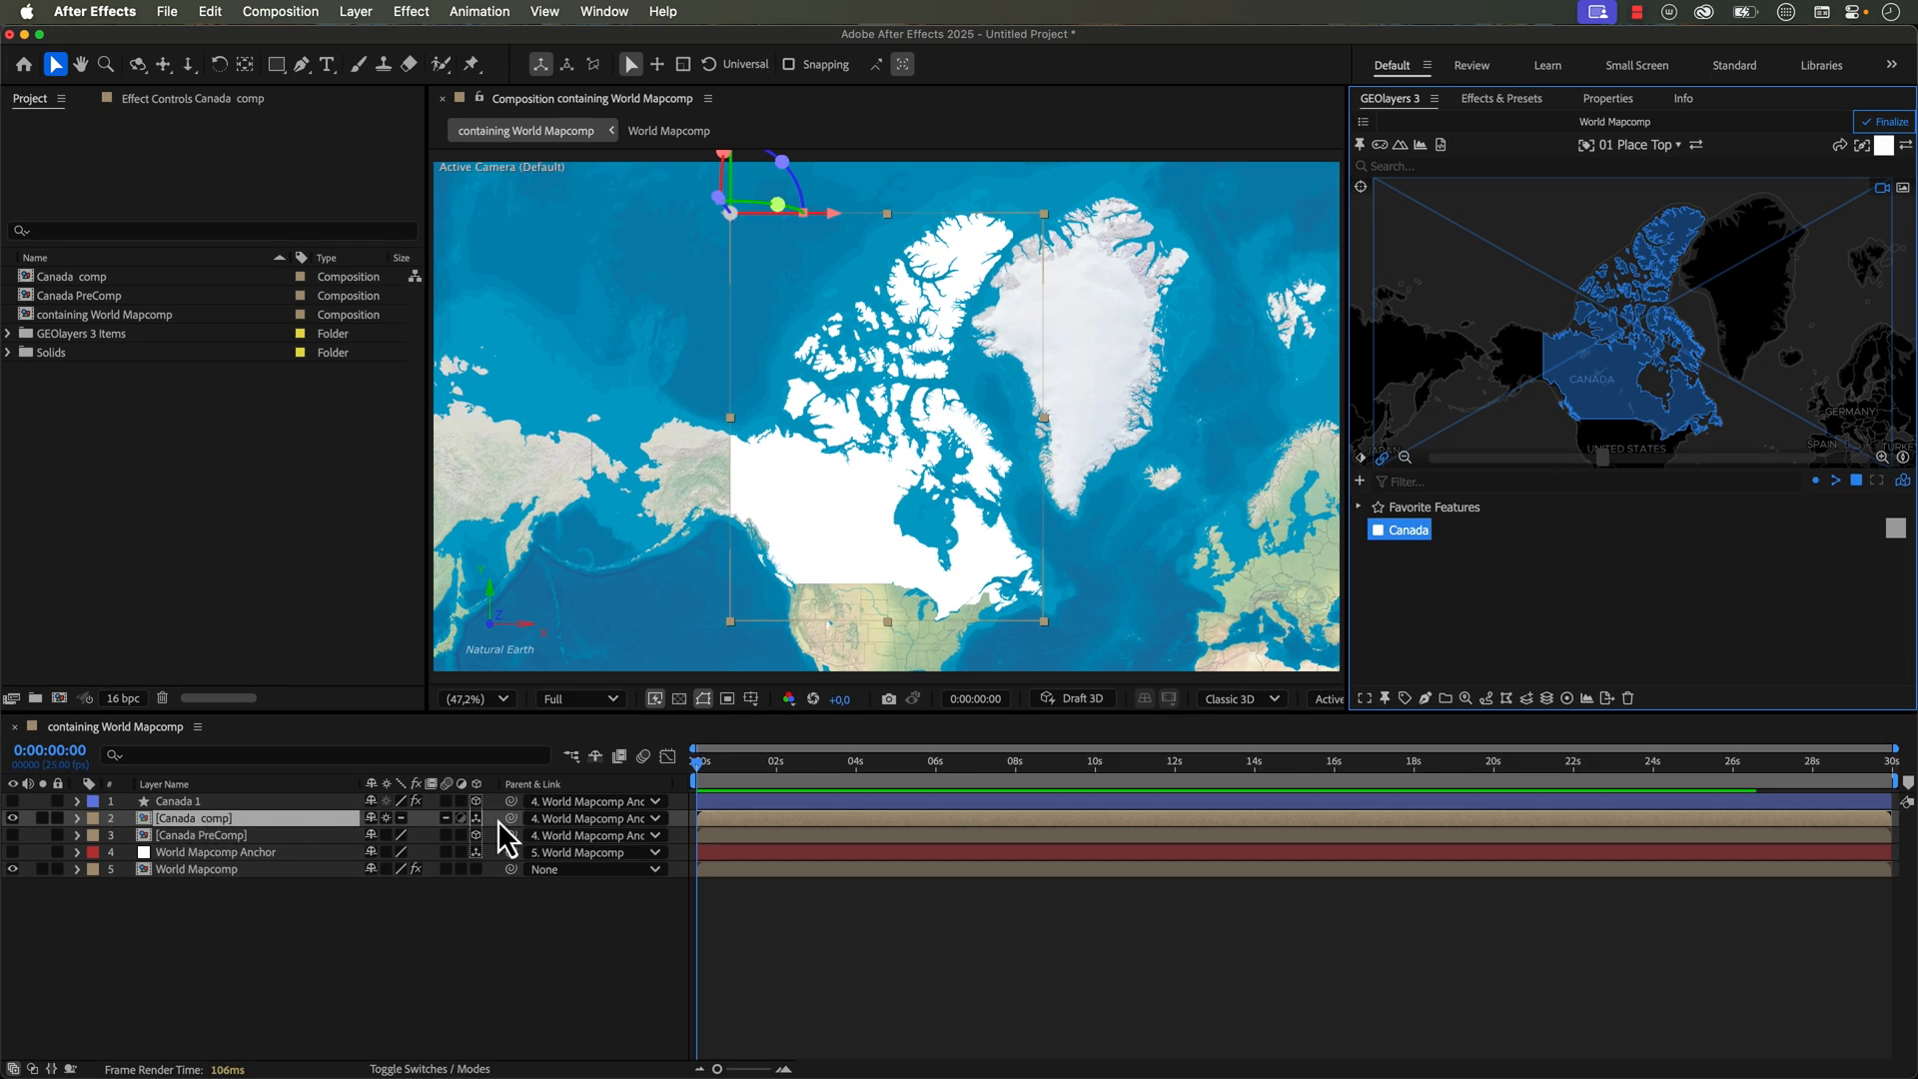
mouse_move(578, 838)
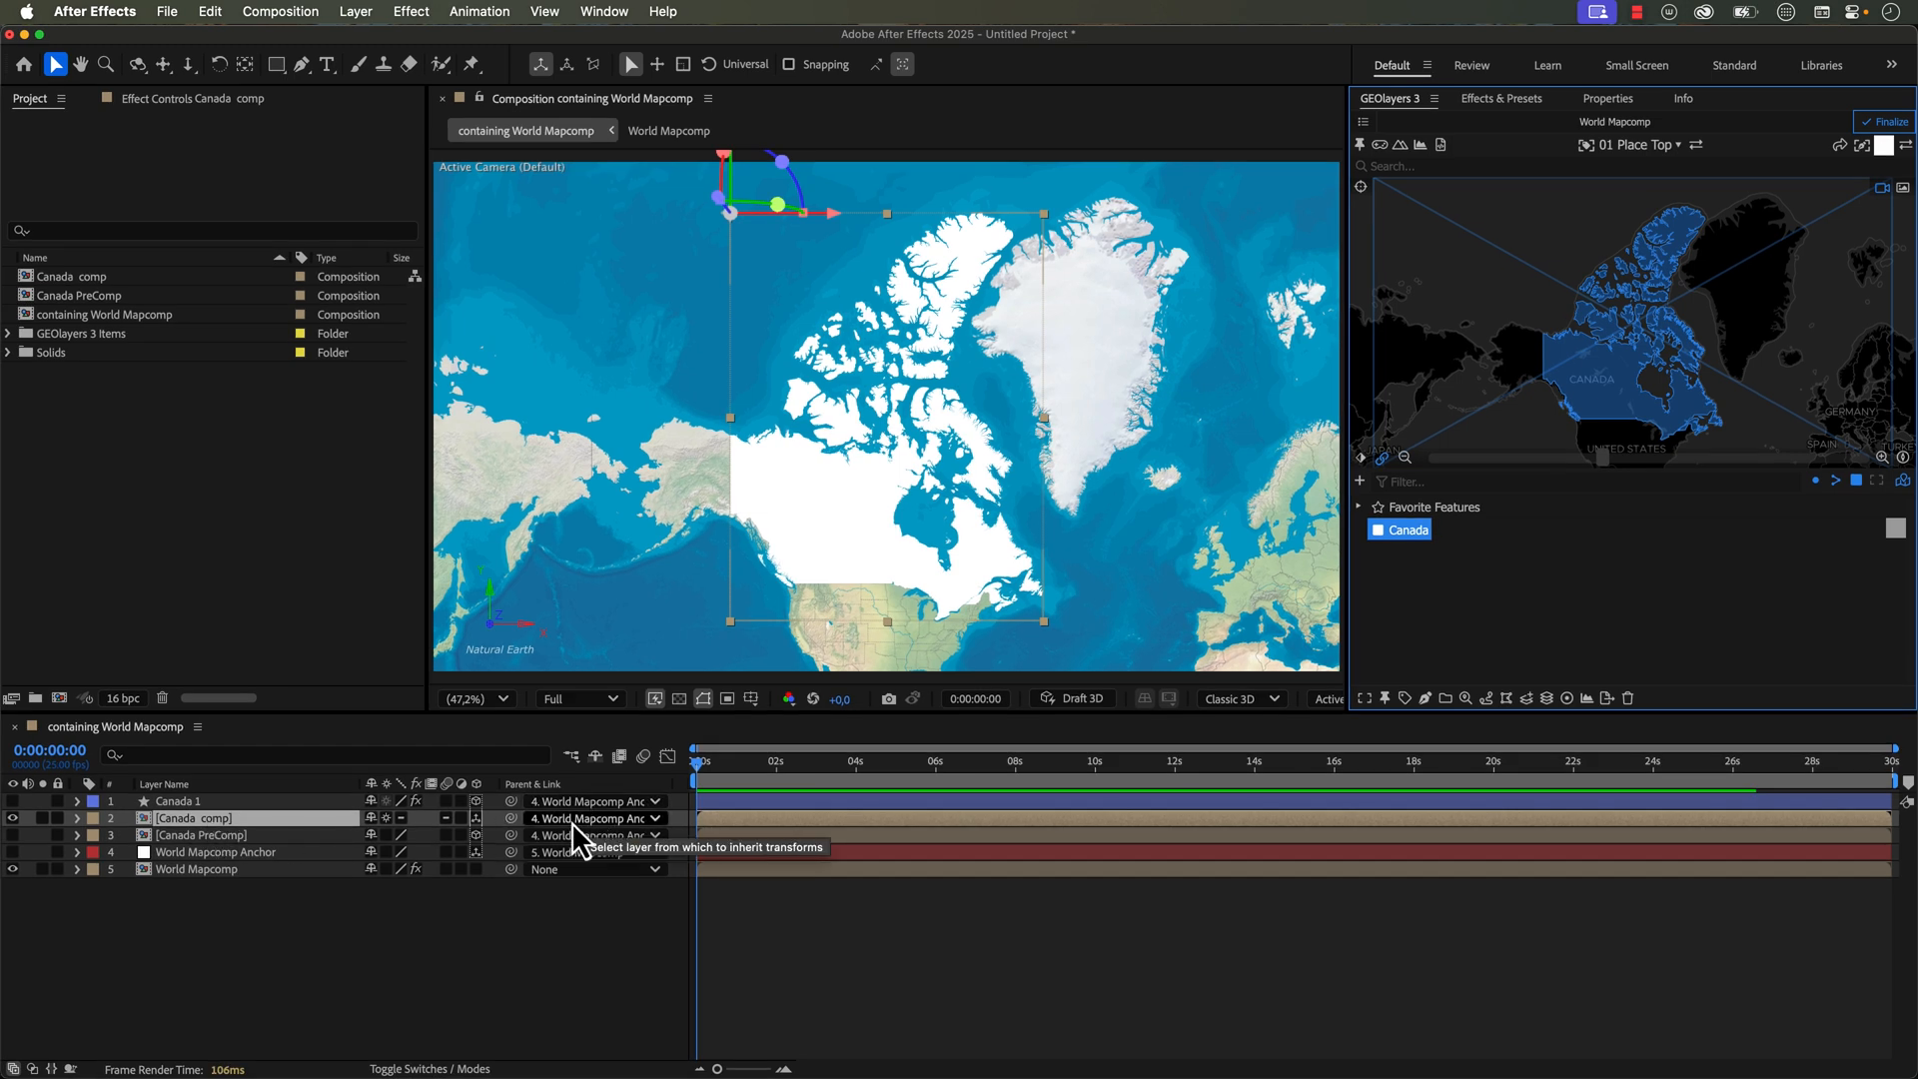
mouse_move(144, 854)
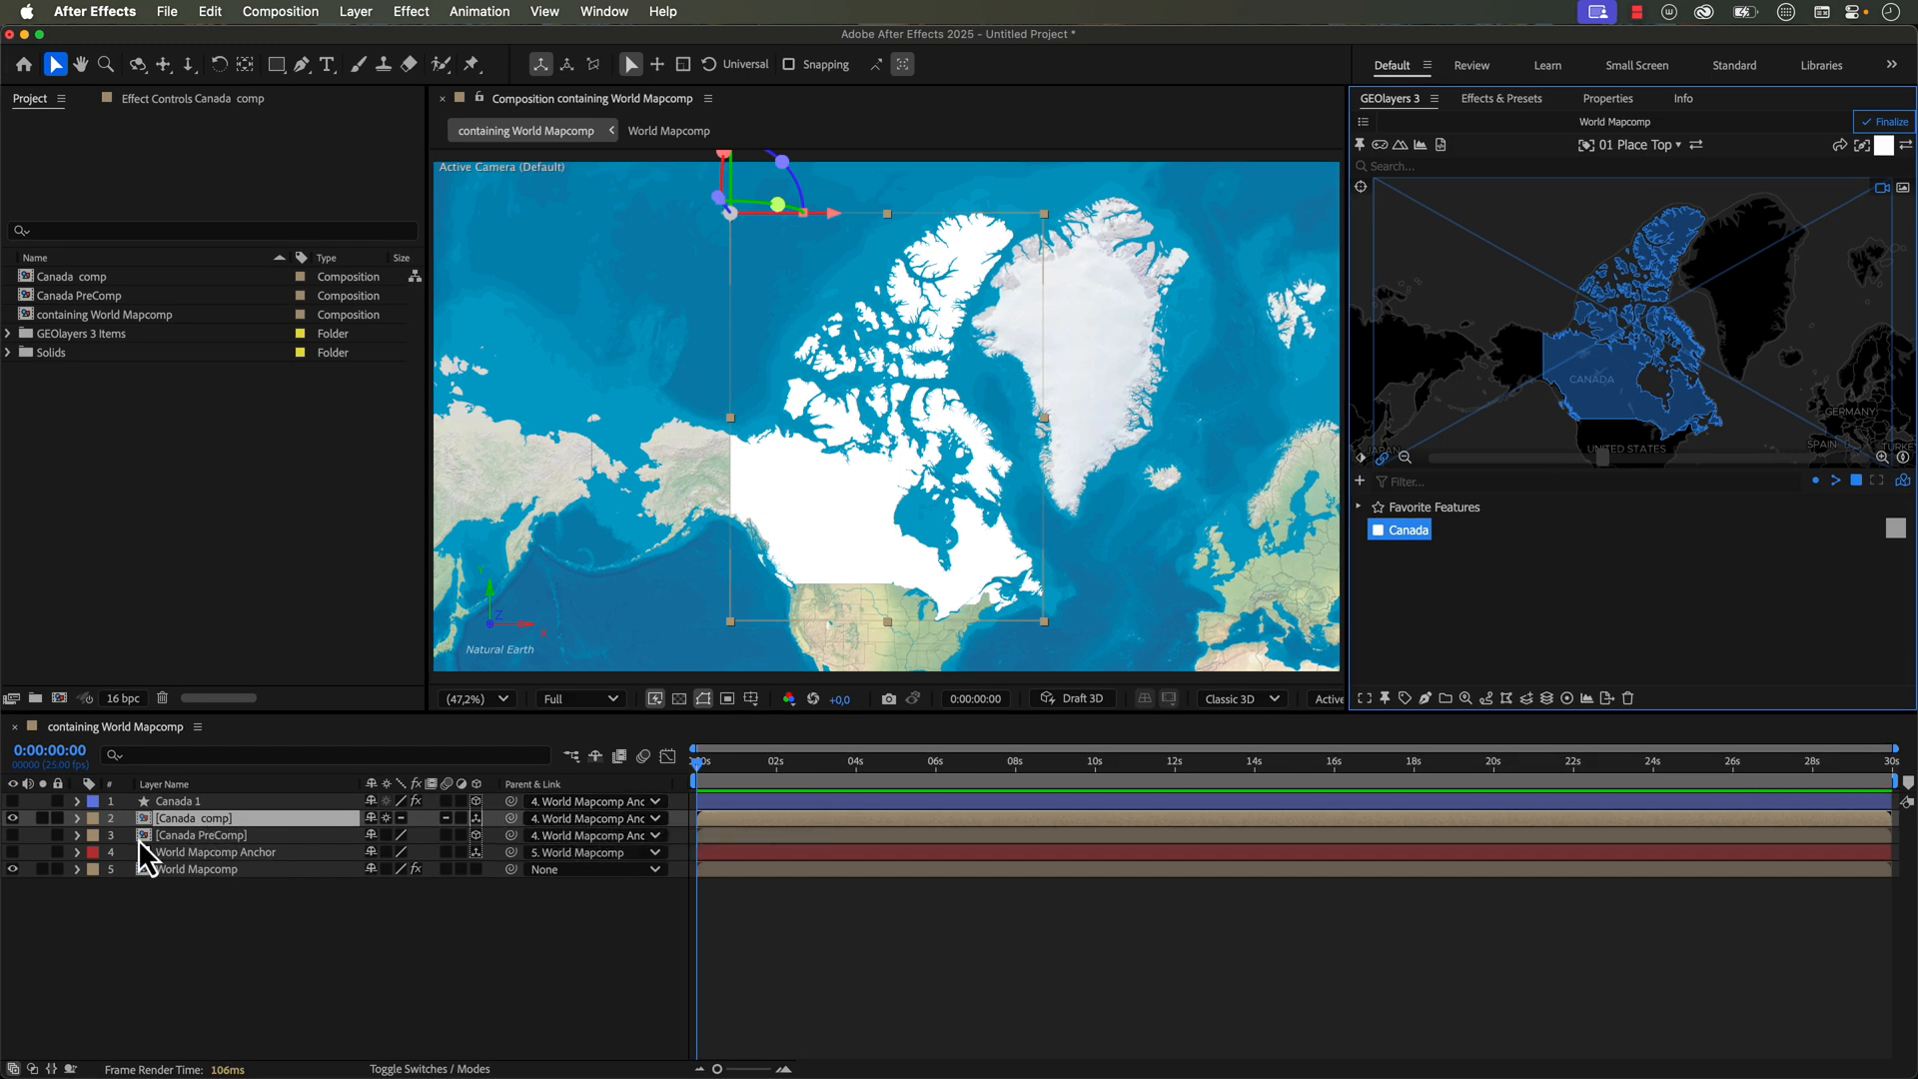
double_click(192, 817)
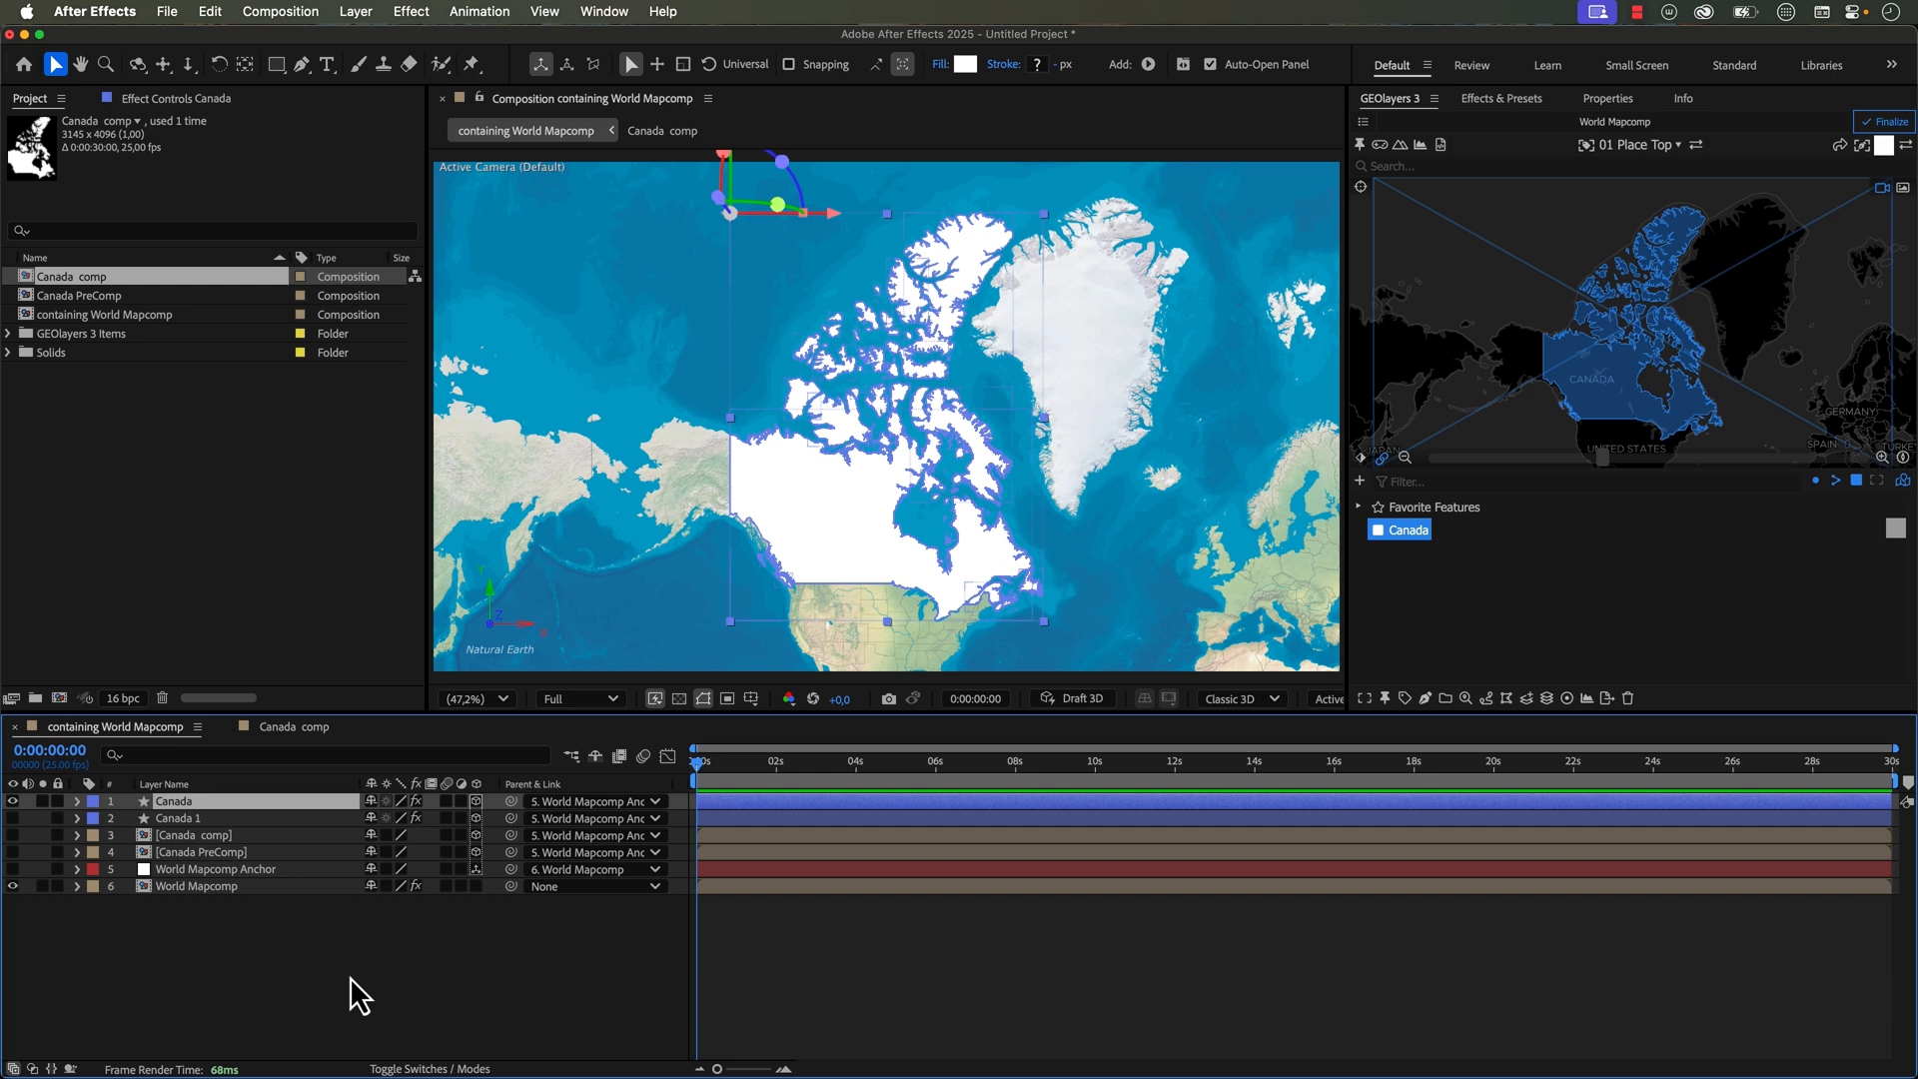
mouse_move(193, 832)
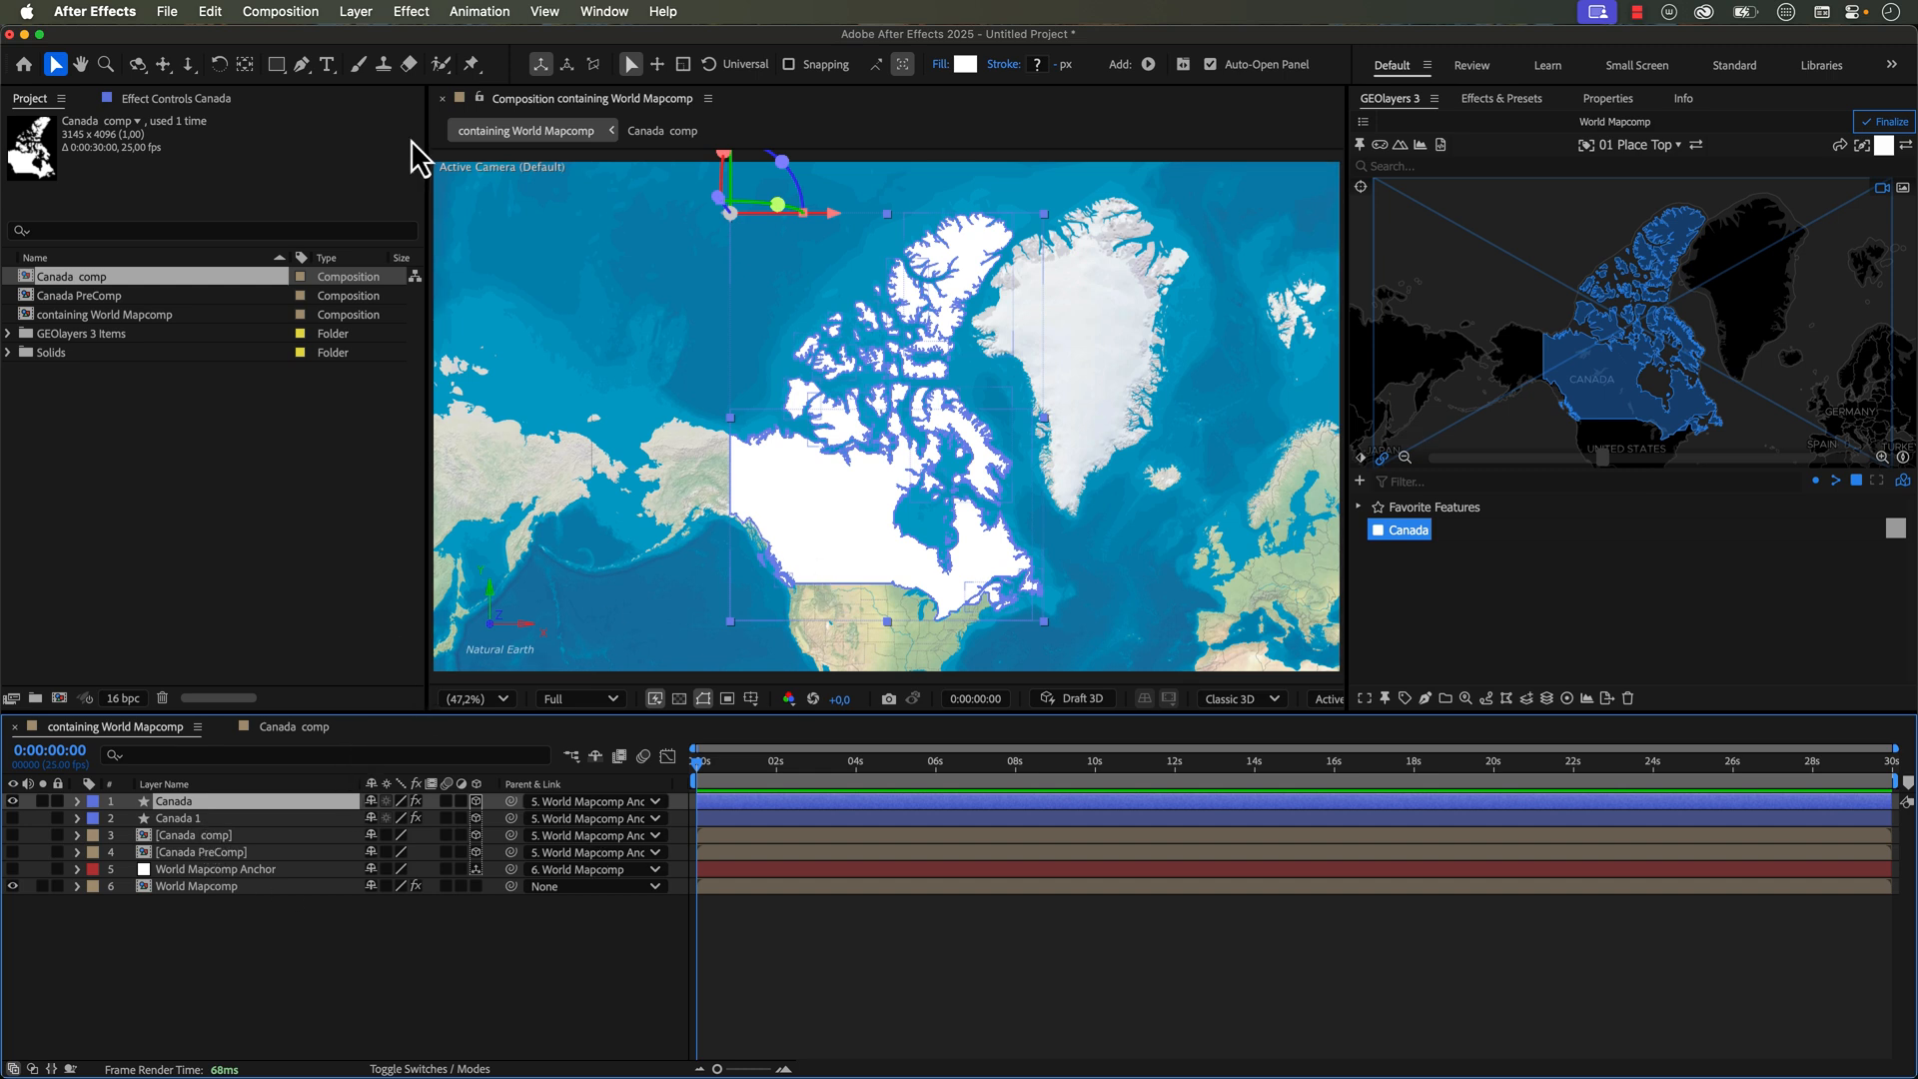
Step: Open Auto-trace for the Canada layer and choose the channel to trace from
click(355, 11)
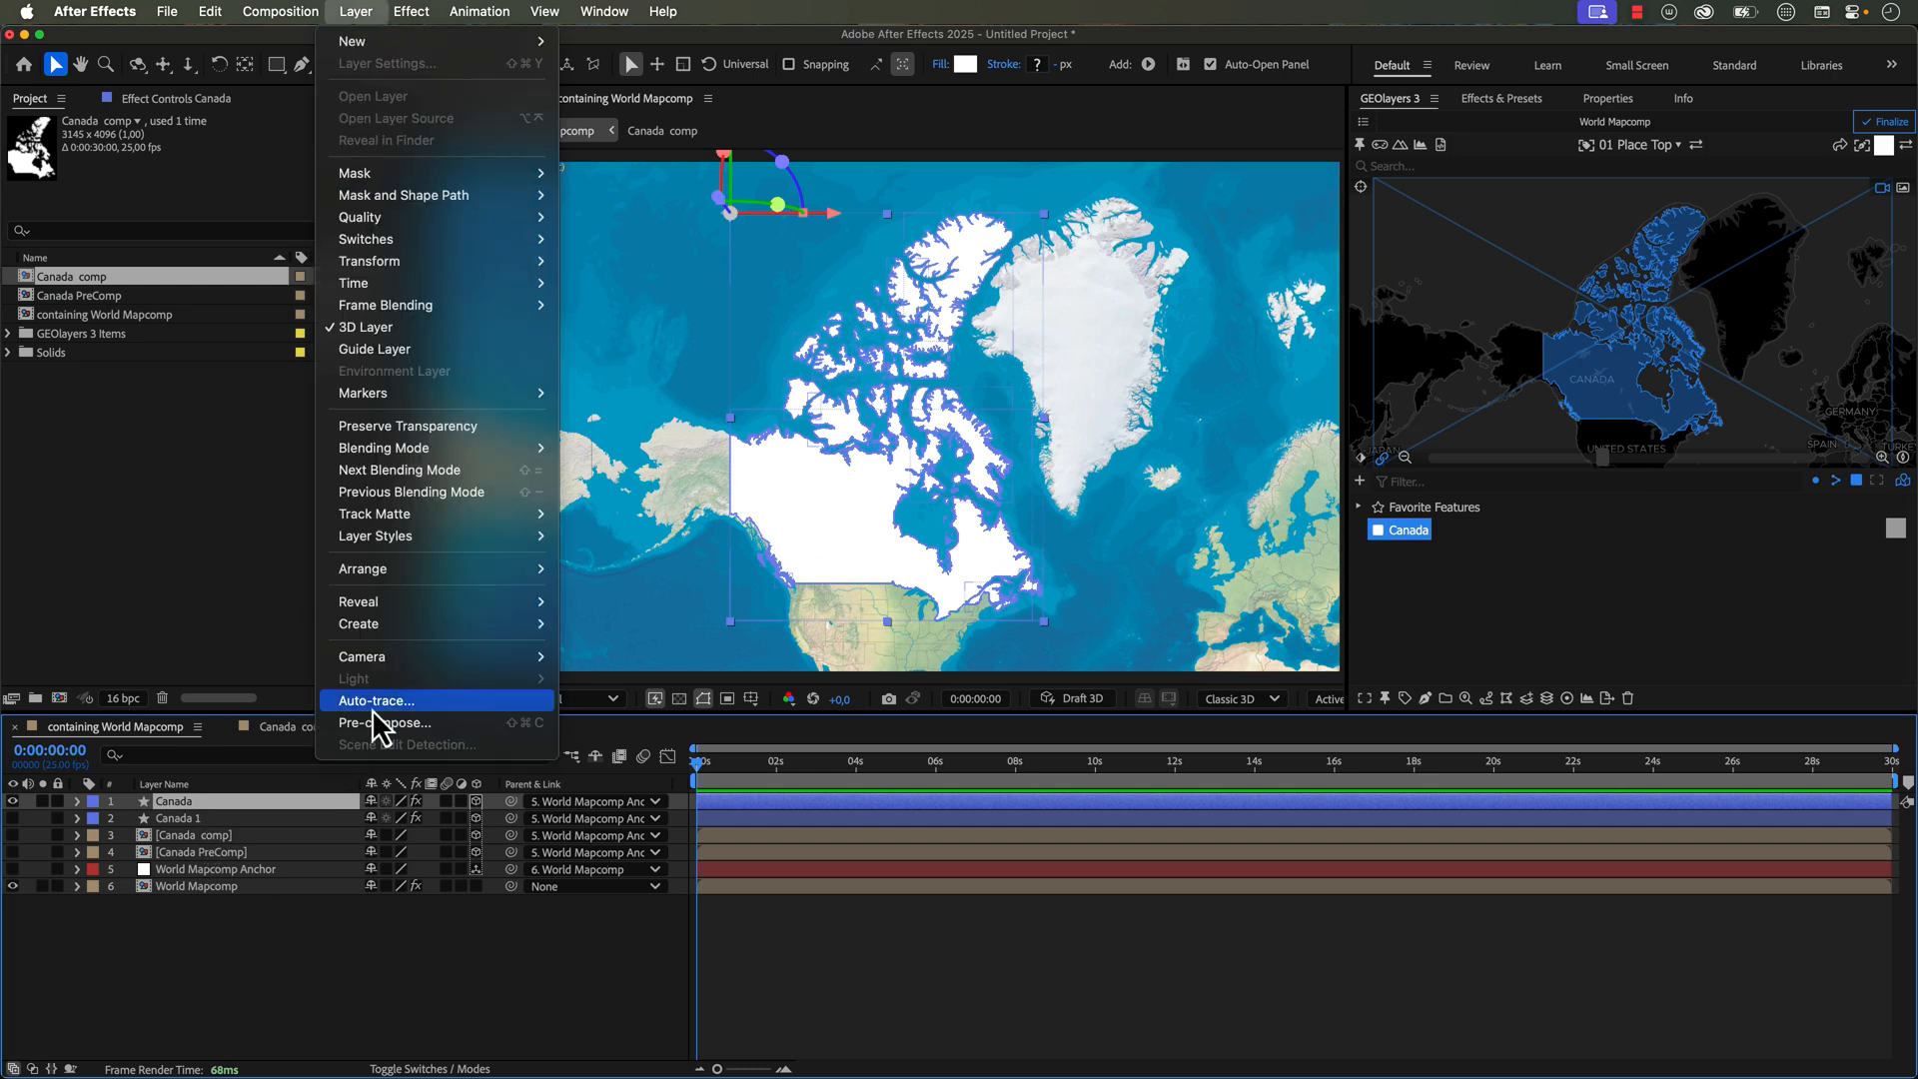
click(376, 699)
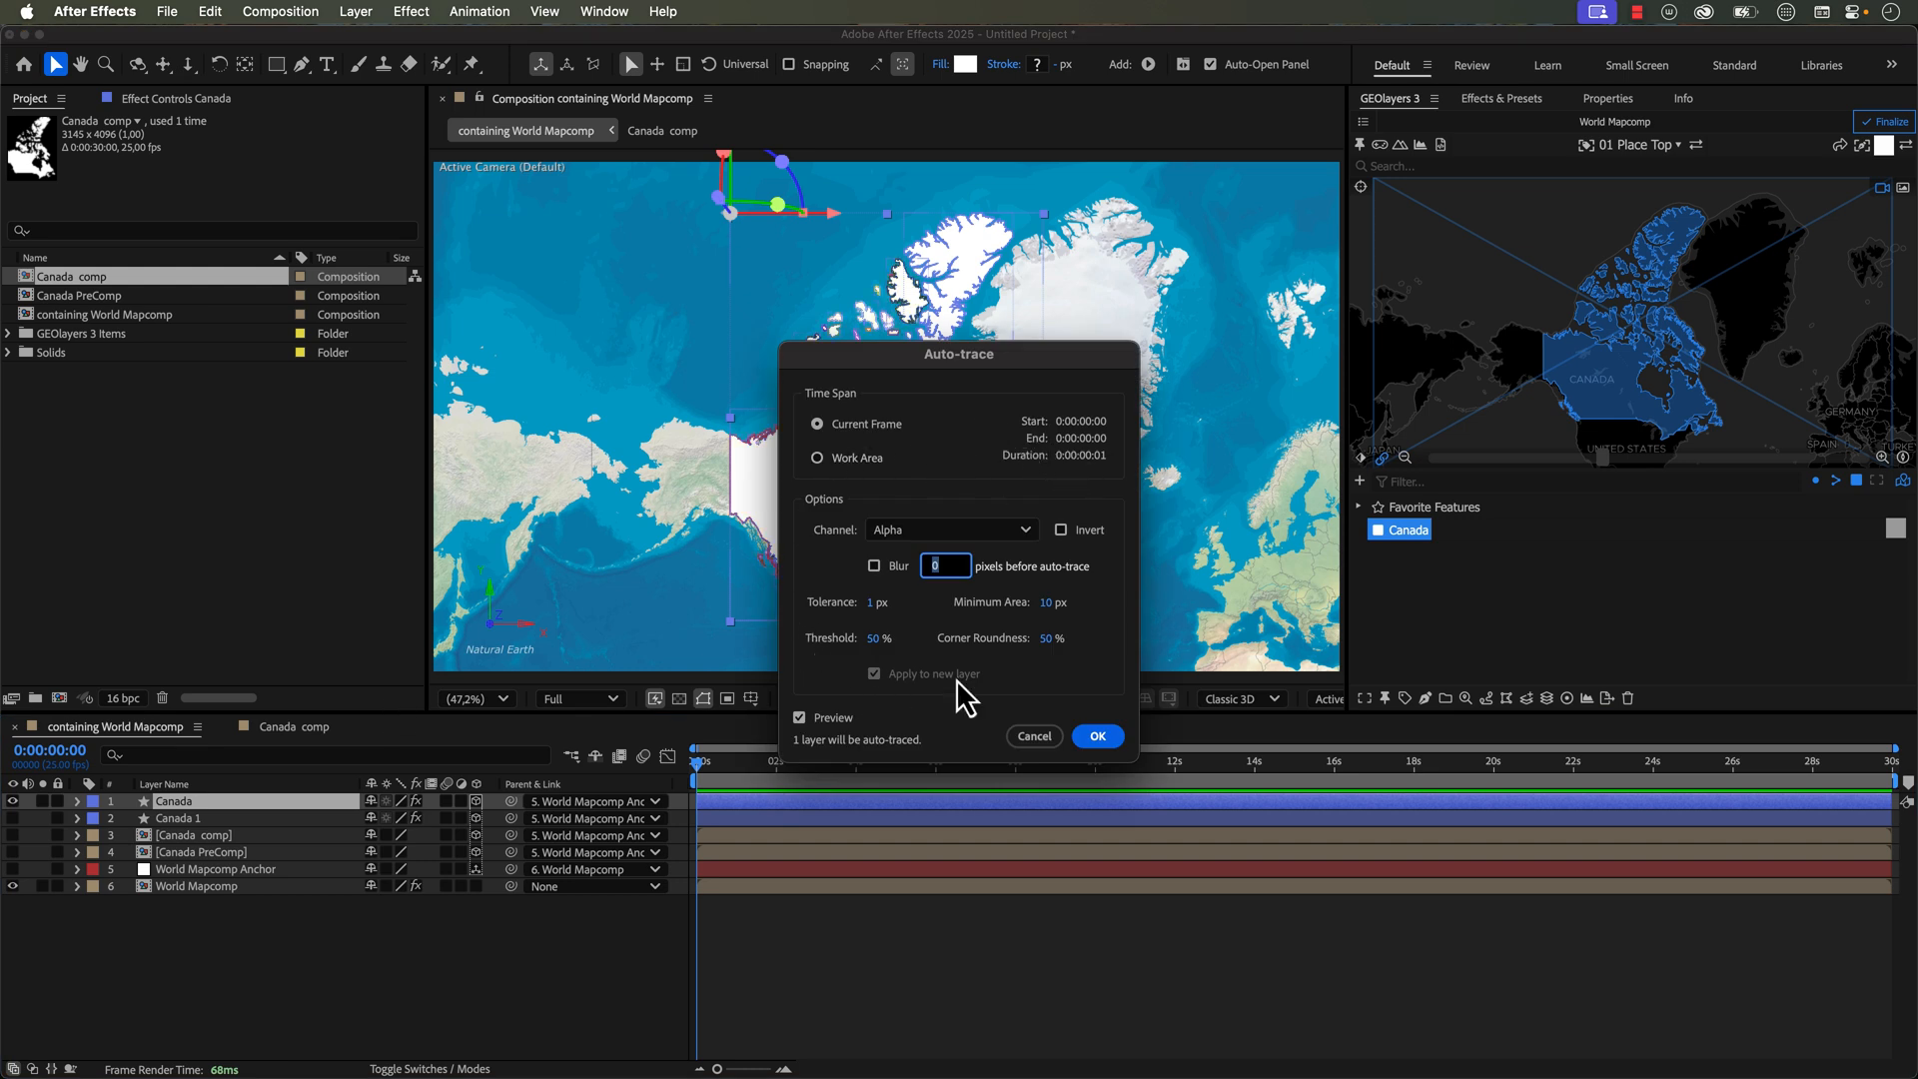
mouse_move(982, 685)
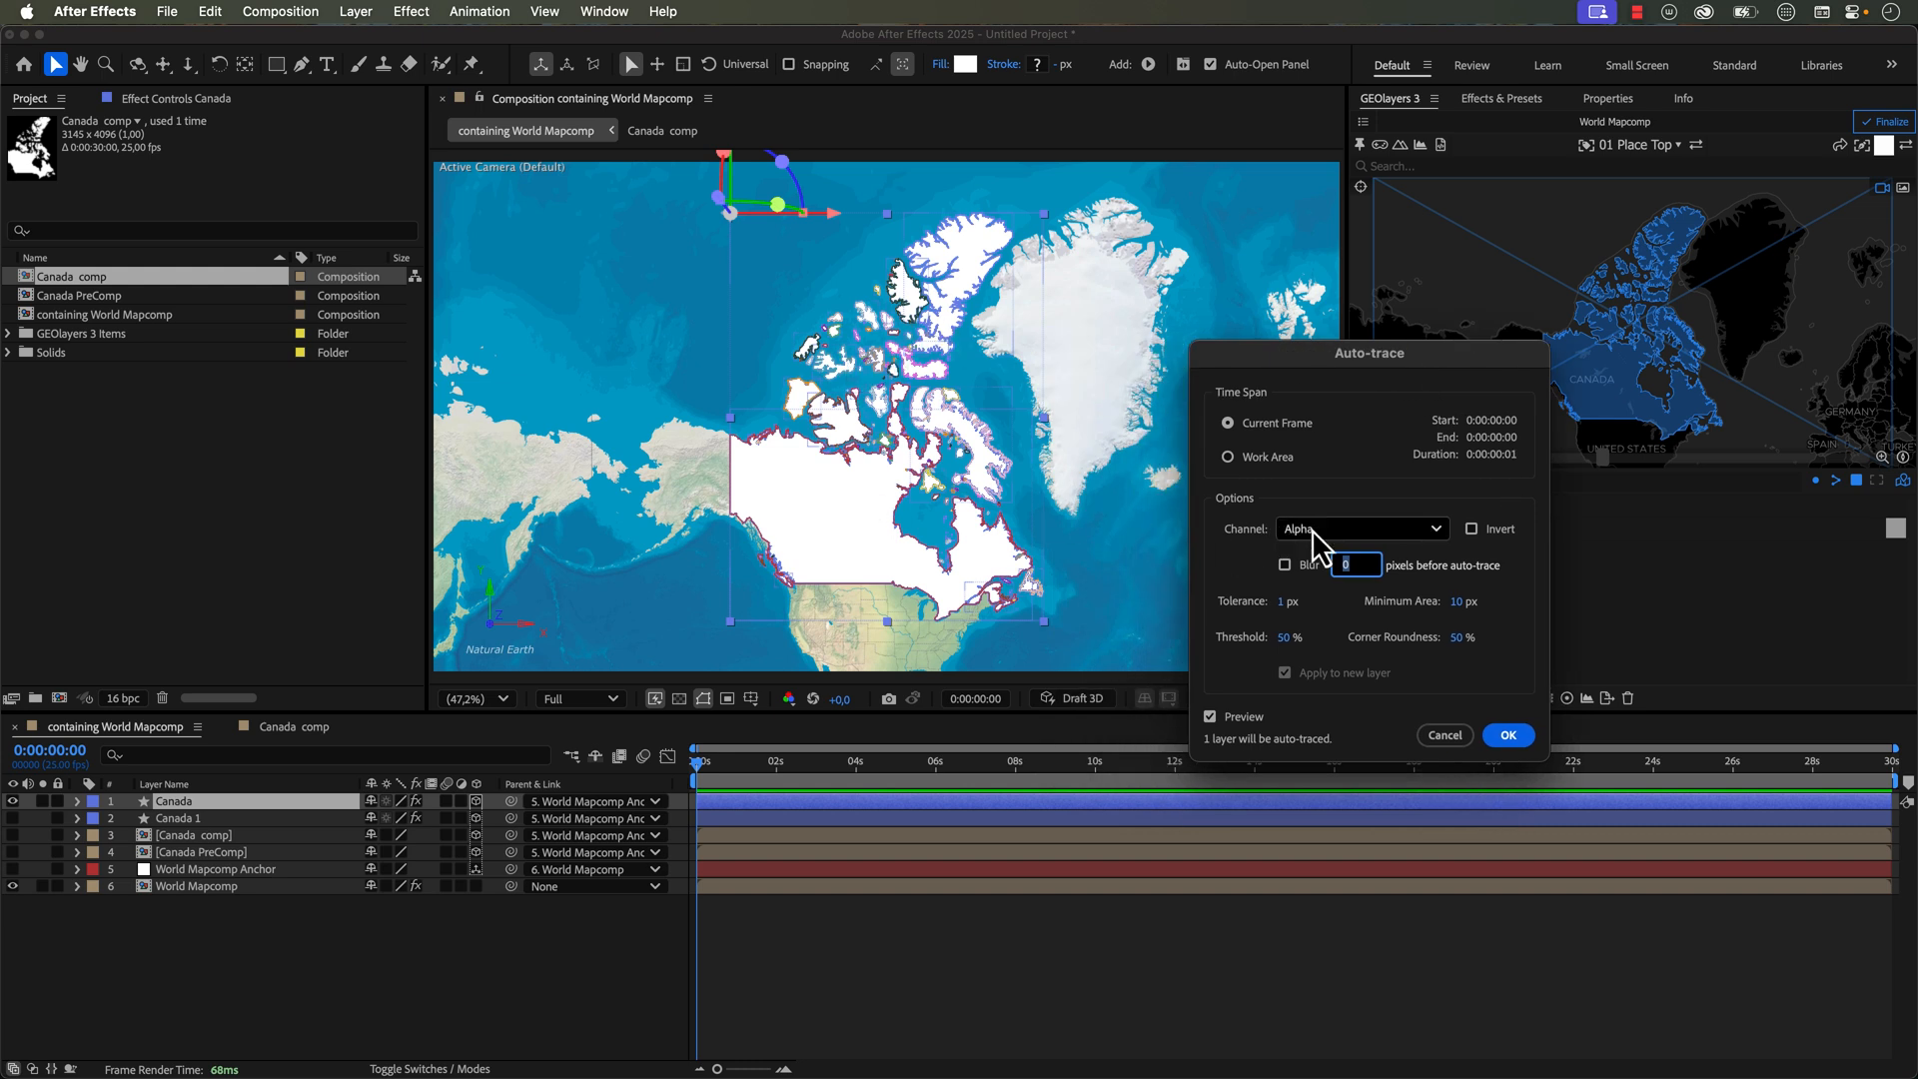
click(1360, 528)
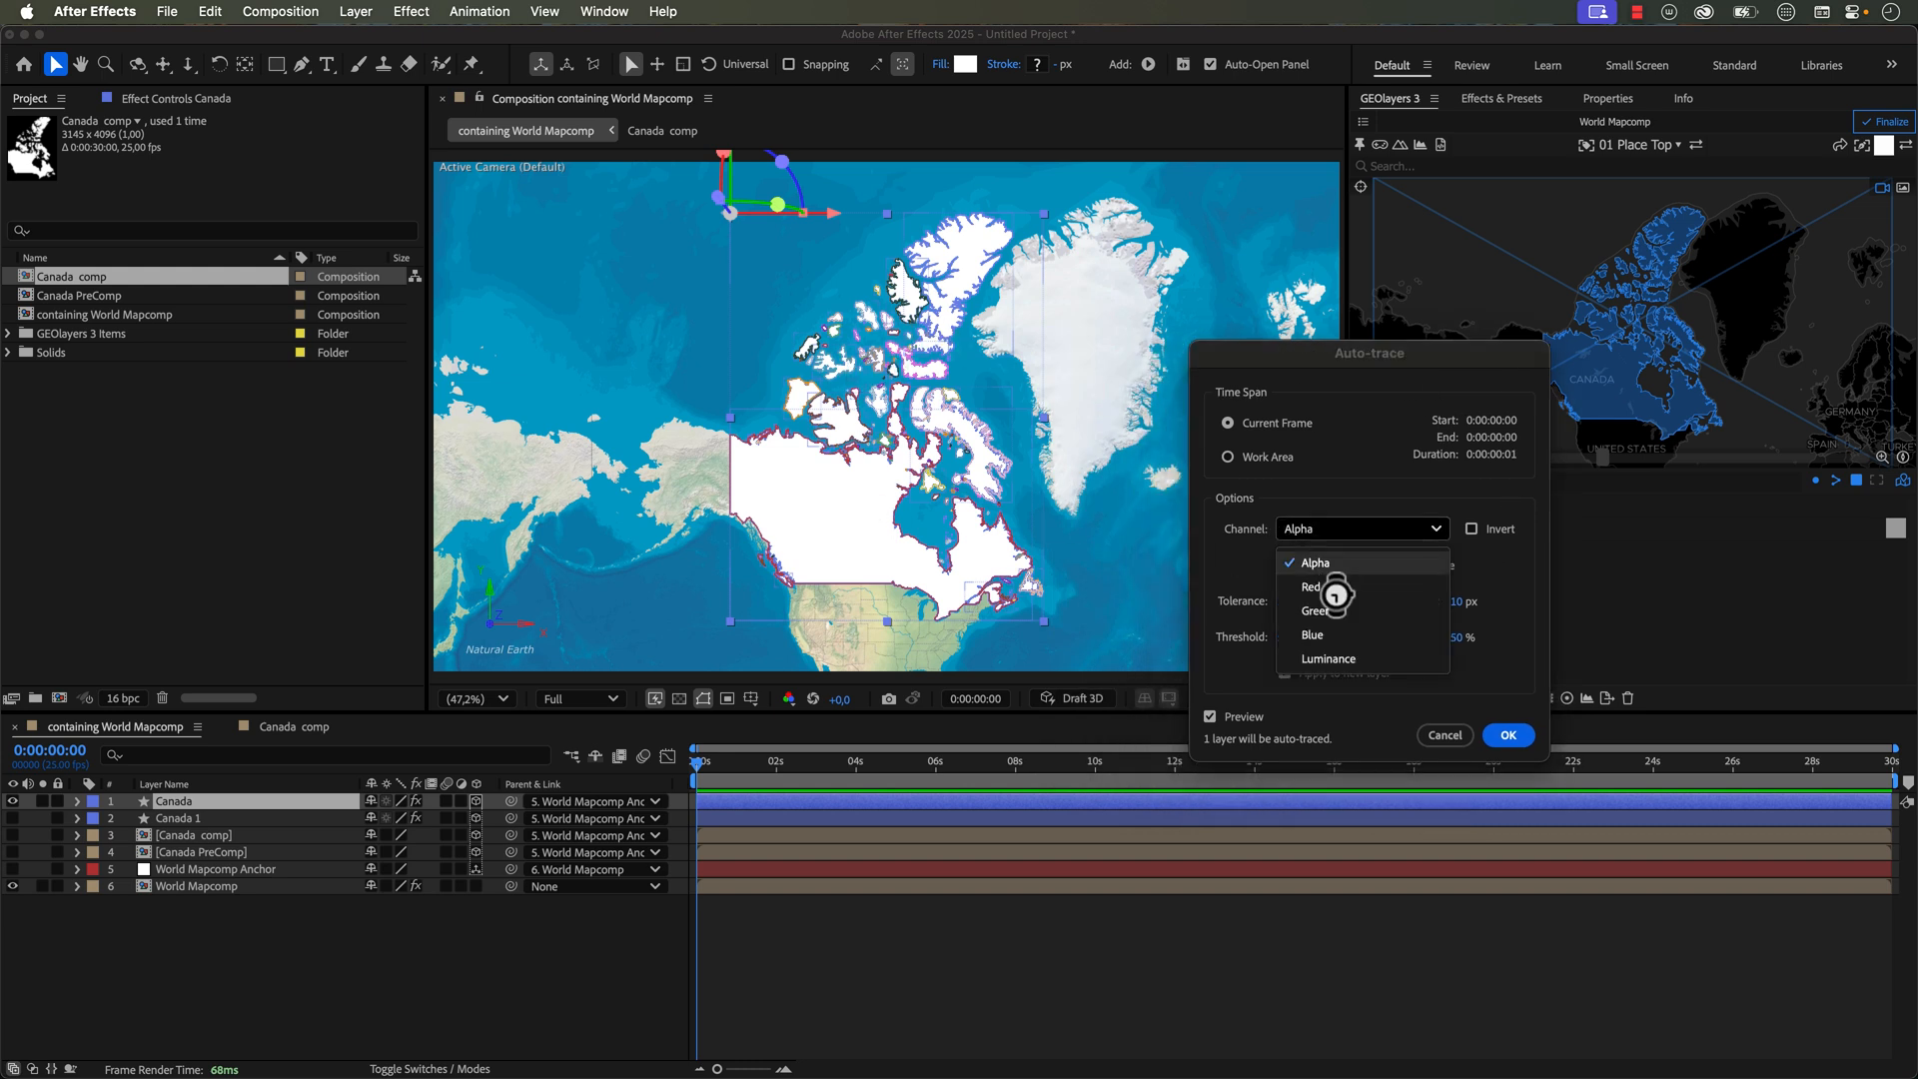
click(1314, 561)
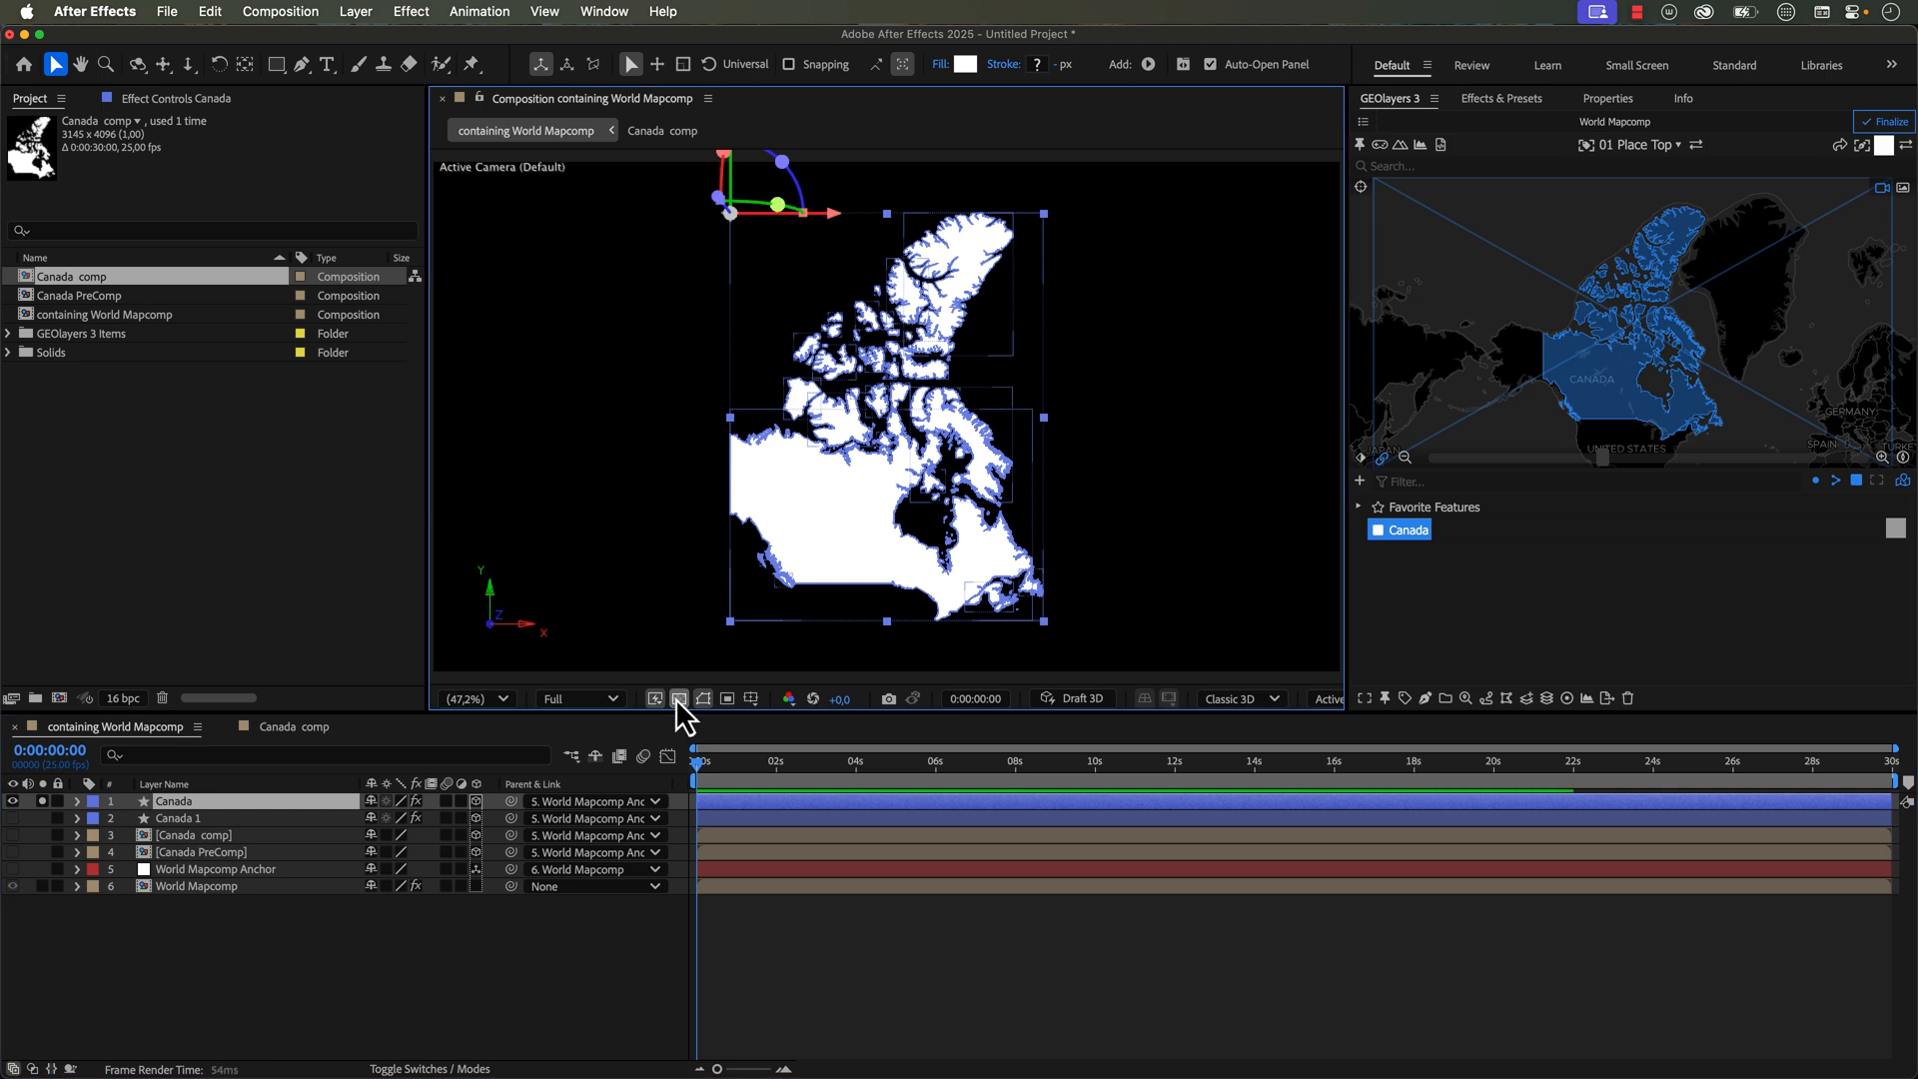
Step: Show the transparency grid behind the Canada shapes instead of the world map
click(679, 698)
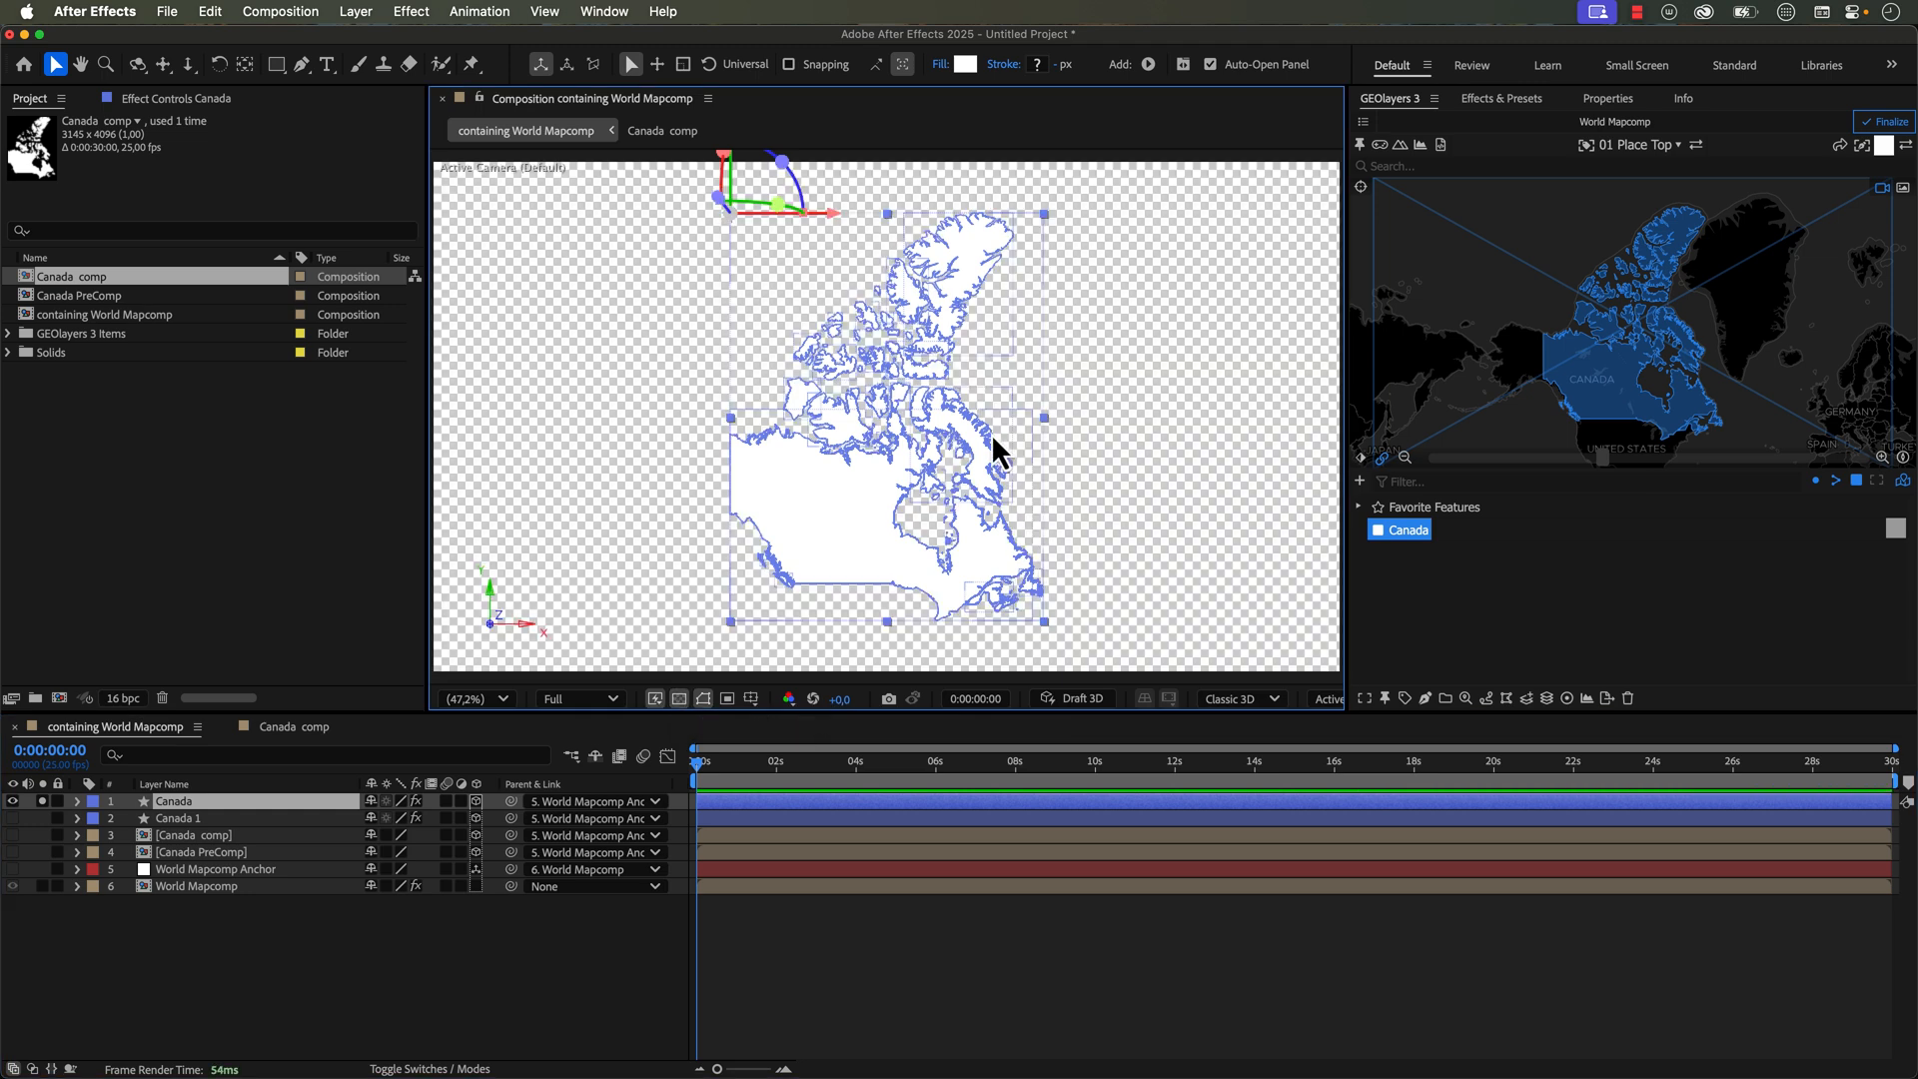
mouse_move(734, 707)
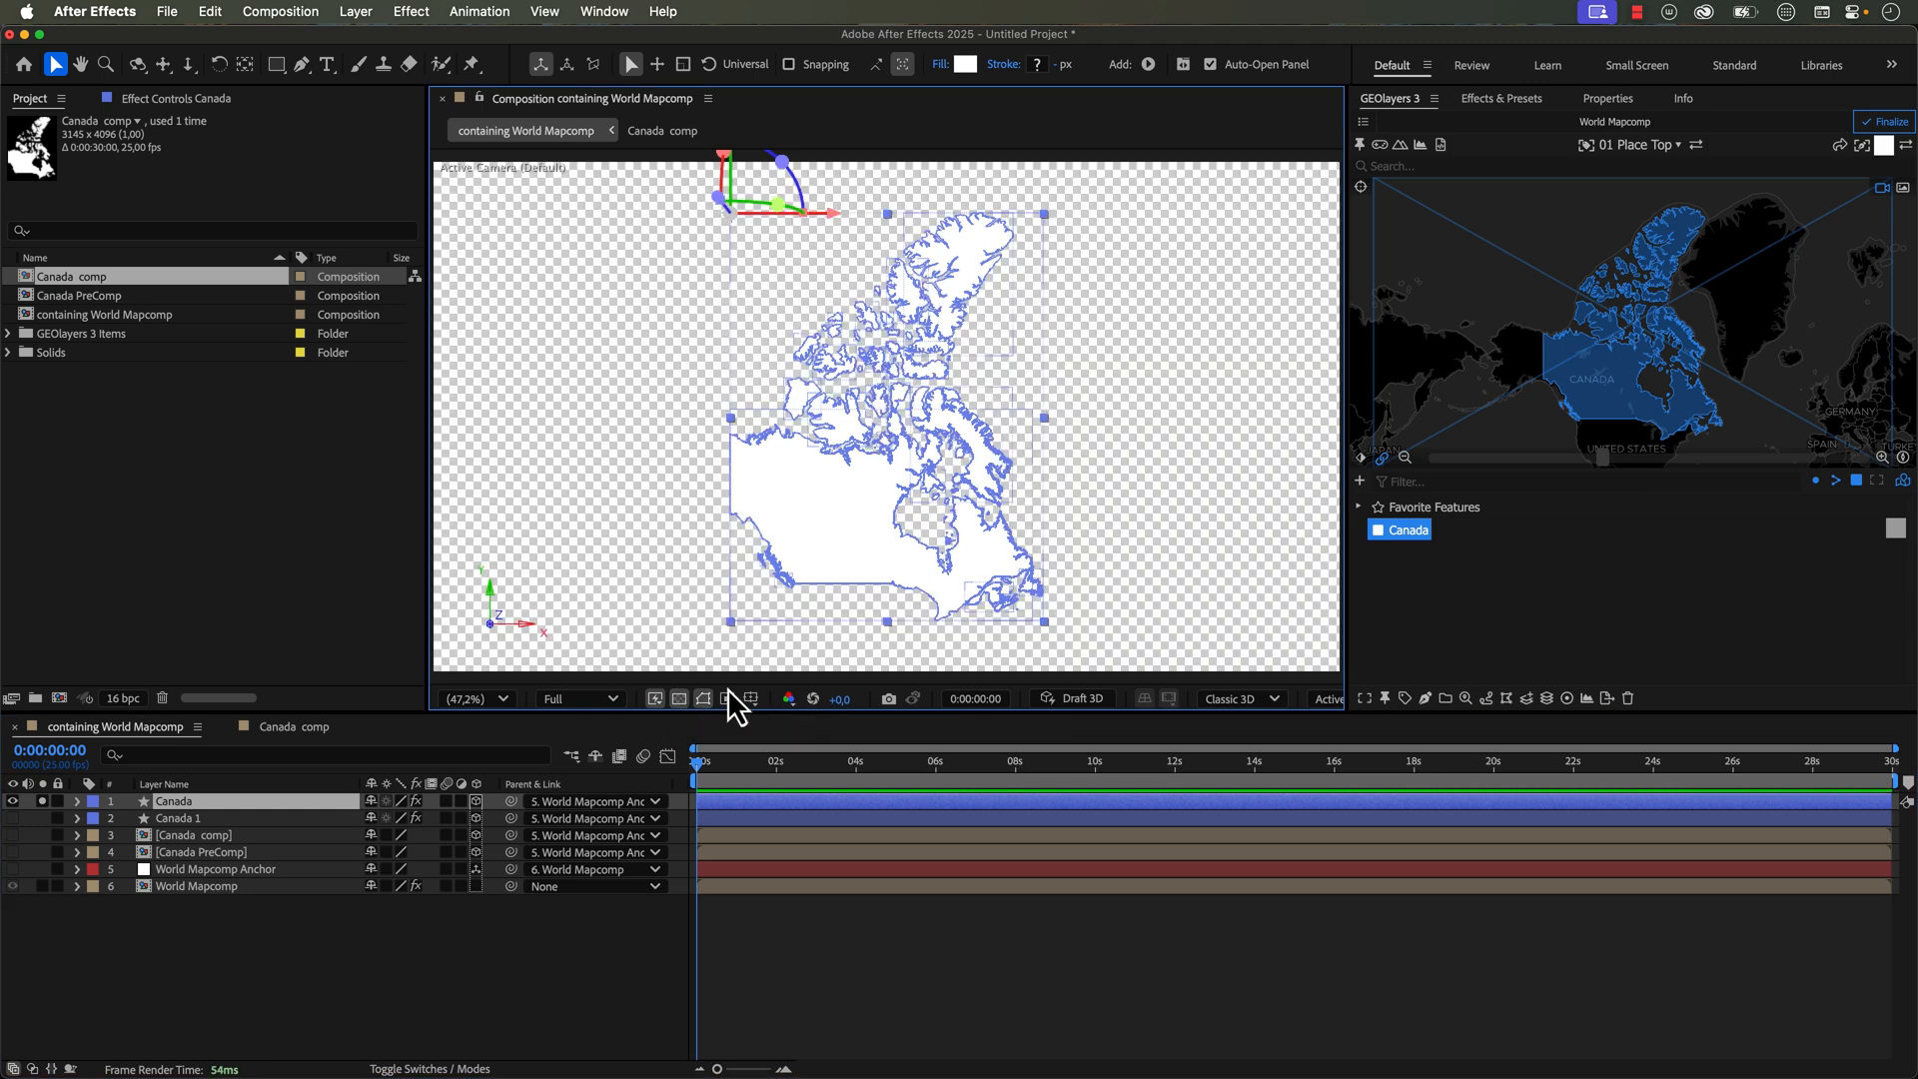
click(355, 11)
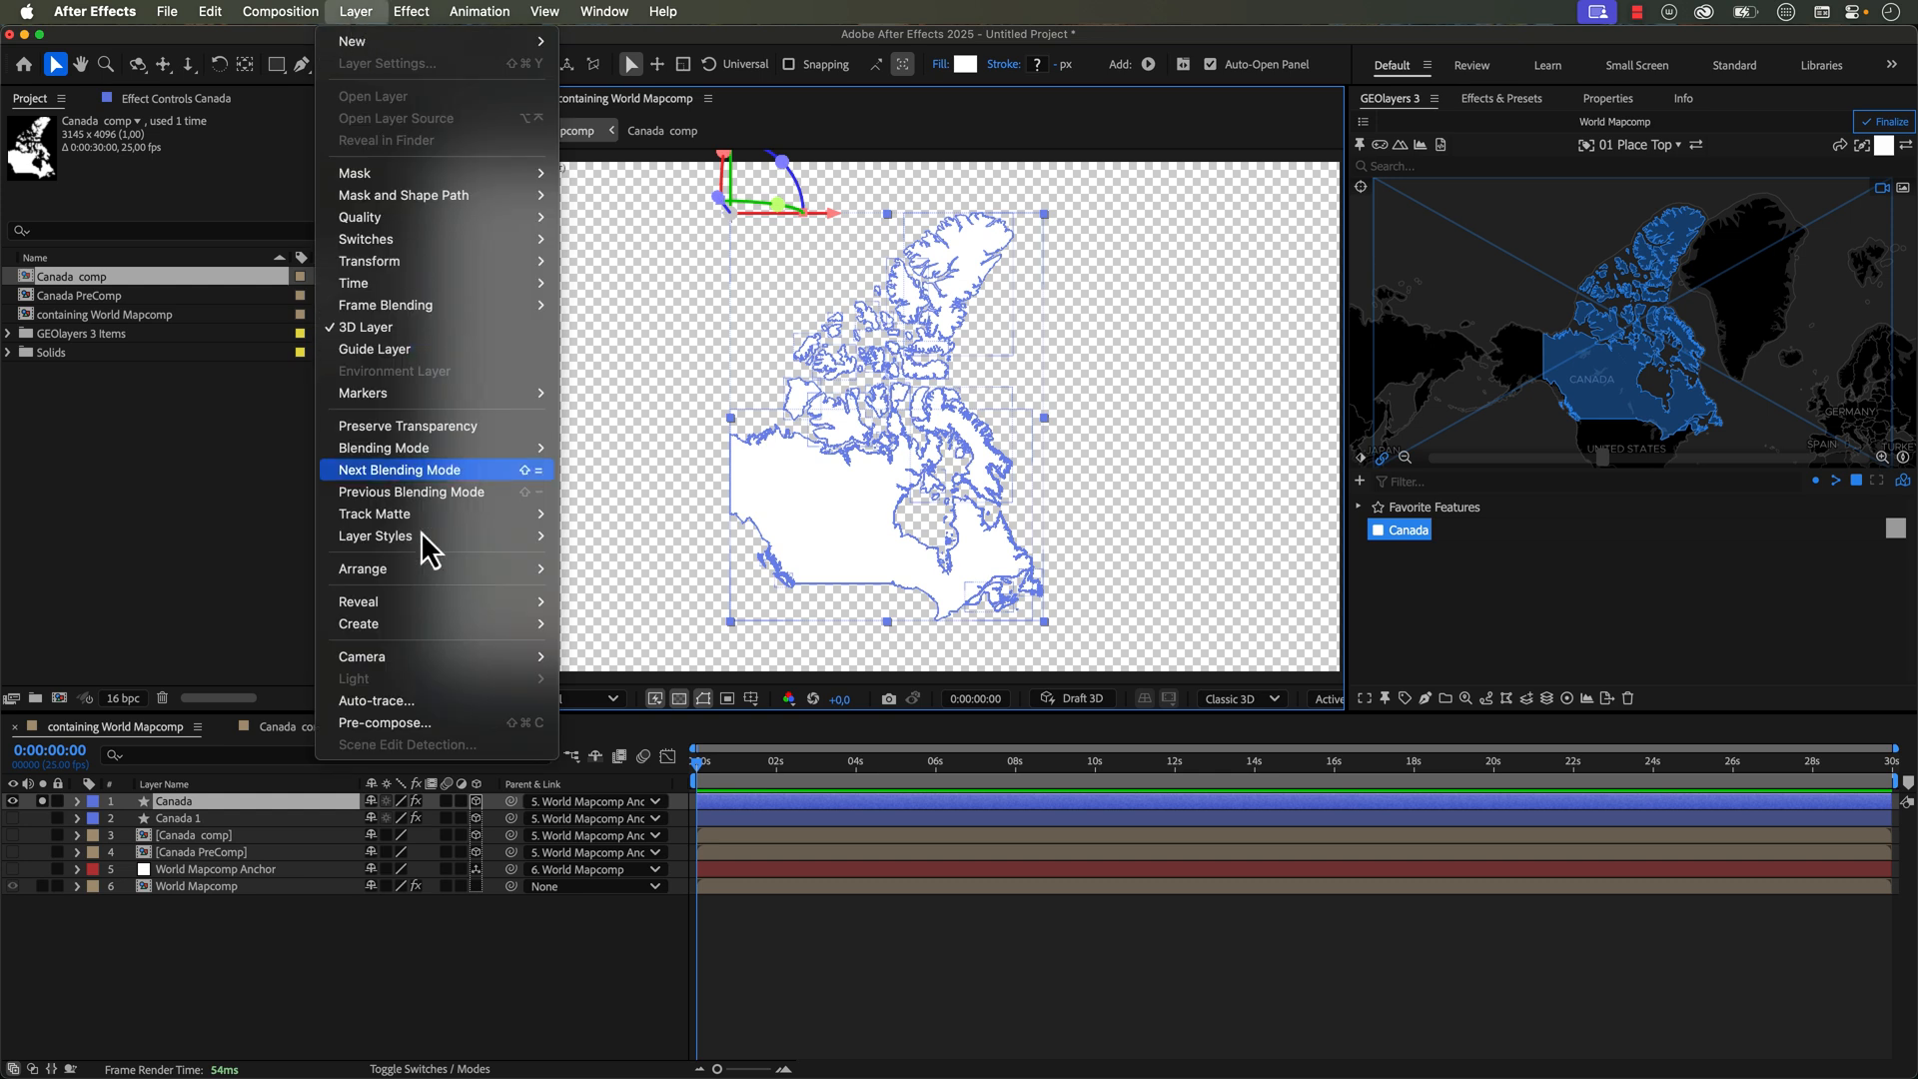
Step: Auto-trace Canada from its Alpha channel and select the resulting Auto-traced Canada layer
click(376, 699)
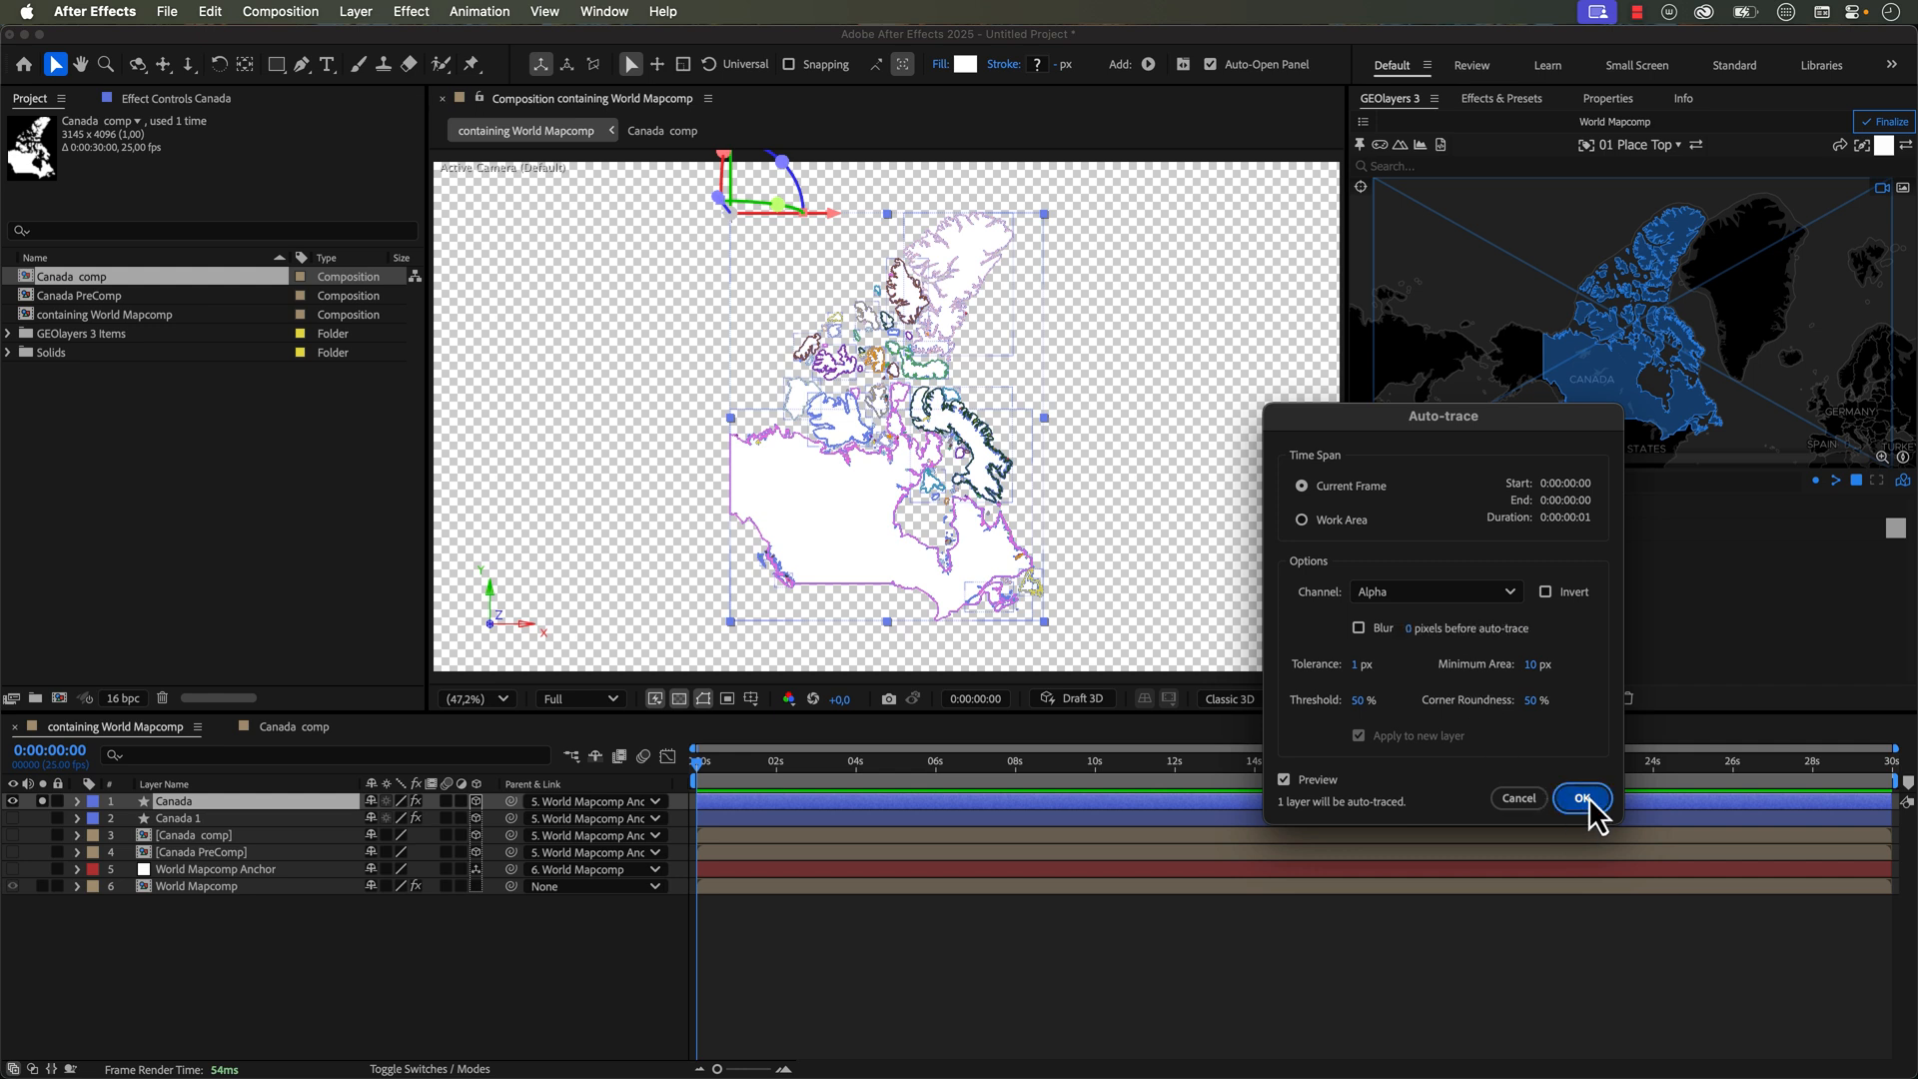
click(1581, 797)
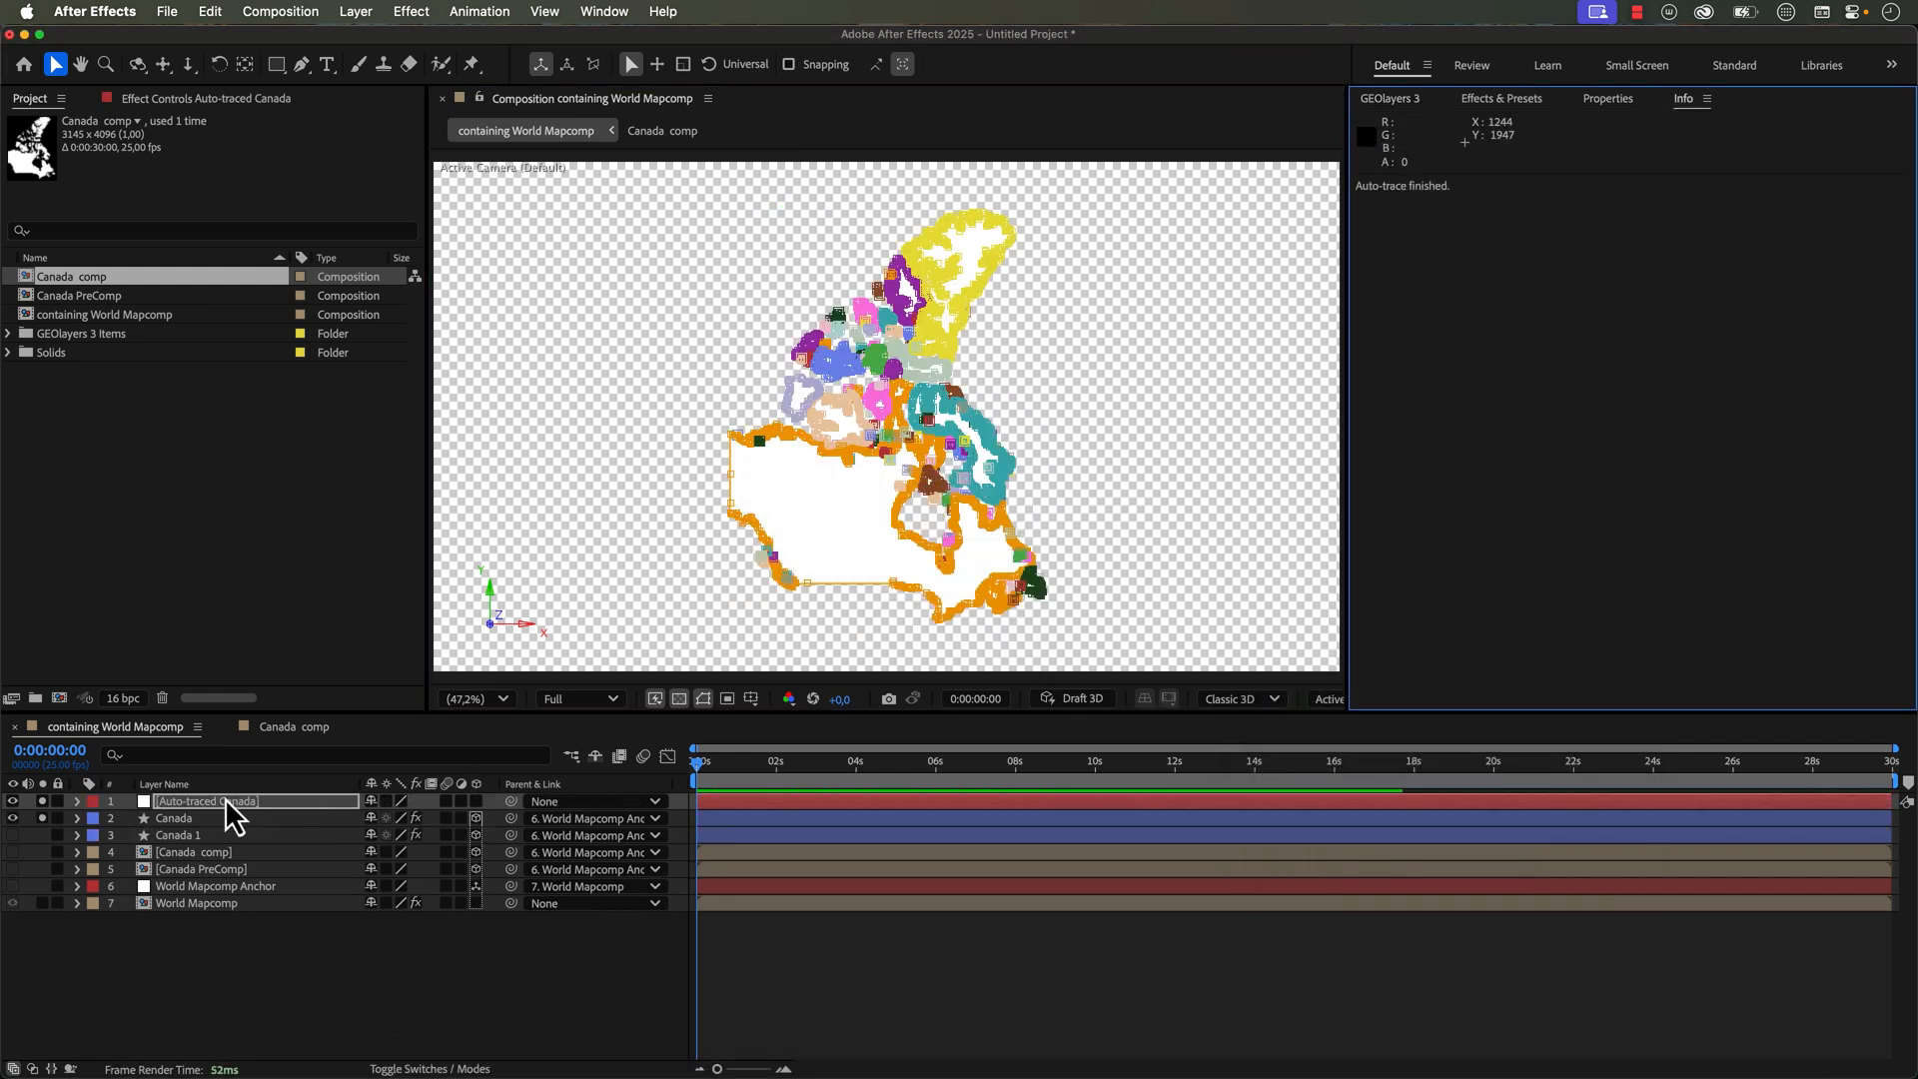
click(220, 800)
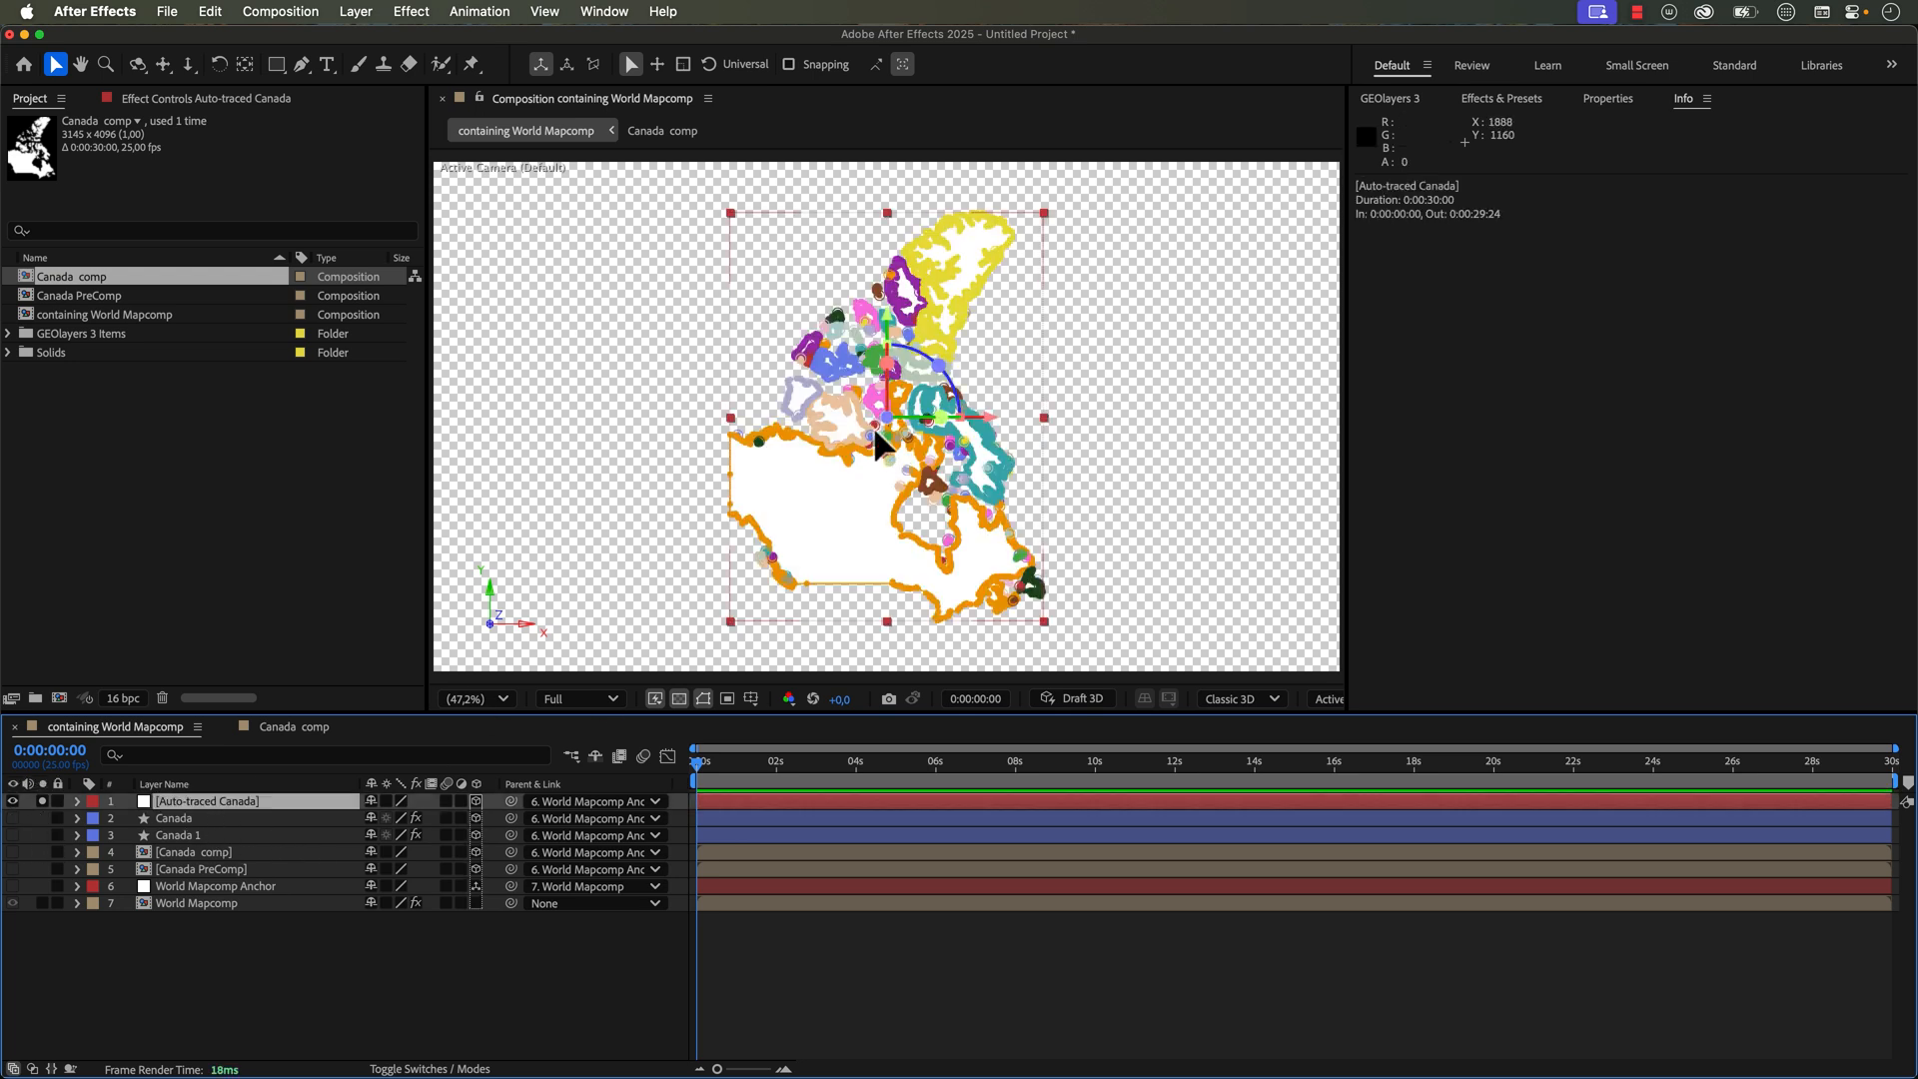
mouse_move(957, 490)
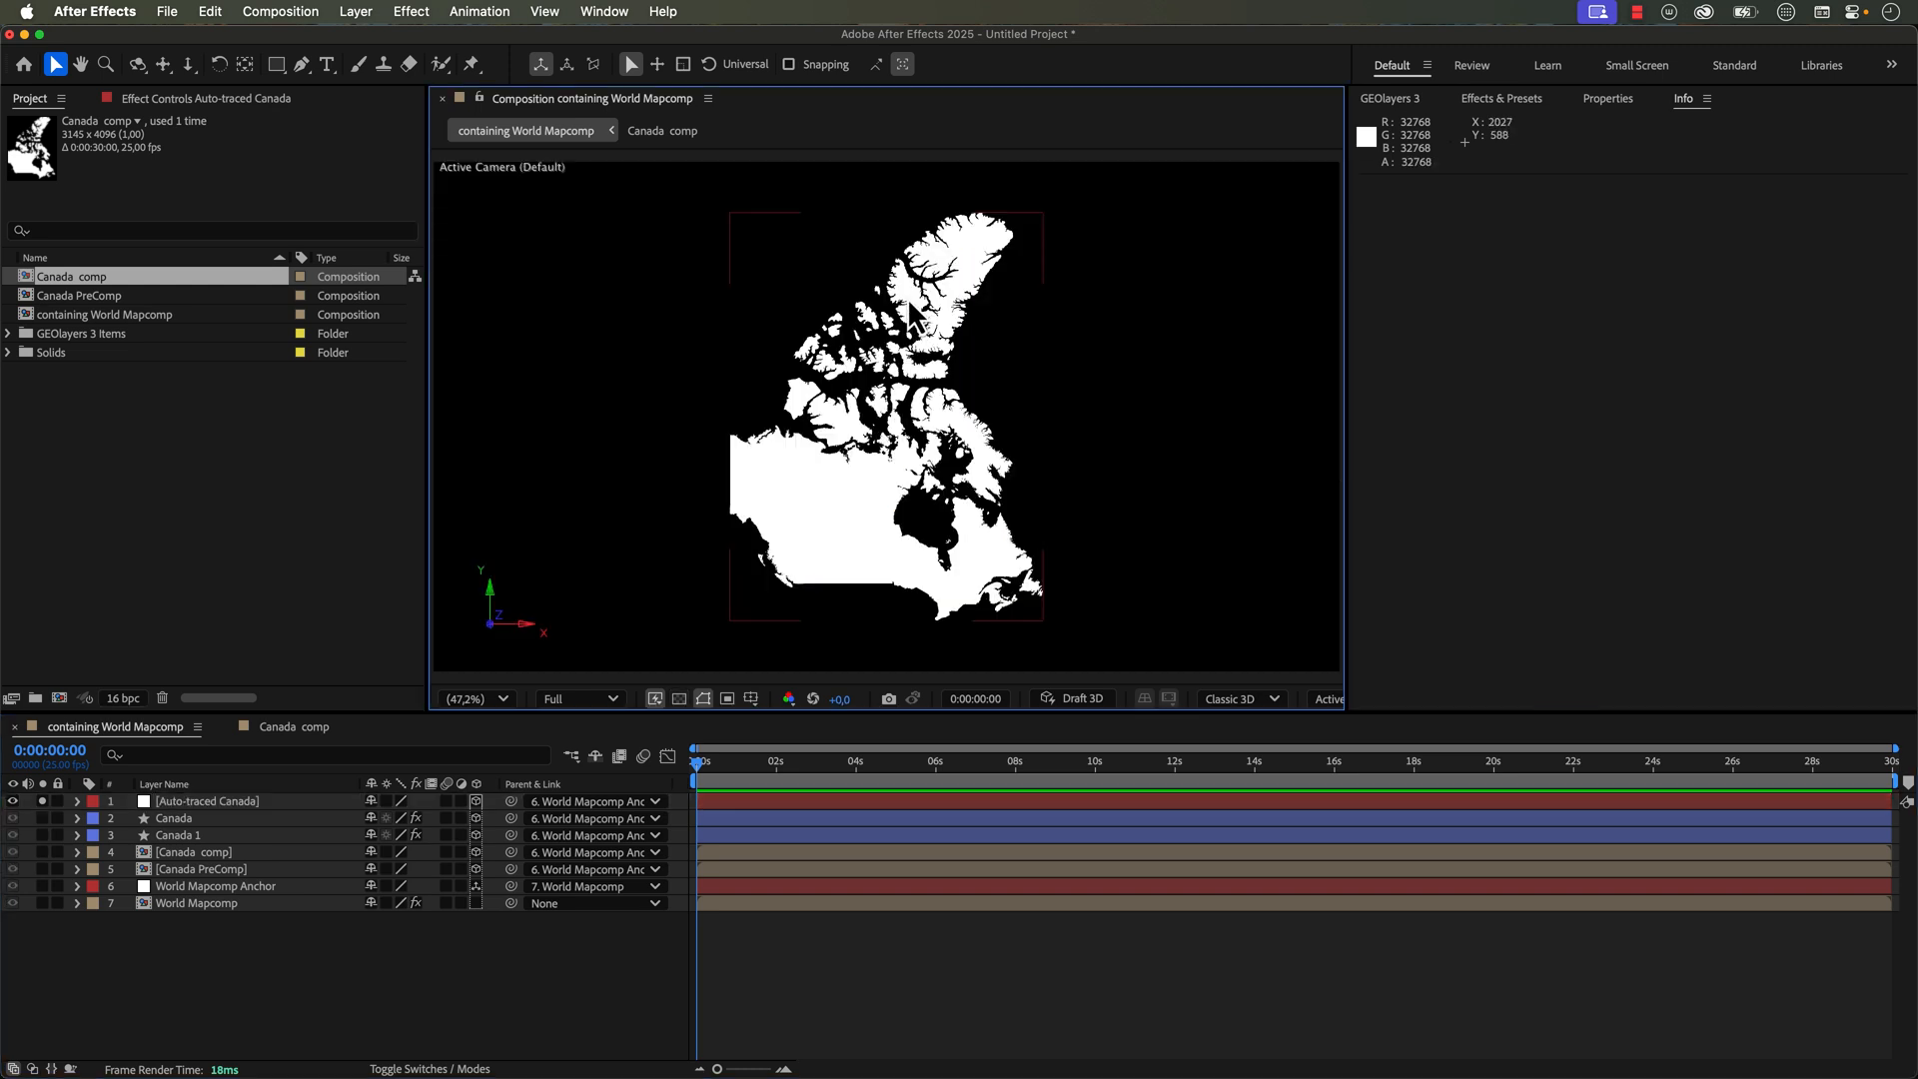
mouse_move(780, 467)
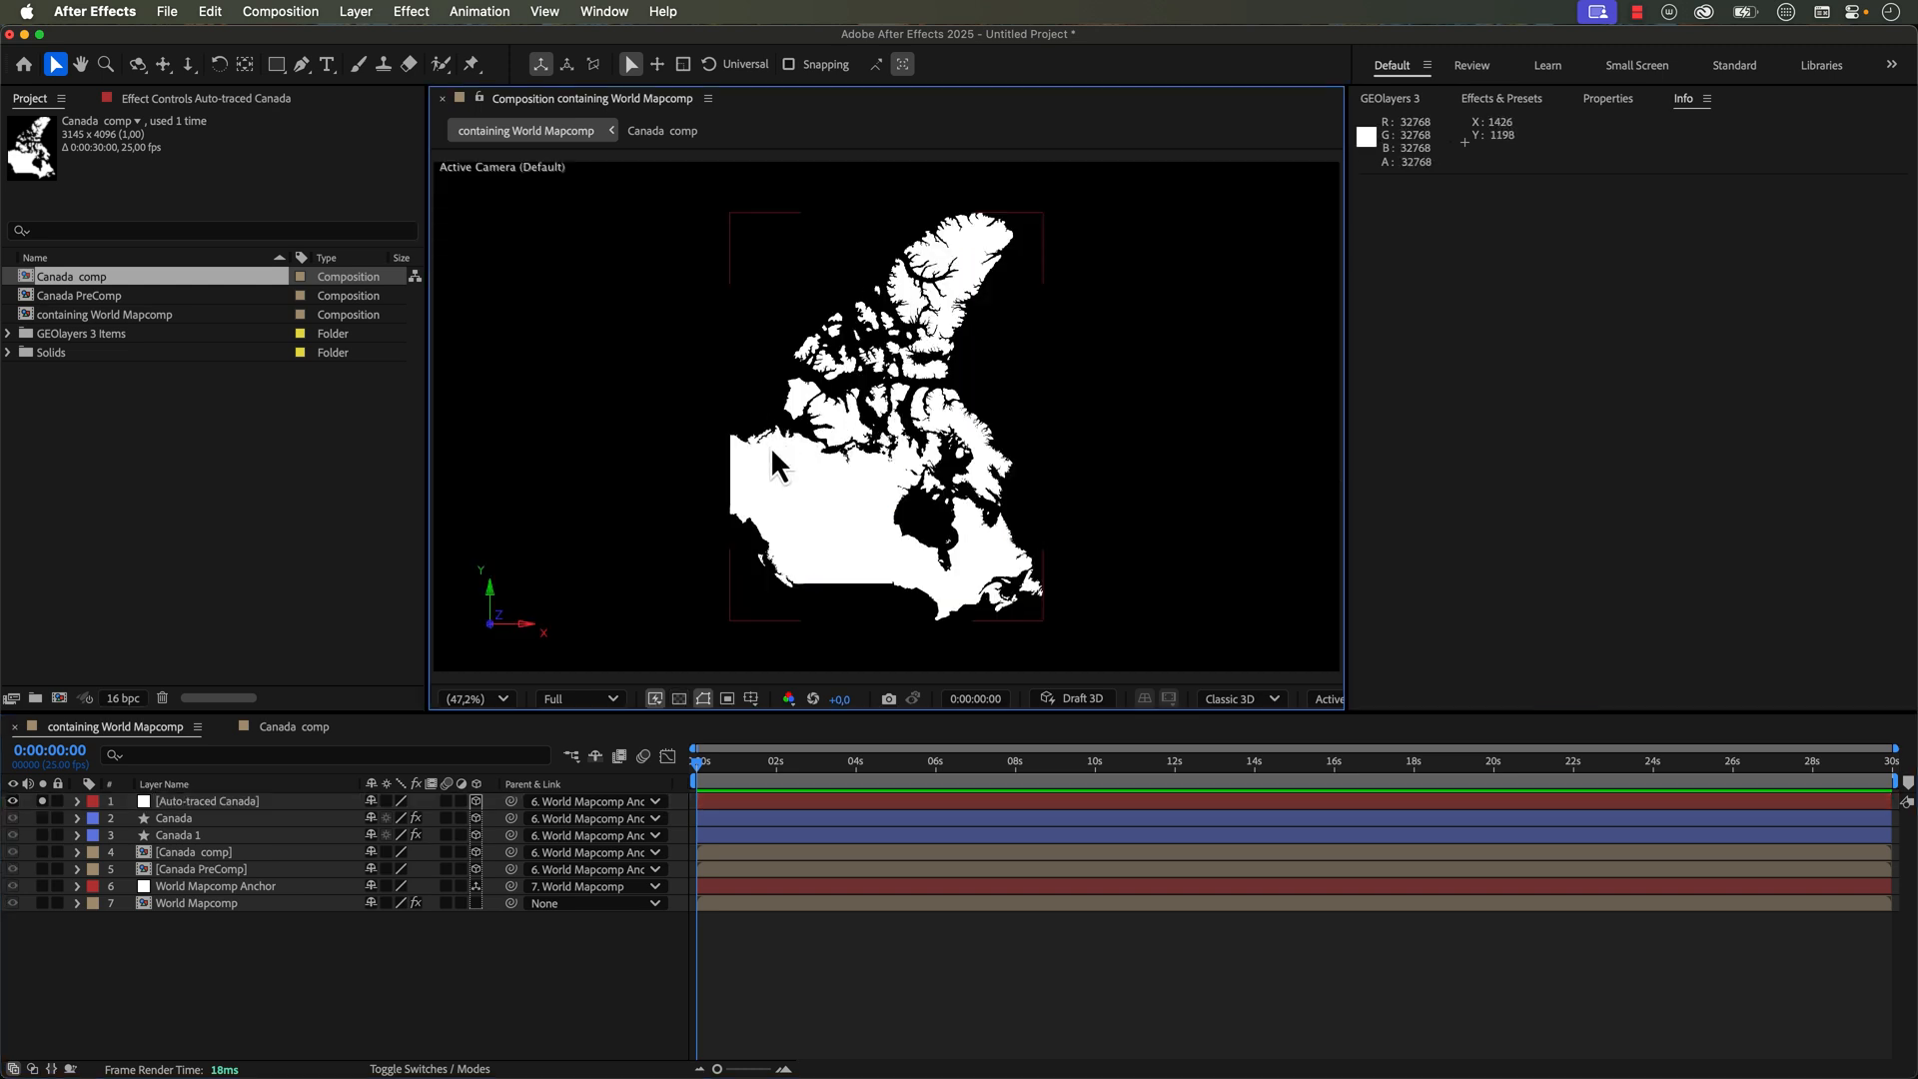
mouse_move(881, 279)
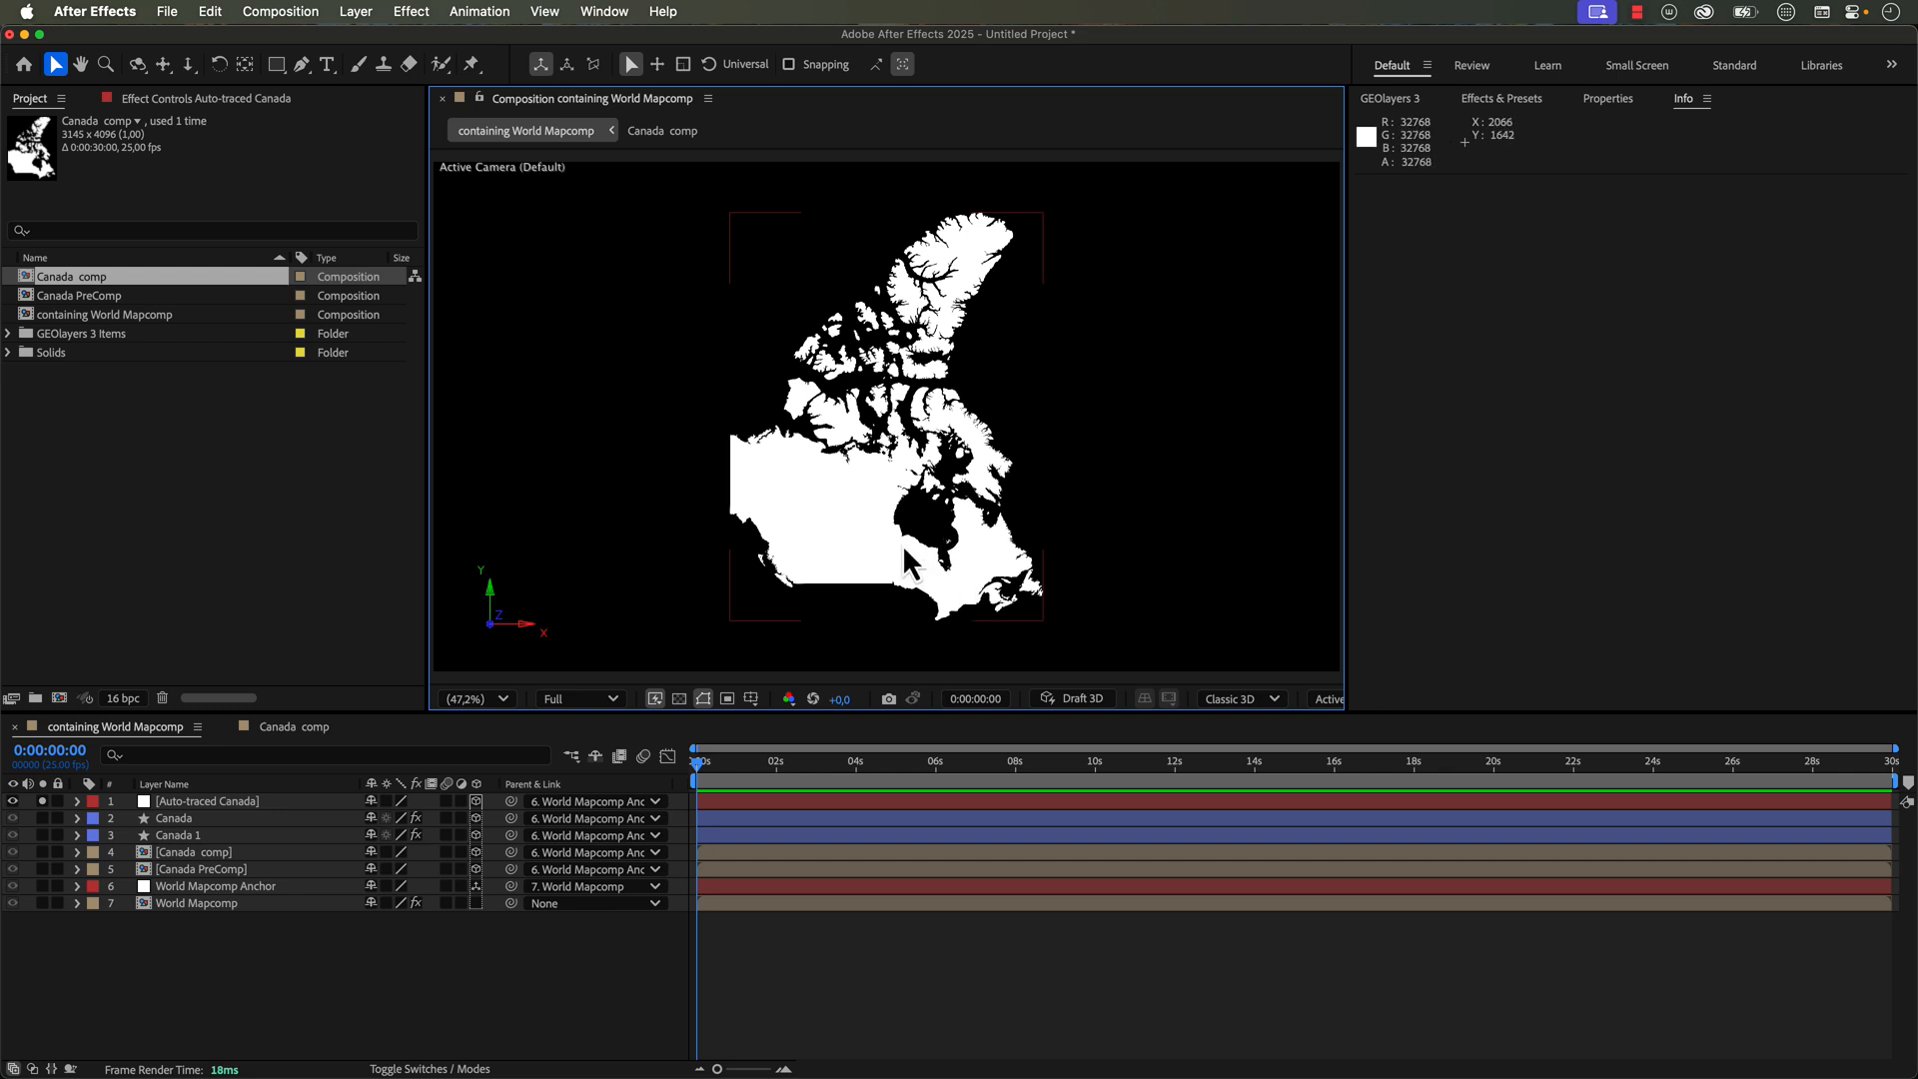
mouse_move(852, 316)
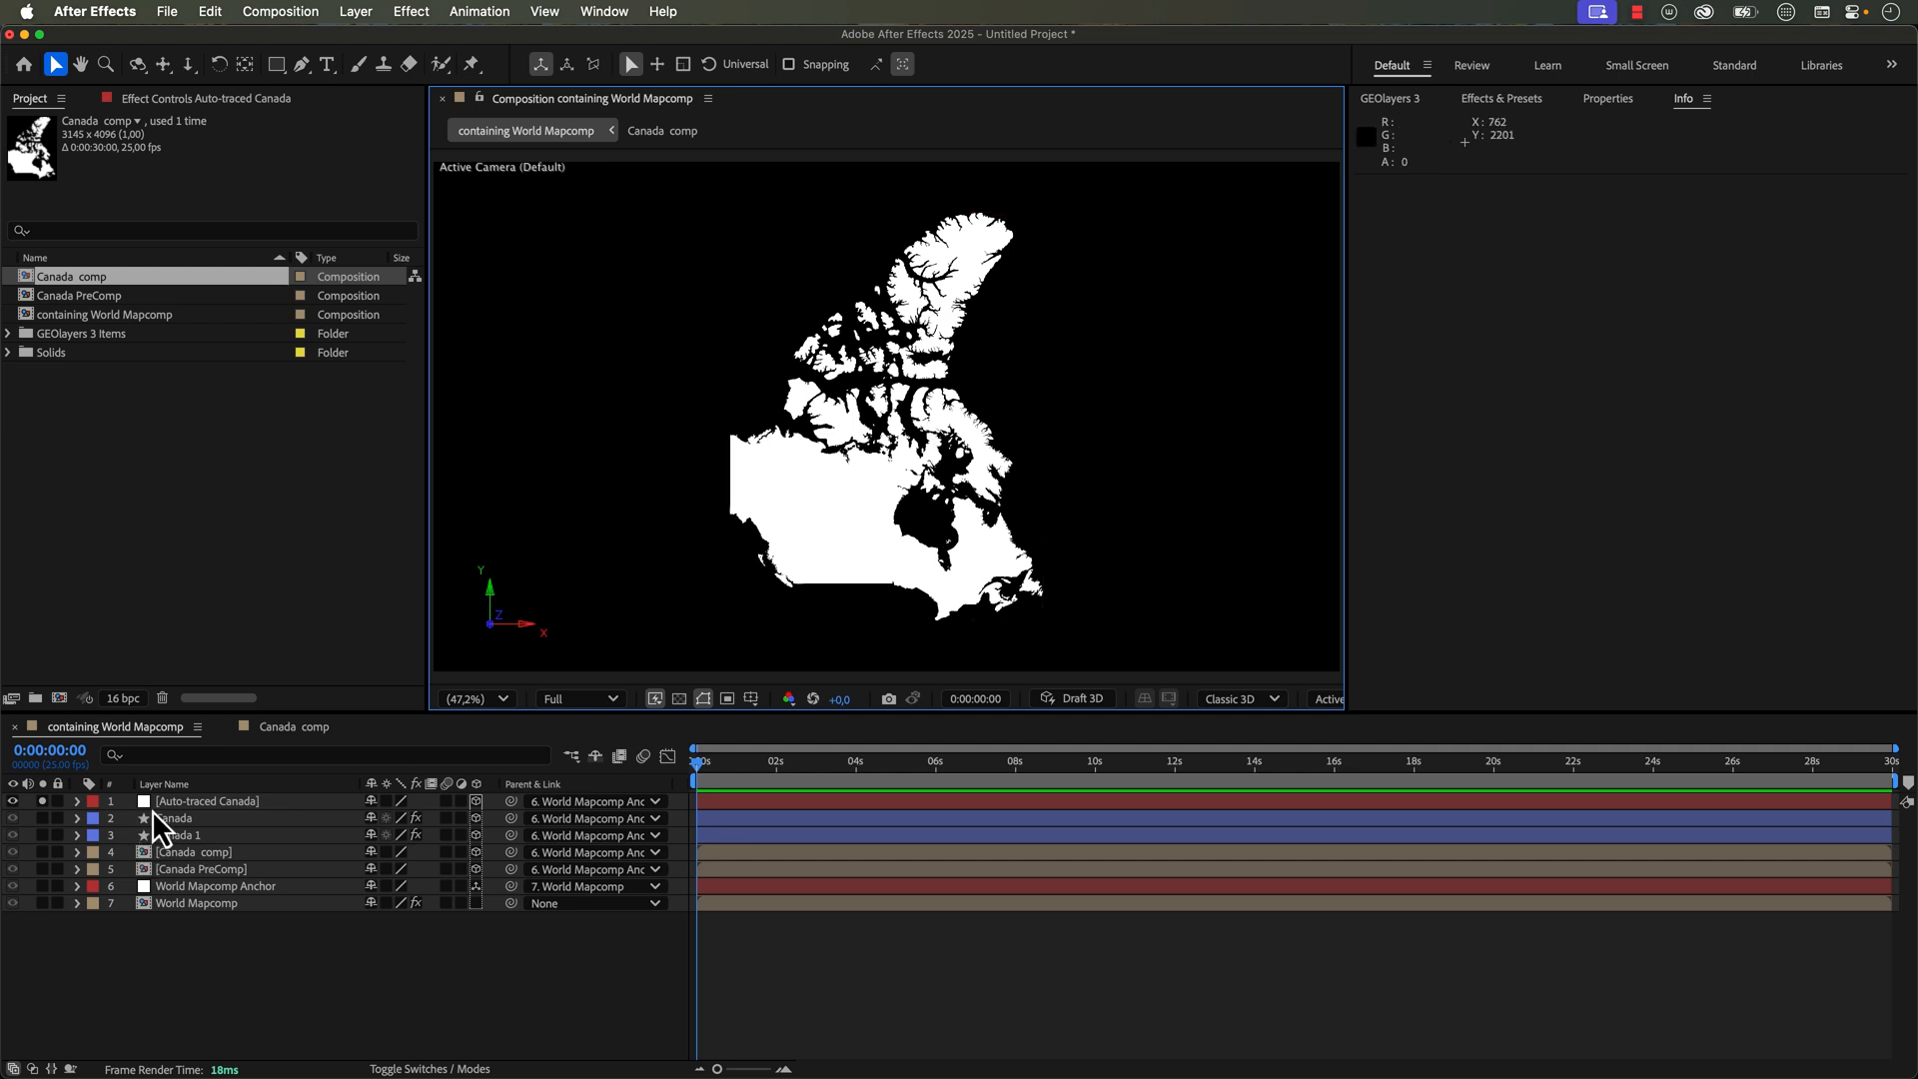
mouse_move(817, 658)
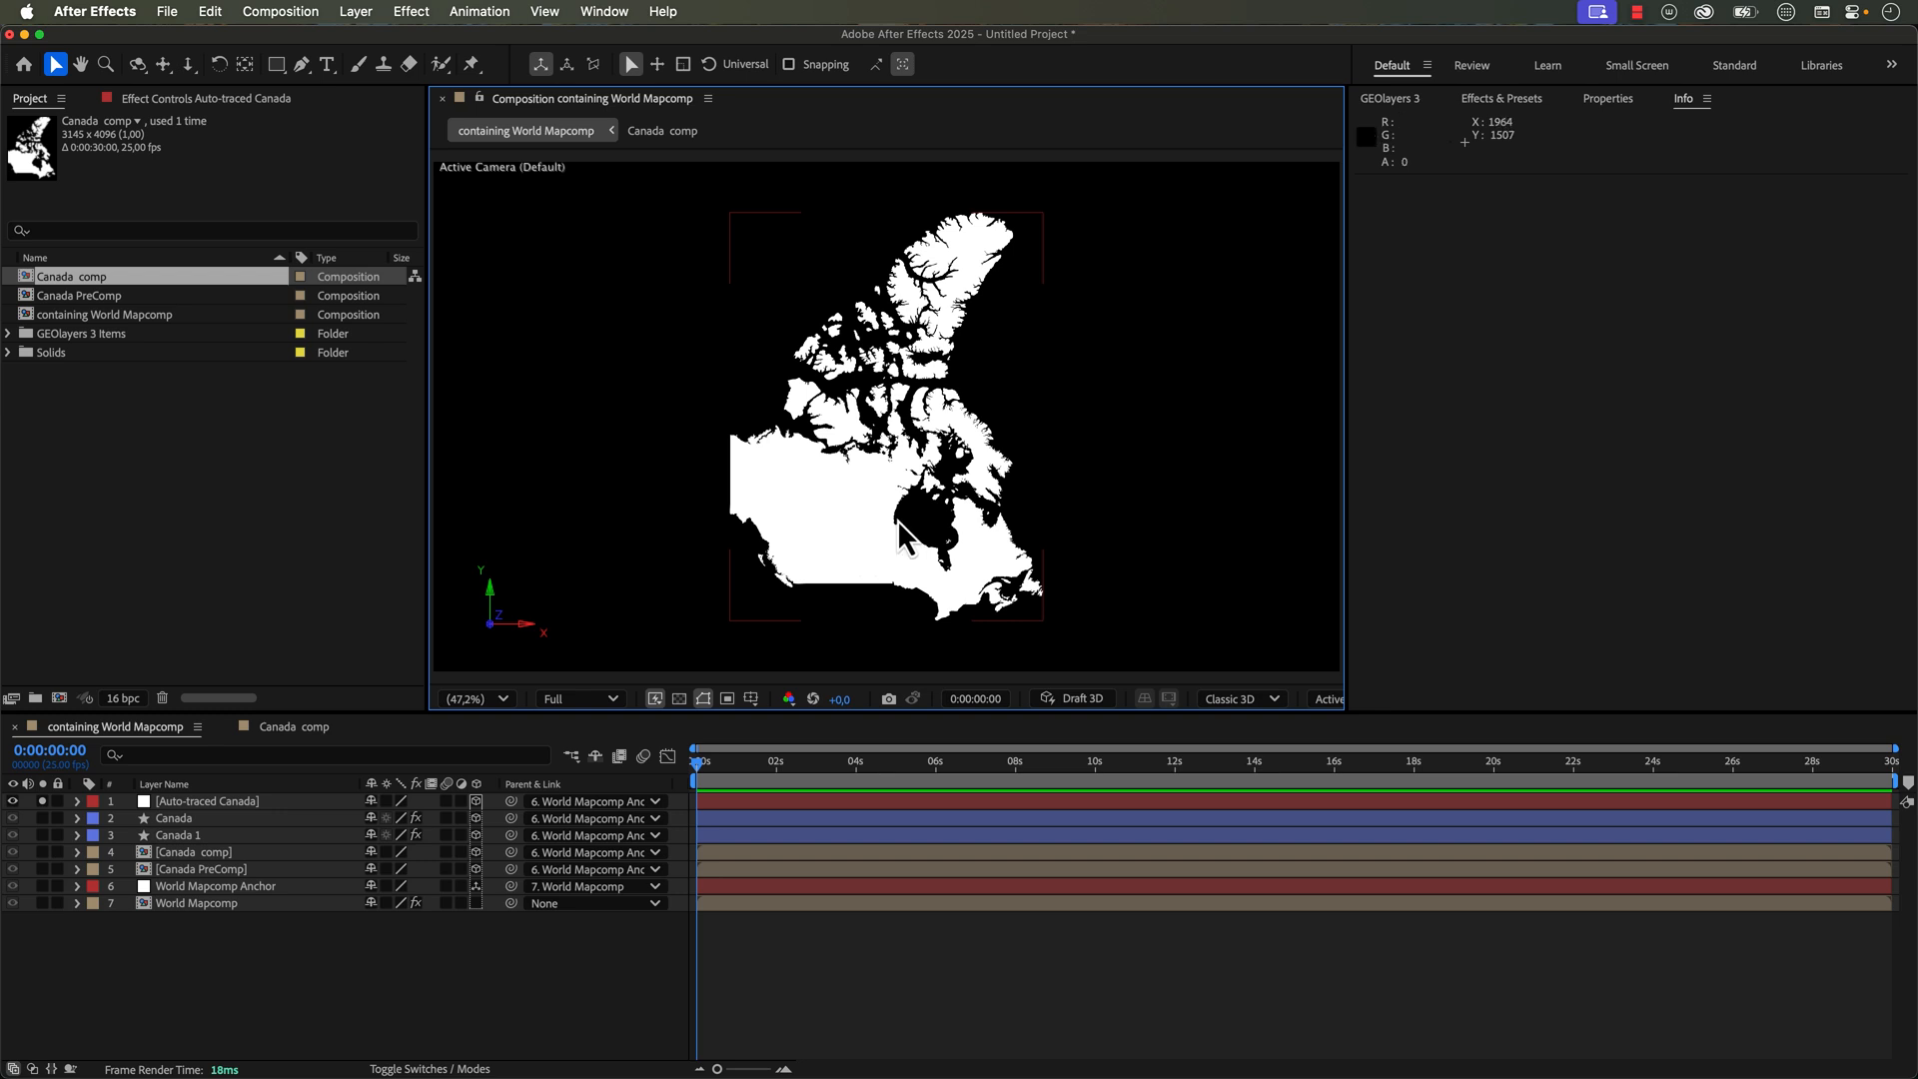
mouse_move(832, 462)
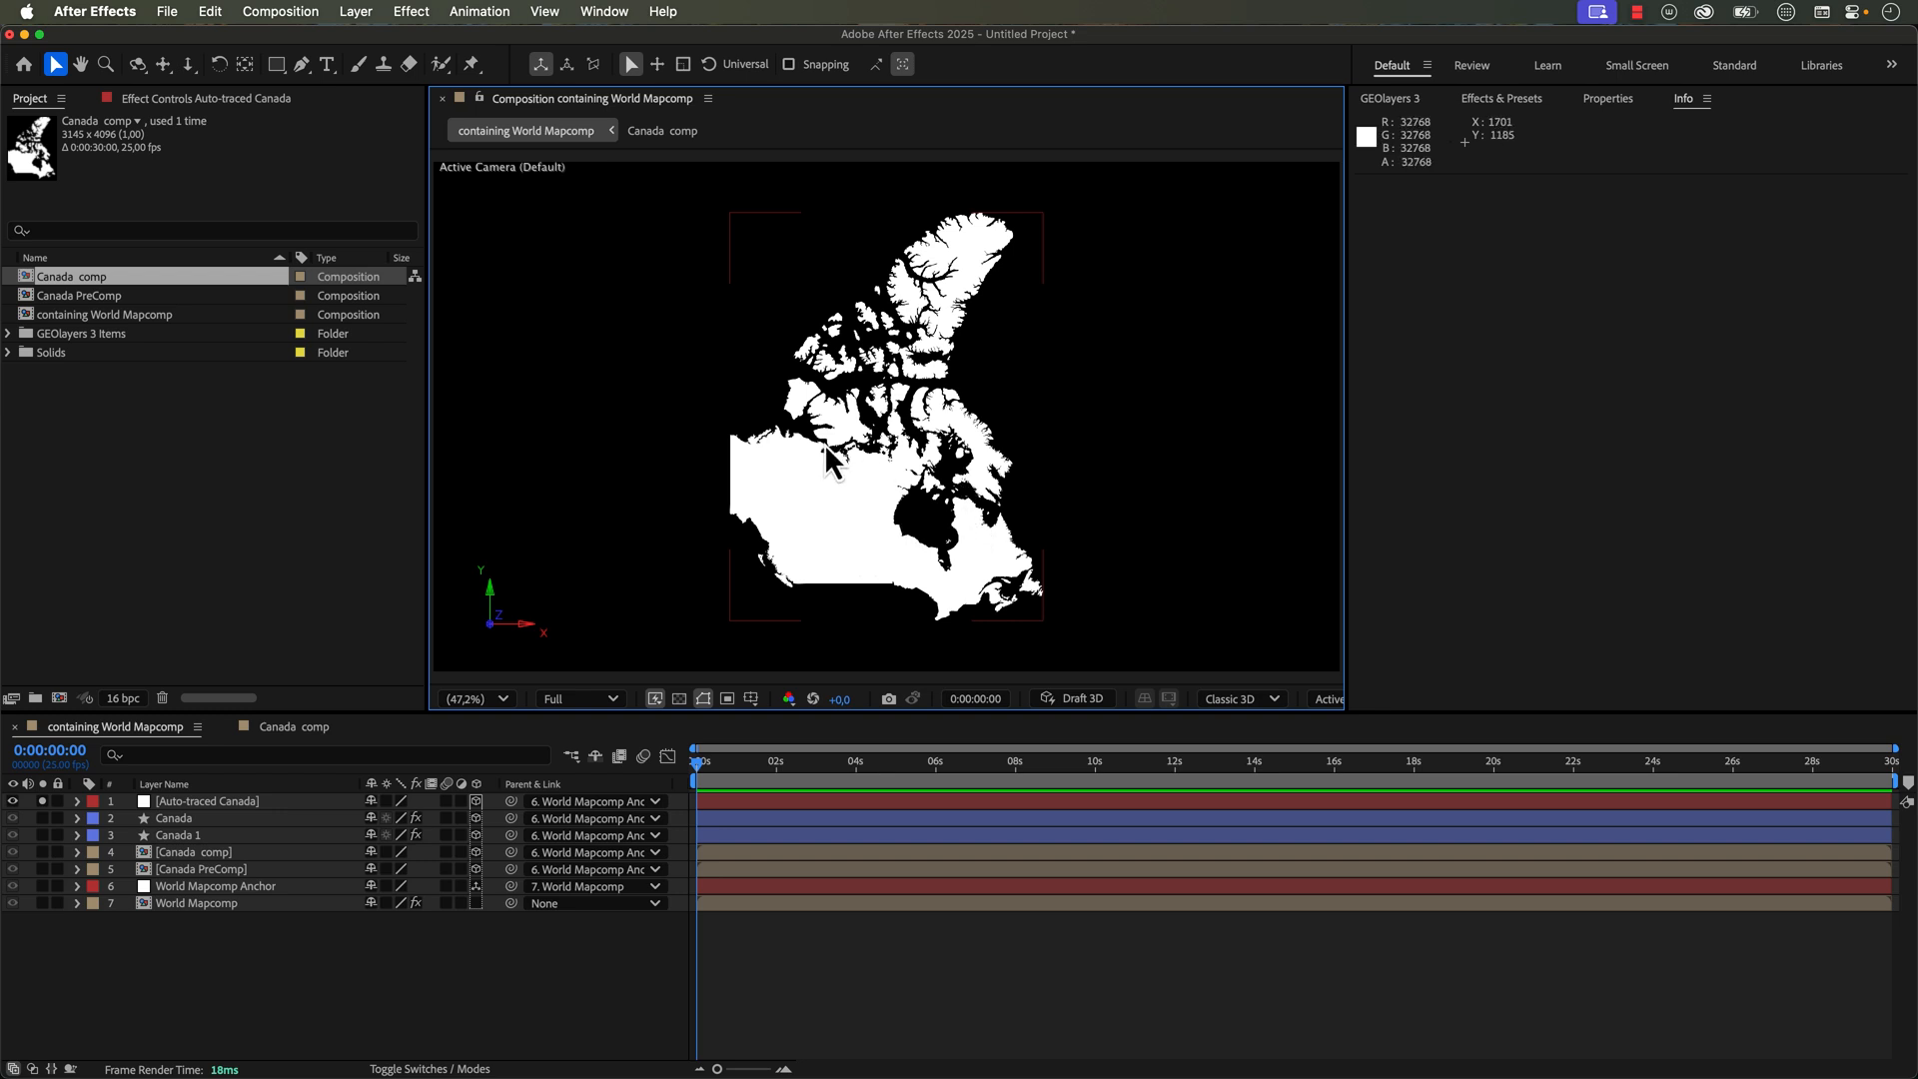